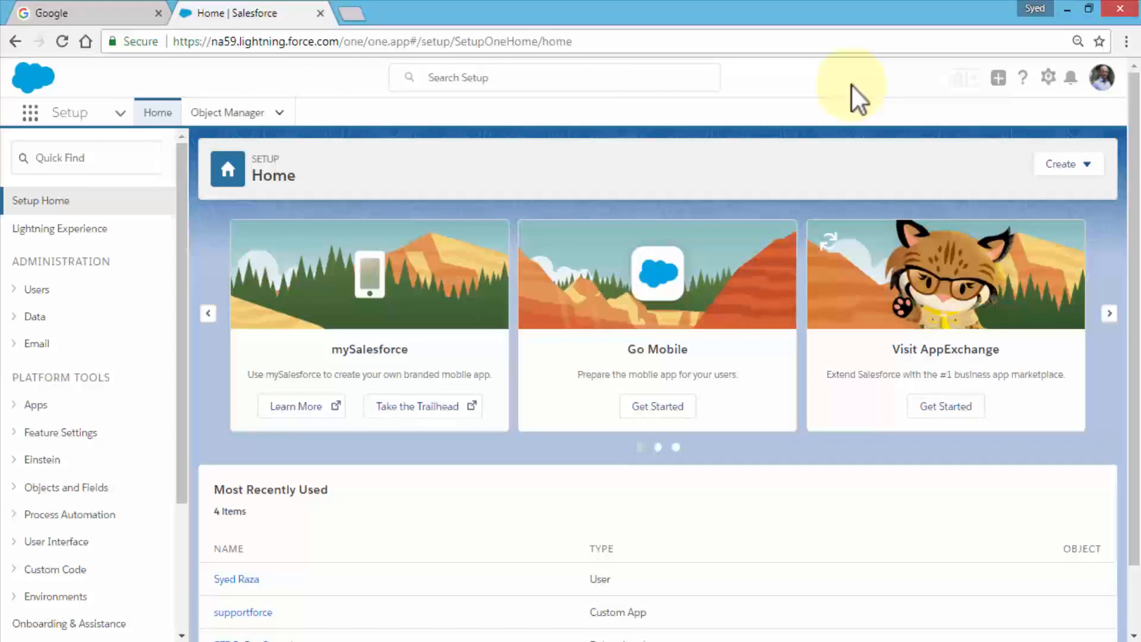
mouse_move(850, 99)
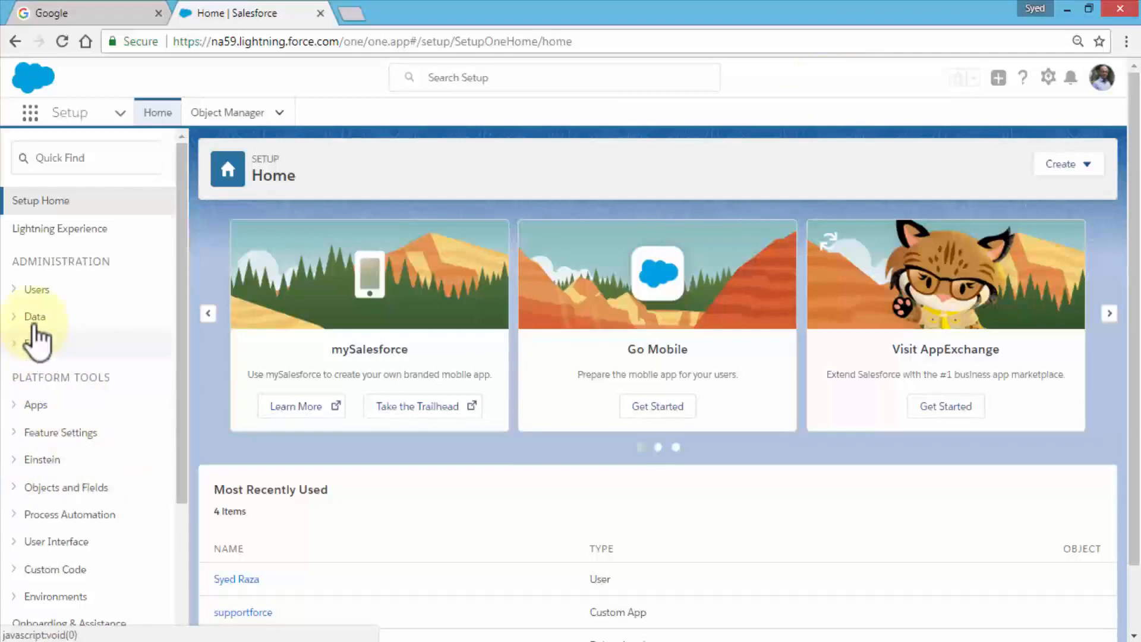
Expand the Data category in Setup's Administration sidebar to show import and export tools
click(34, 316)
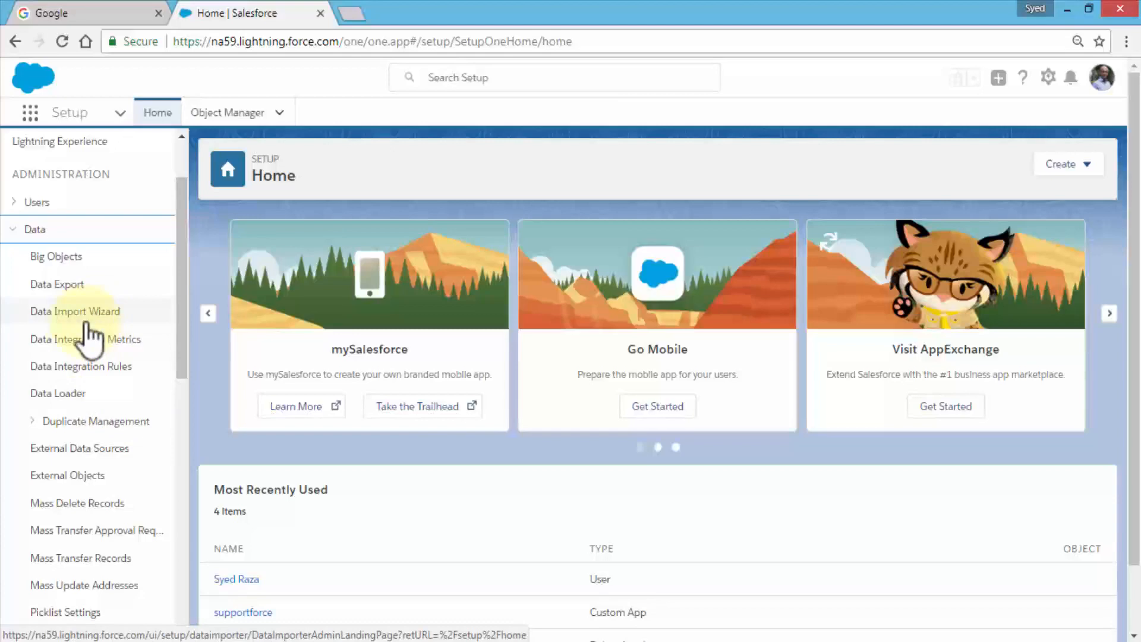
mouse_move(57, 394)
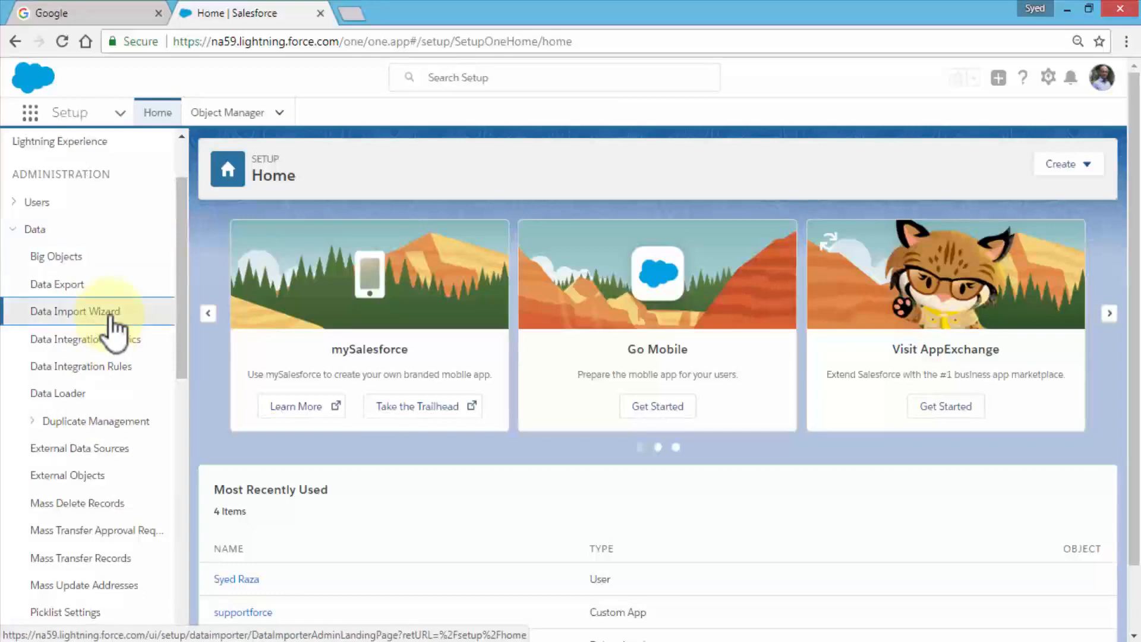
Go to the Data Import Wizard page and view the 'Import your data in 3 easy steps' section
click(75, 310)
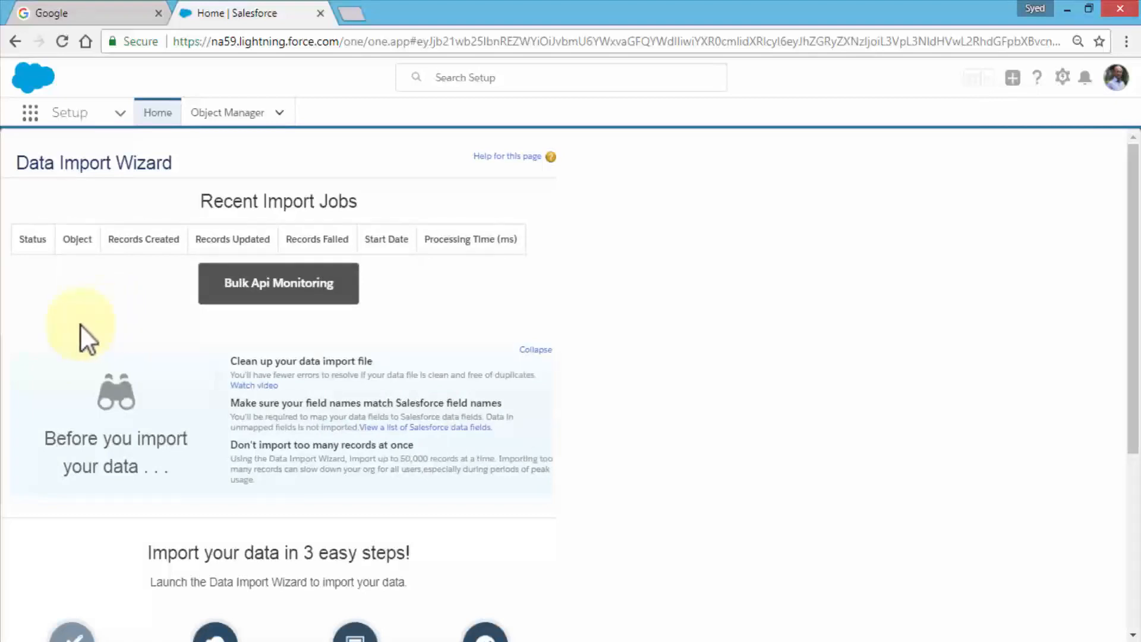
scroll(down, 3)
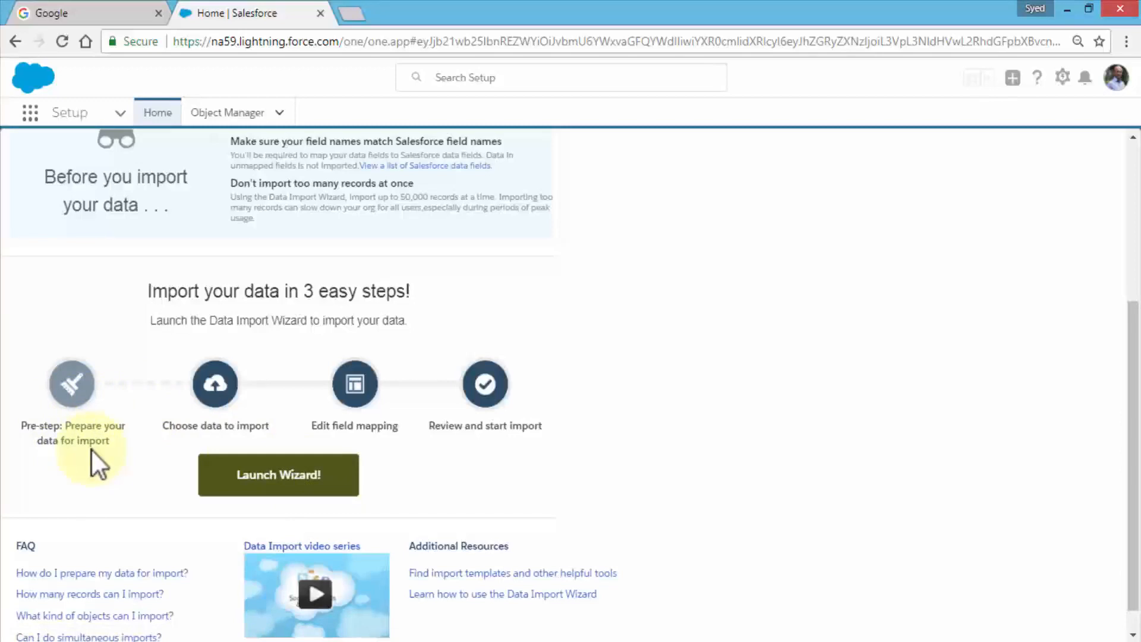
mouse_move(264, 429)
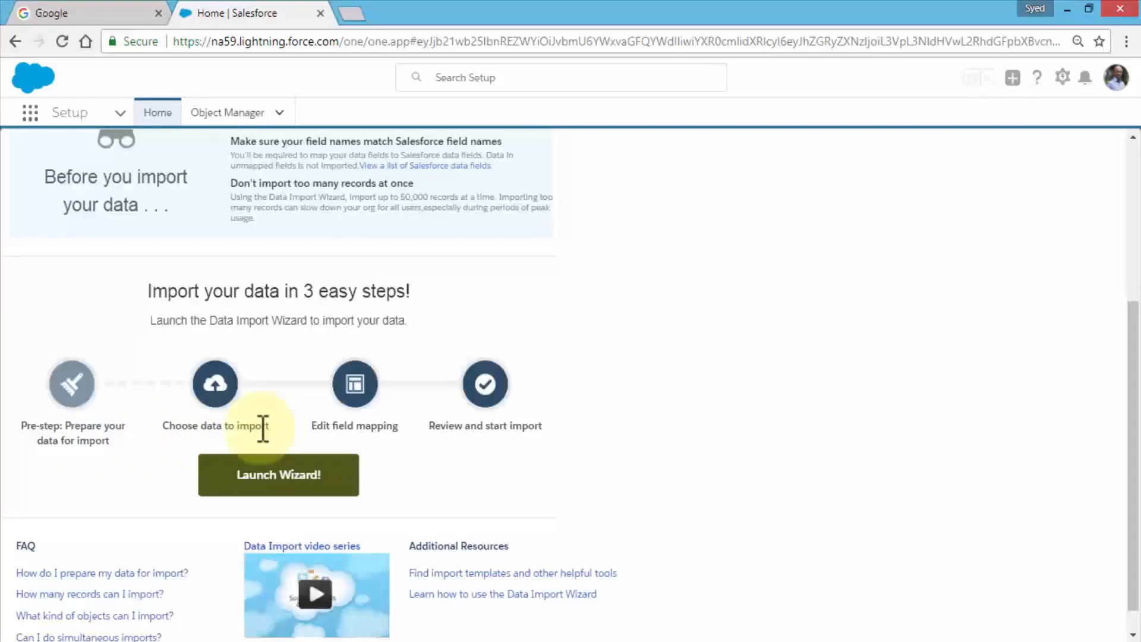
mouse_move(355, 429)
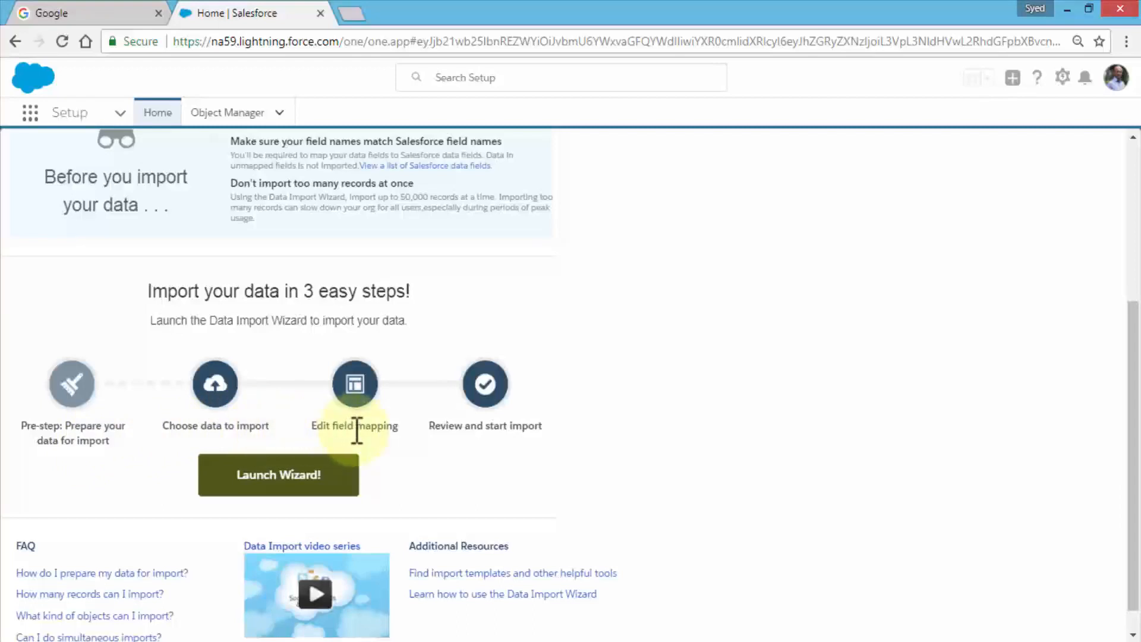
mouse_move(365, 429)
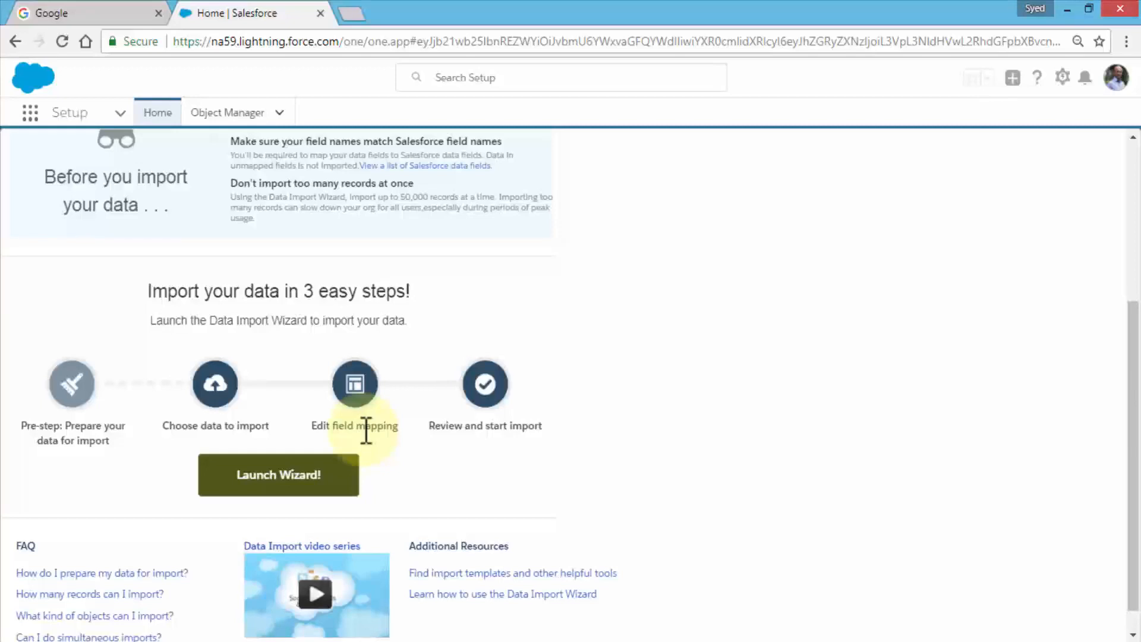
mouse_move(510, 426)
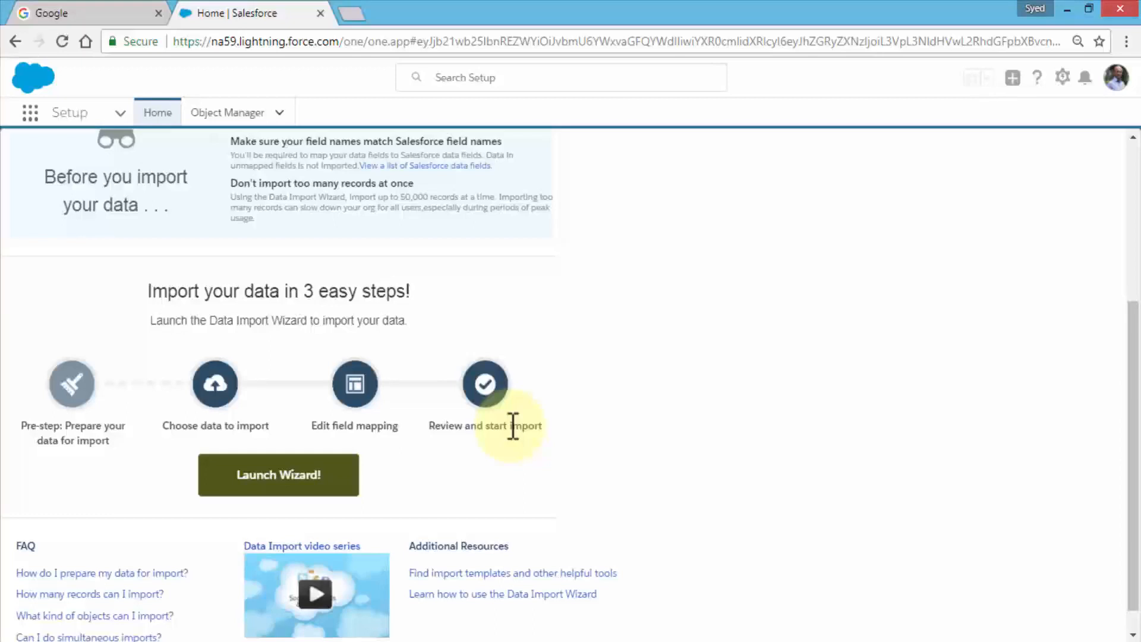
Launch the wizard and choose Accounts and Contacts as the standard object to import
click(278, 474)
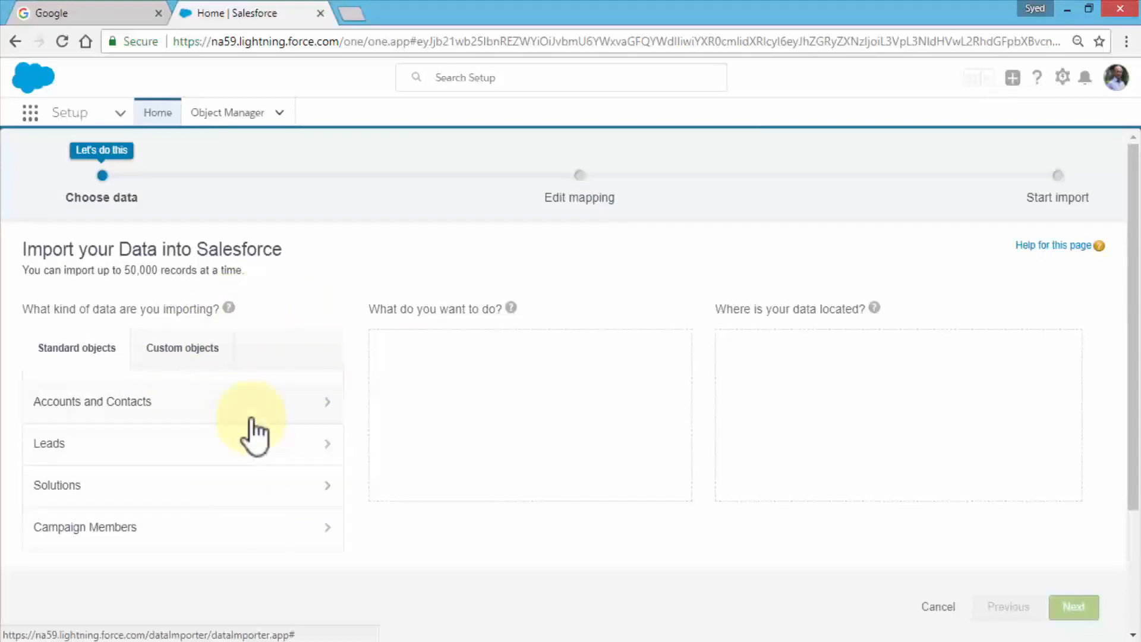
mouse_move(532, 400)
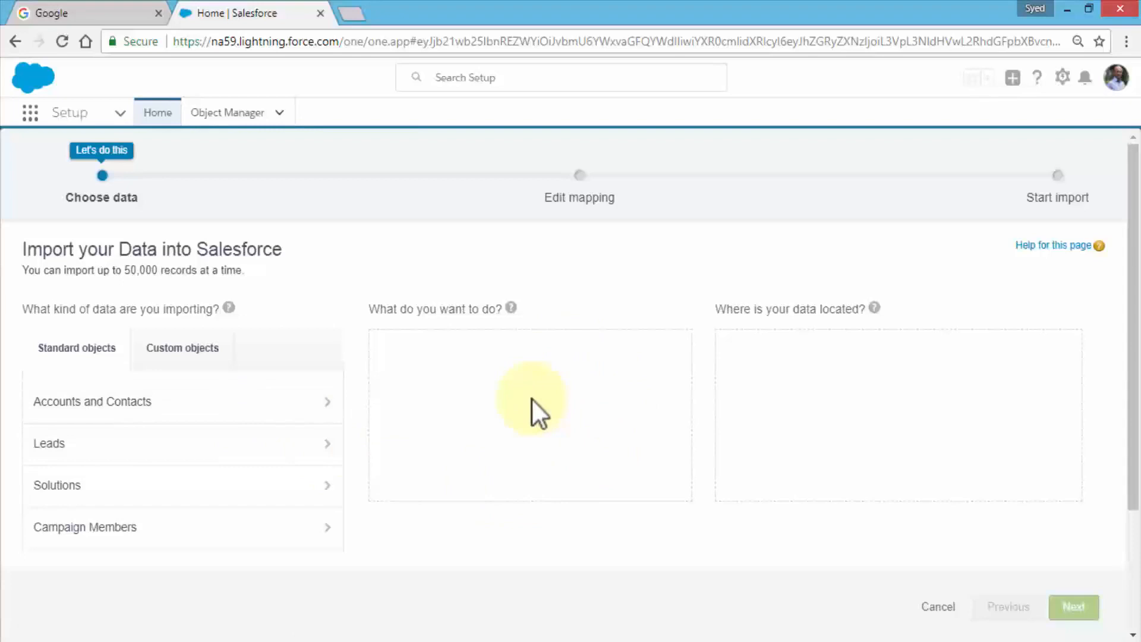
mouse_move(844, 382)
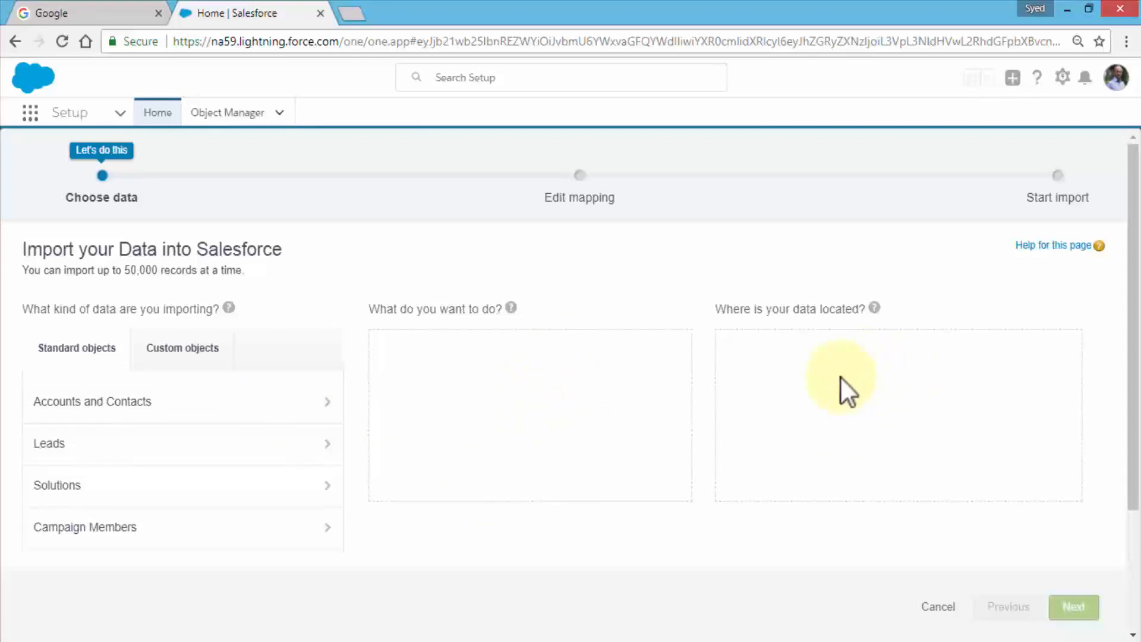
mouse_move(44, 316)
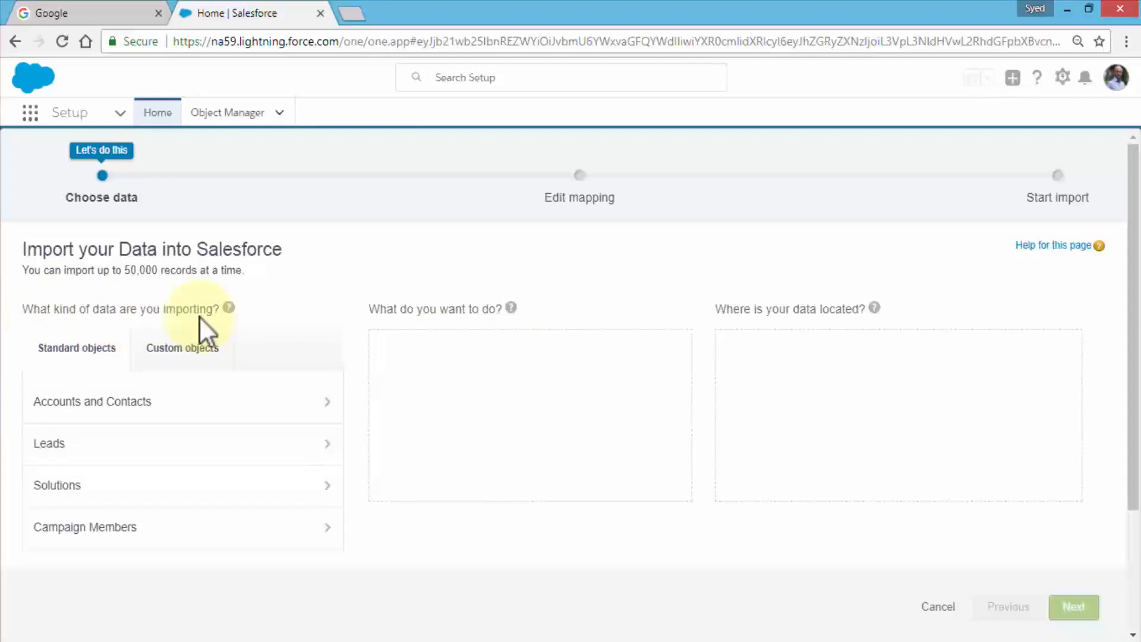
mouse_move(470, 309)
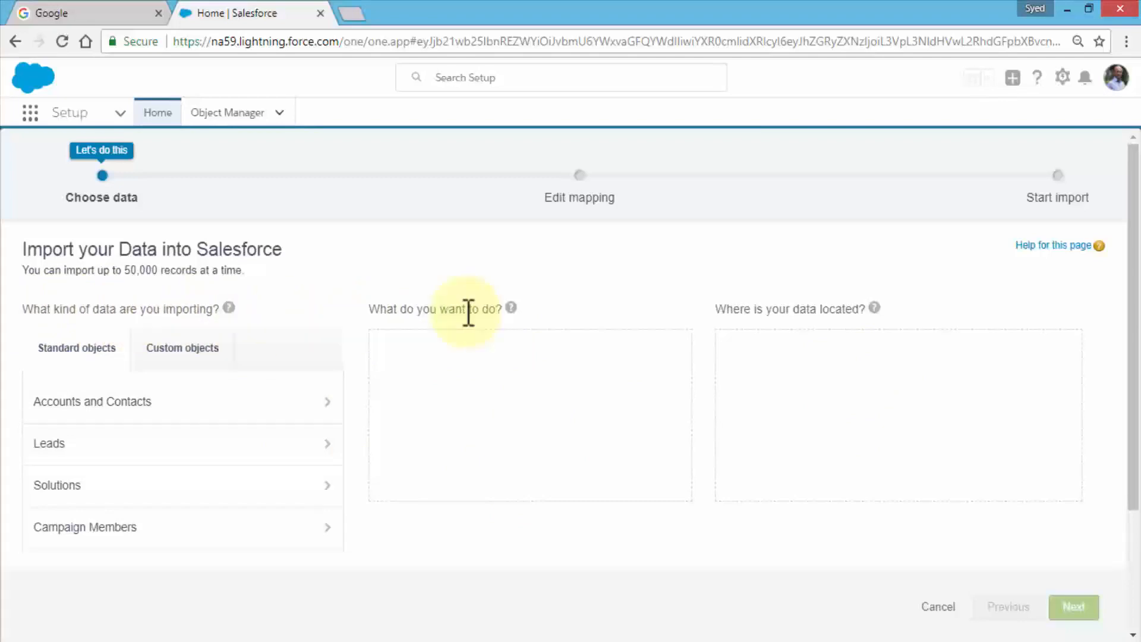
mouse_move(669, 309)
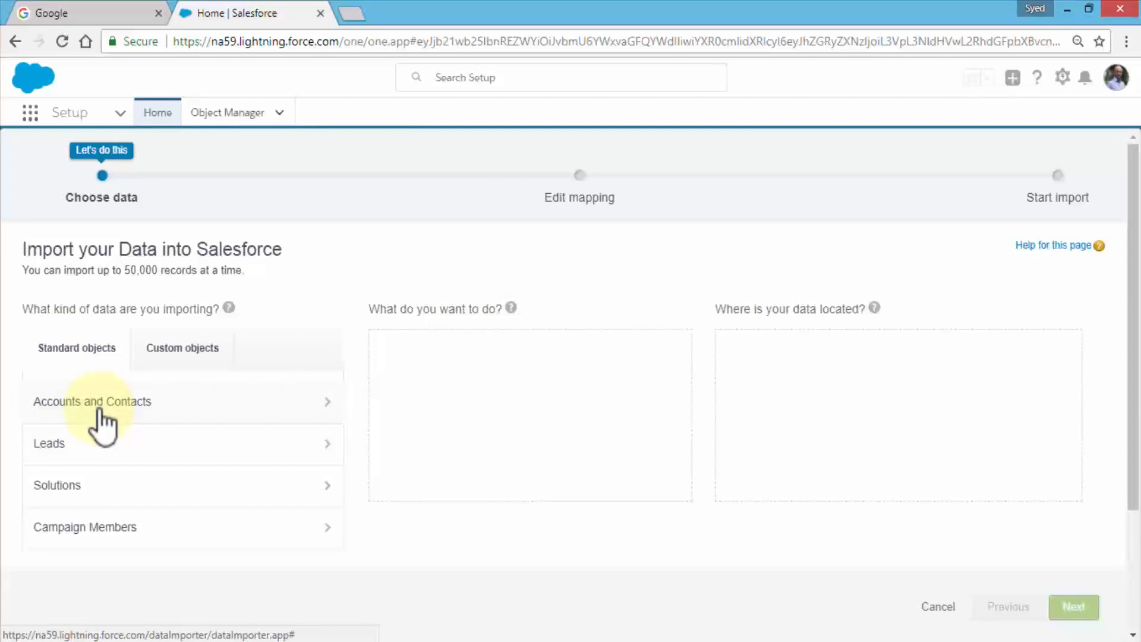
click(92, 401)
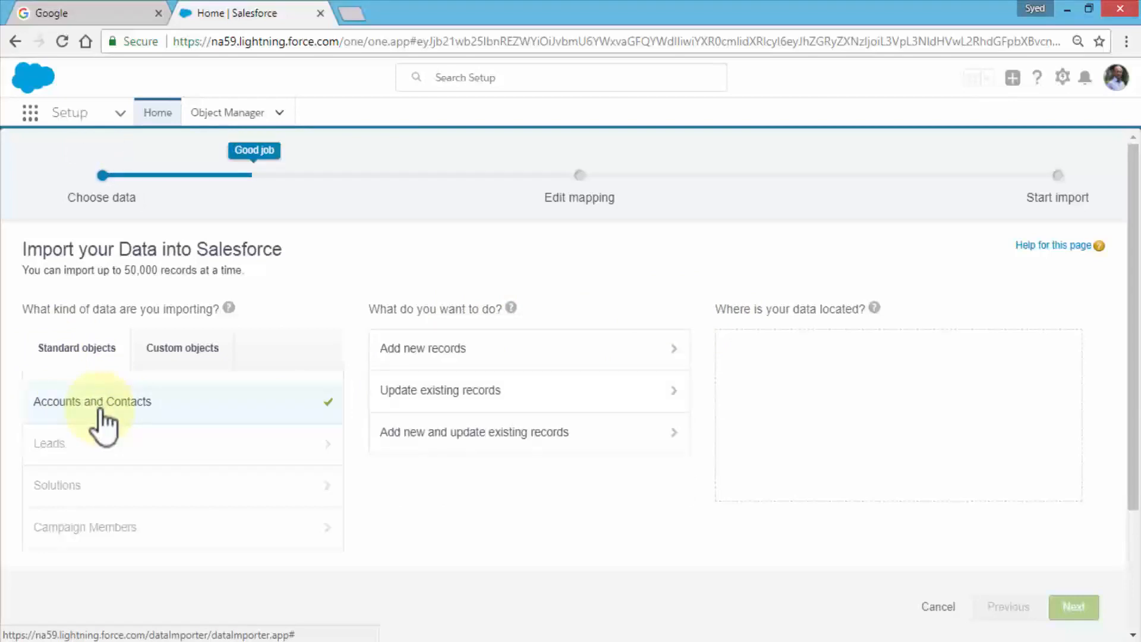
mouse_move(129, 421)
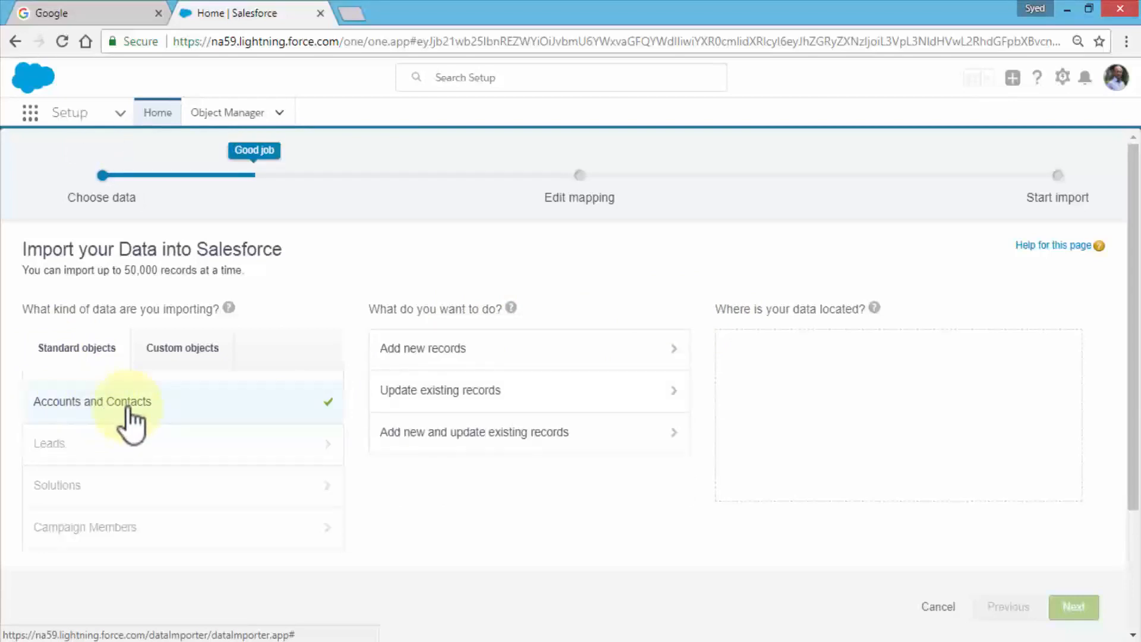
mouse_move(342, 404)
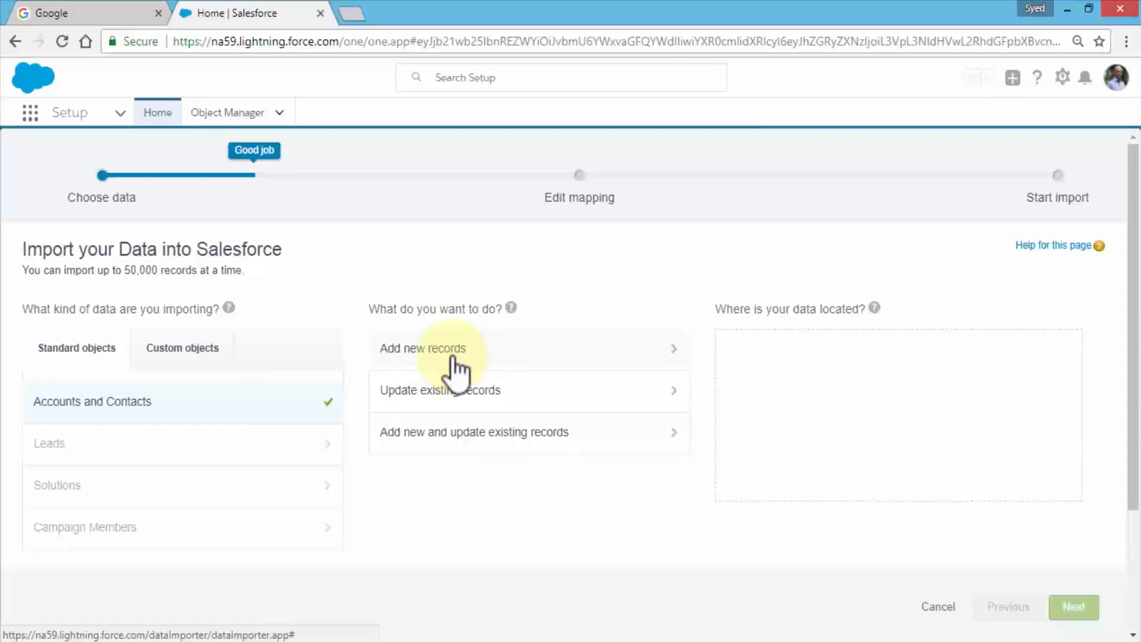
mouse_move(462, 408)
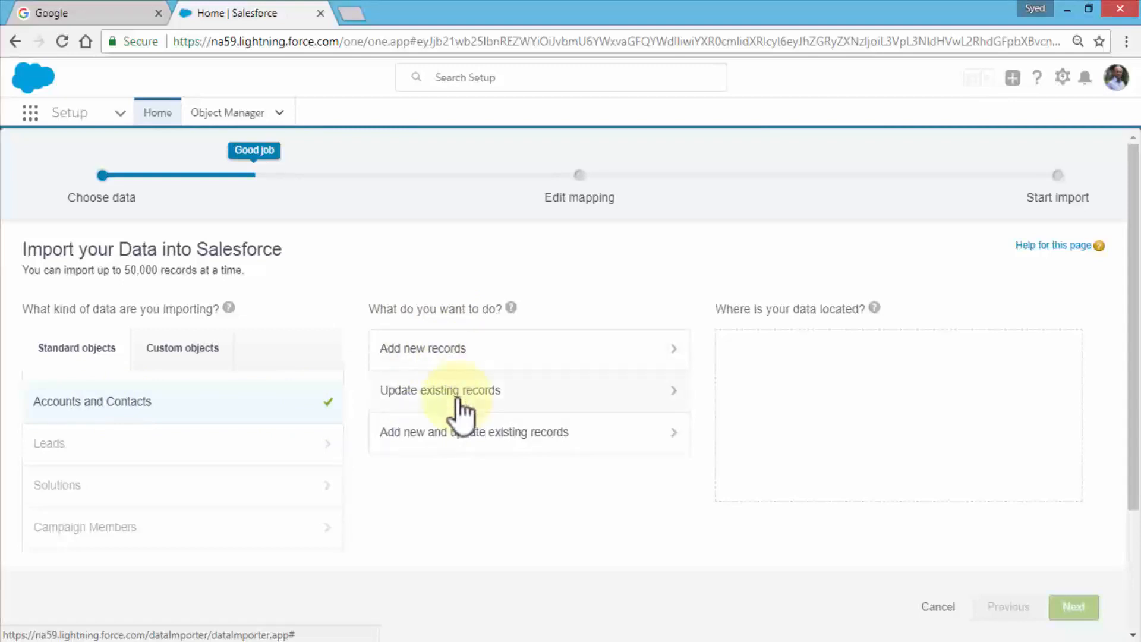
mouse_move(493, 452)
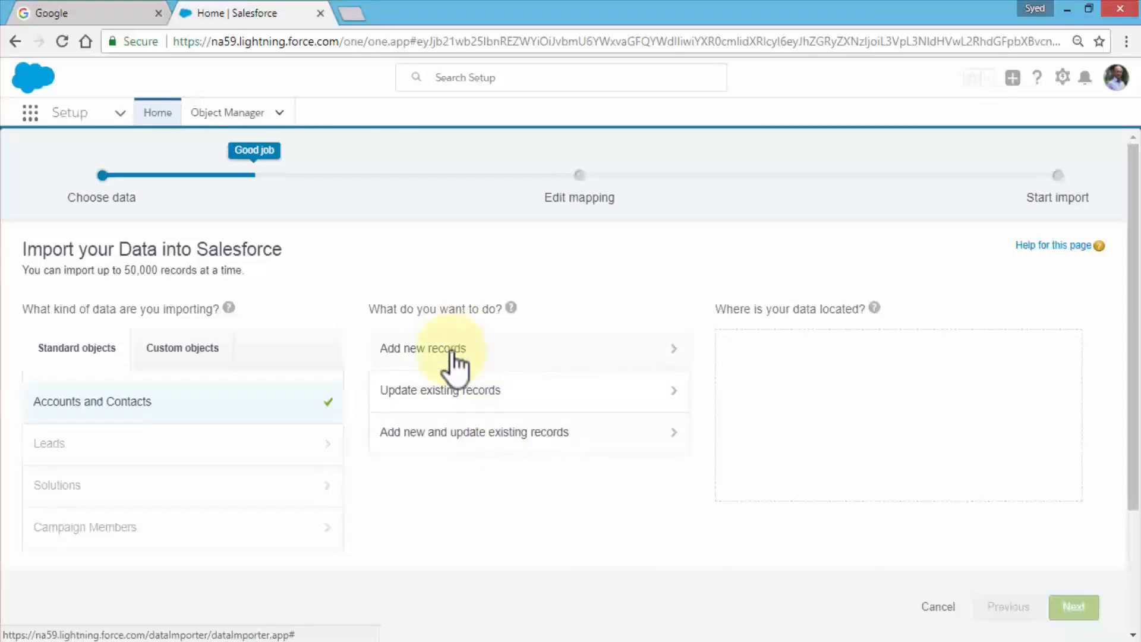
mouse_move(487, 361)
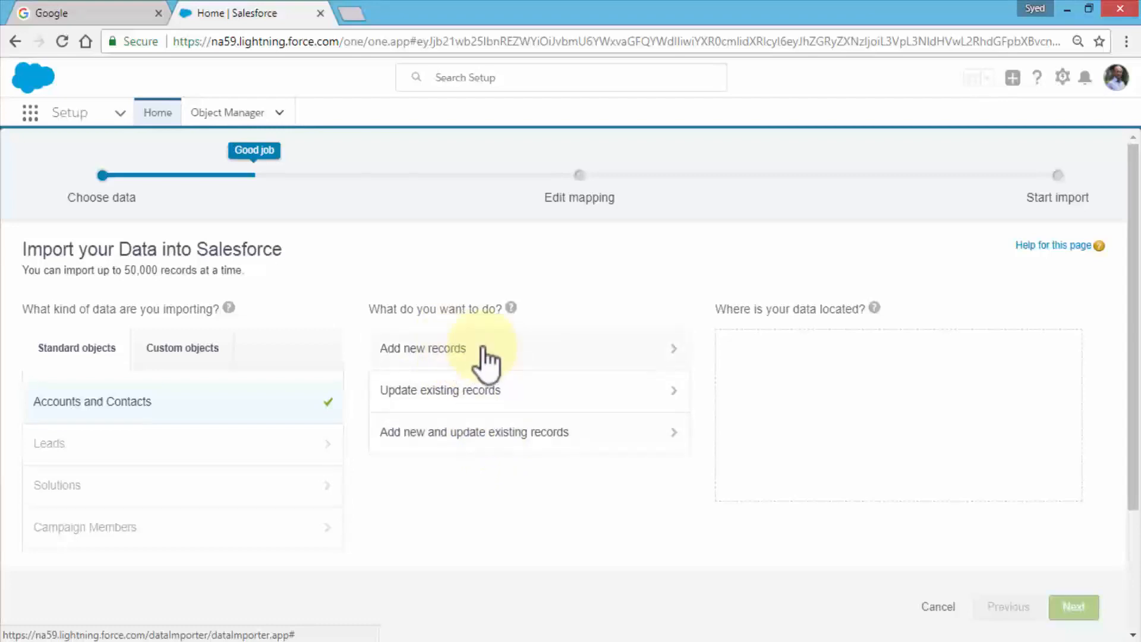
Choose Add new records and CSV as the data source location
click(424, 348)
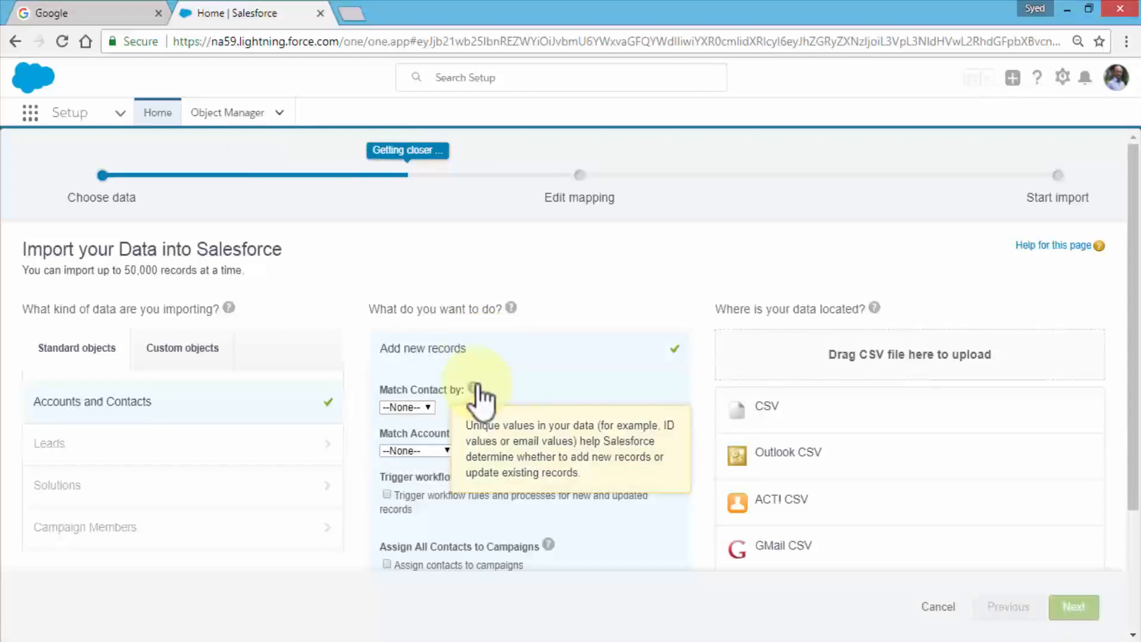
mouse_move(466, 415)
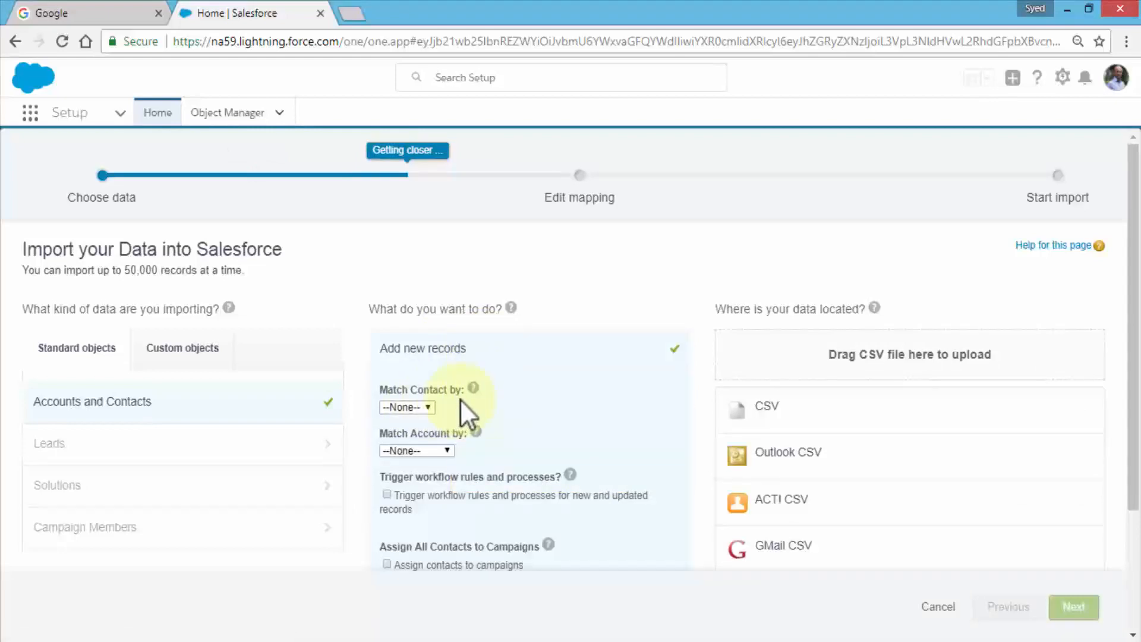
mouse_move(475, 387)
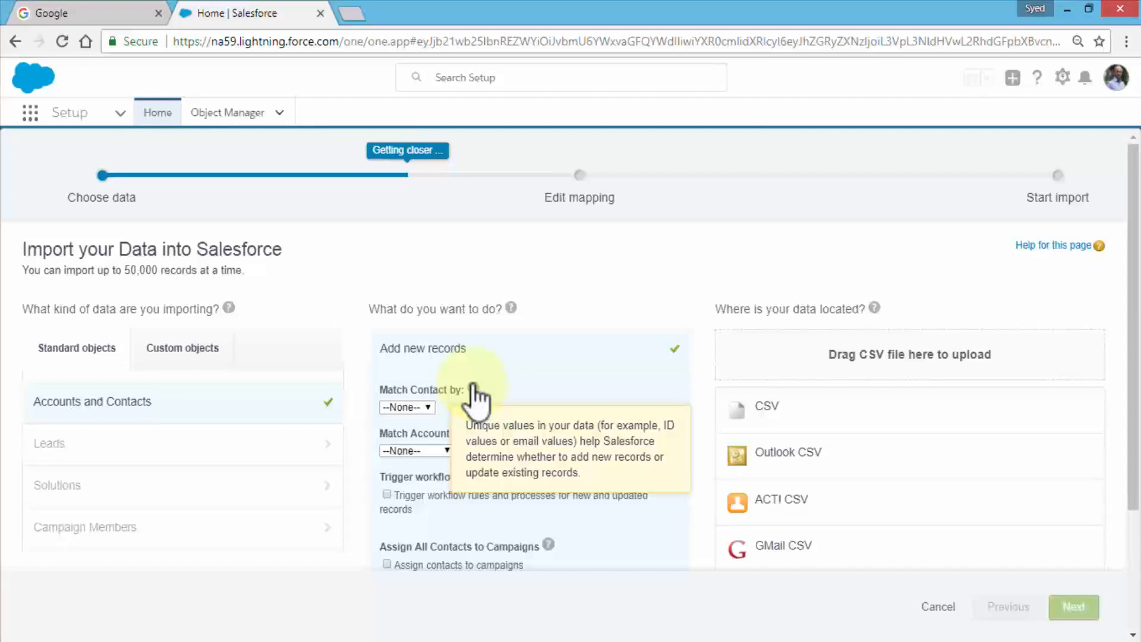
mouse_move(517, 378)
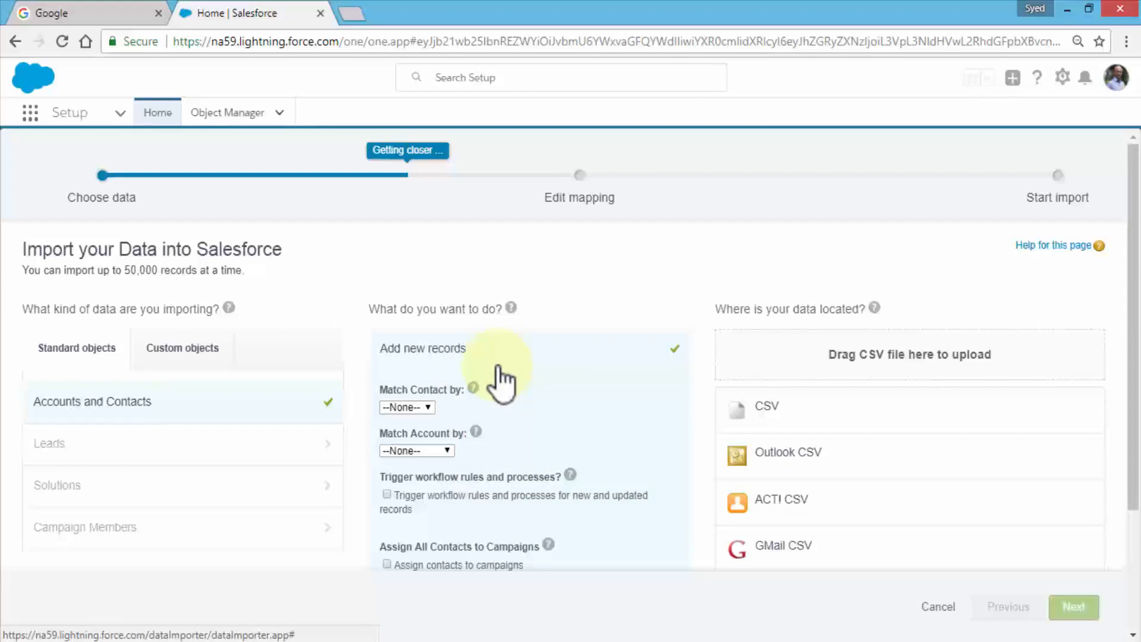
mouse_move(895, 378)
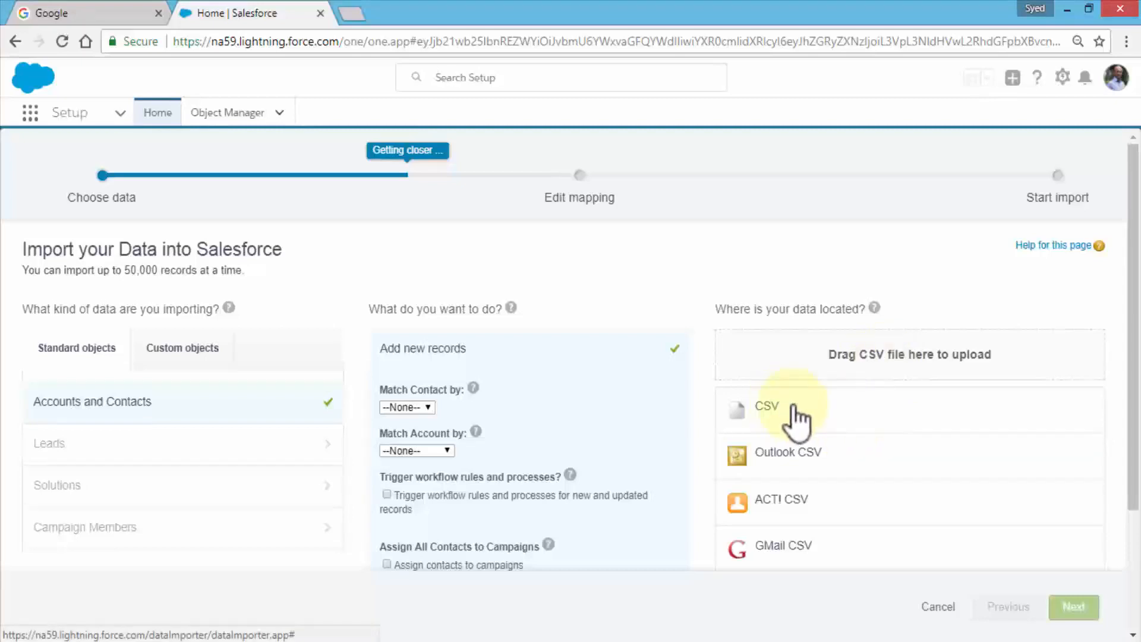
mouse_move(844, 418)
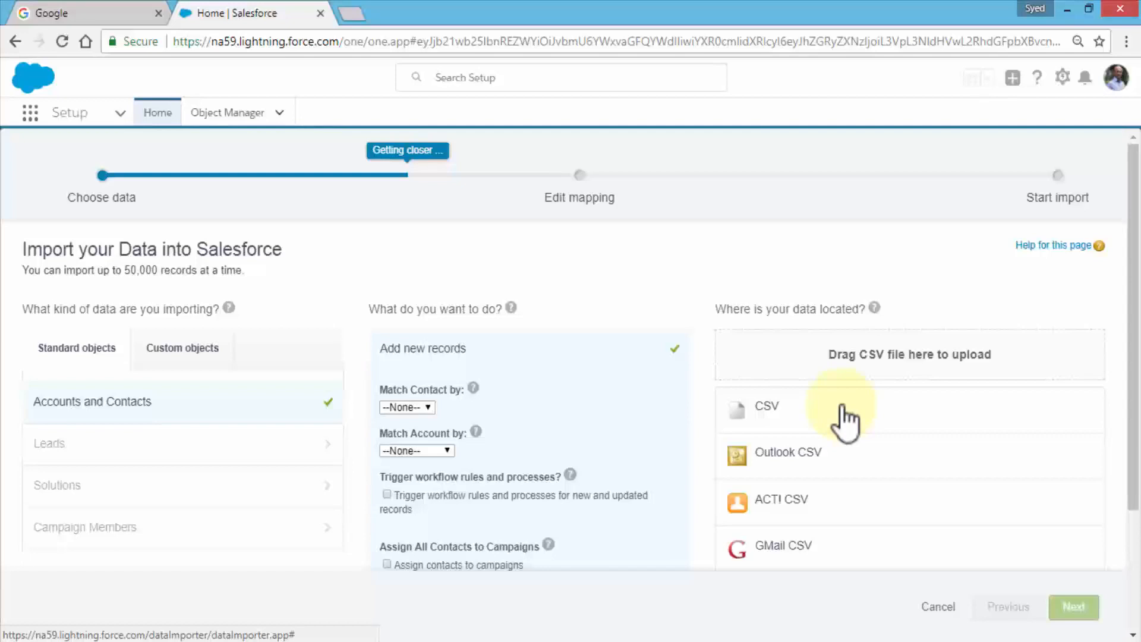
click(767, 406)
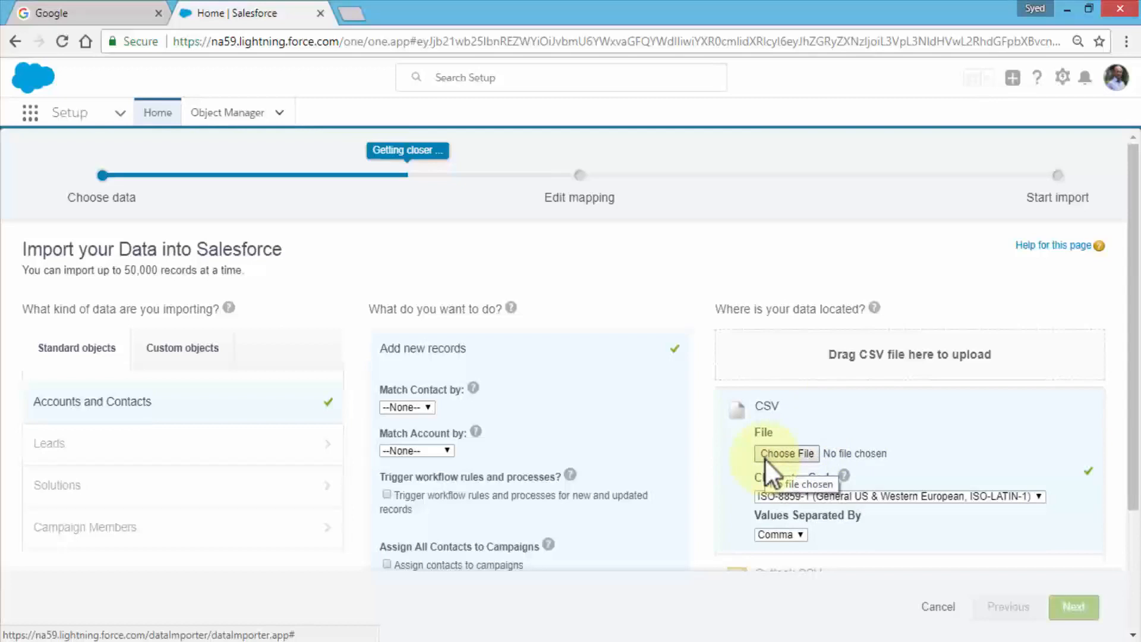
Browse to Apex-SalesForce > Sample-Data, show All Files and select contacts_to_import.csv
click(786, 453)
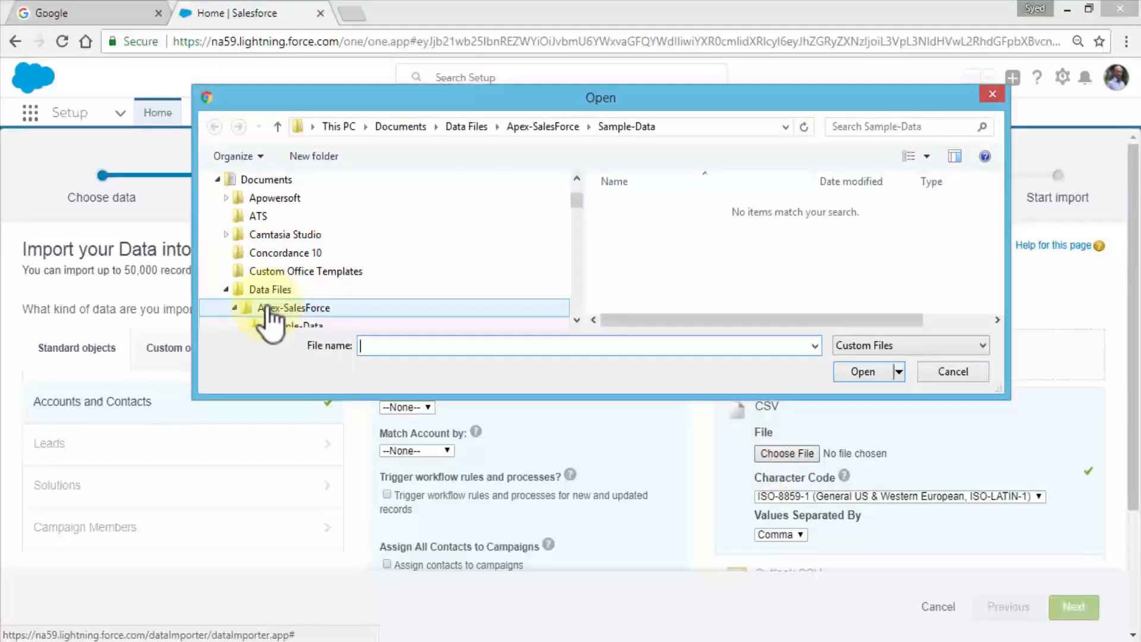
click(293, 307)
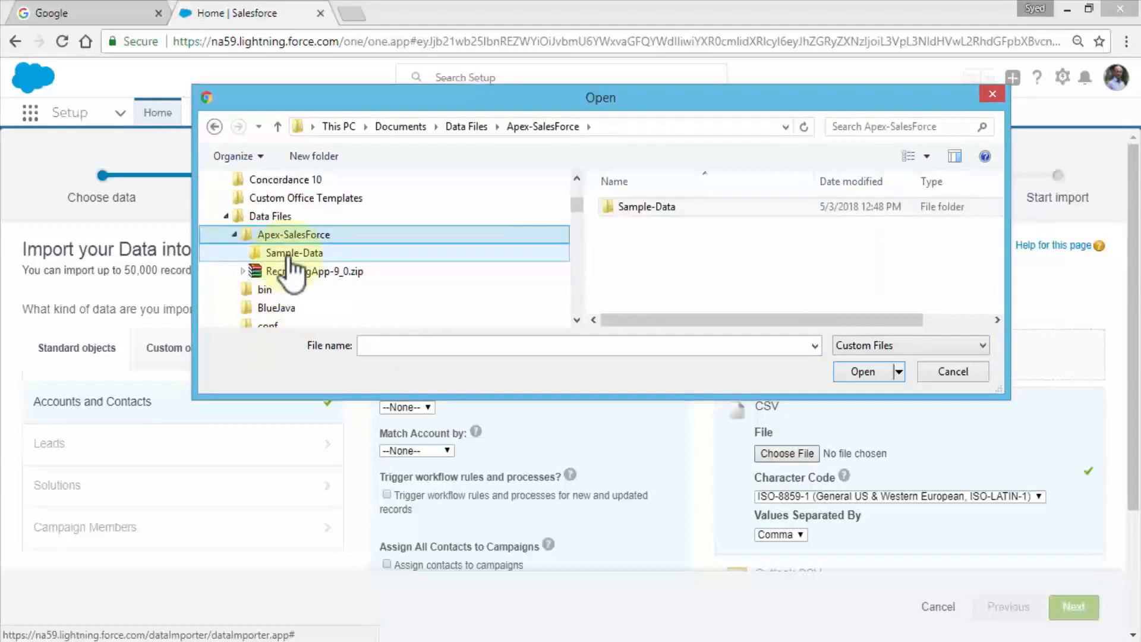
double_click(293, 252)
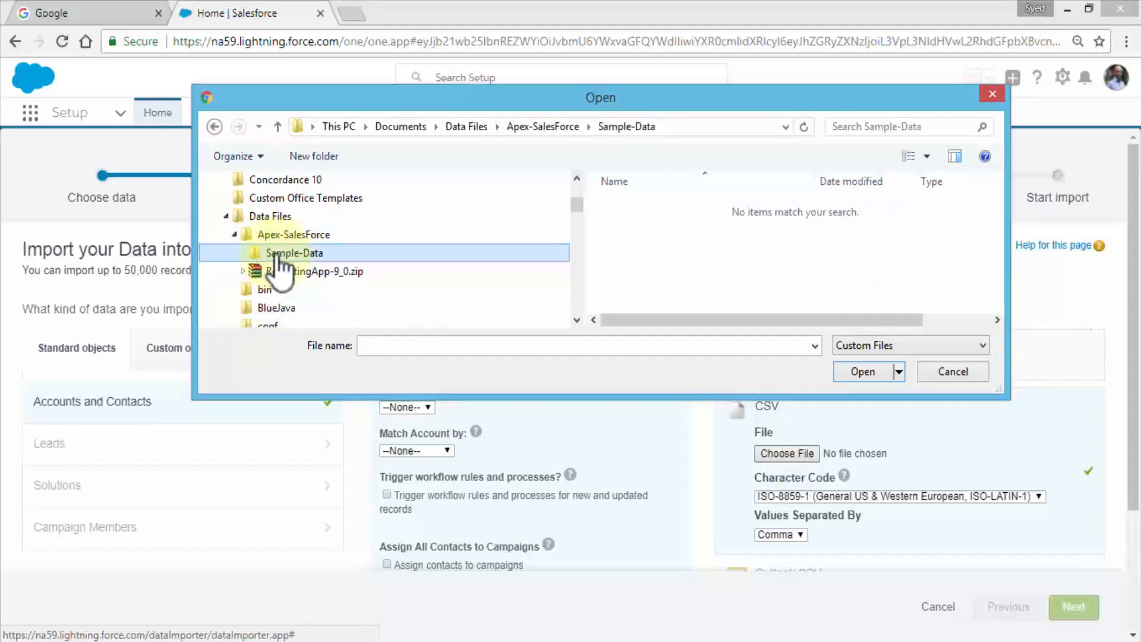
click(910, 345)
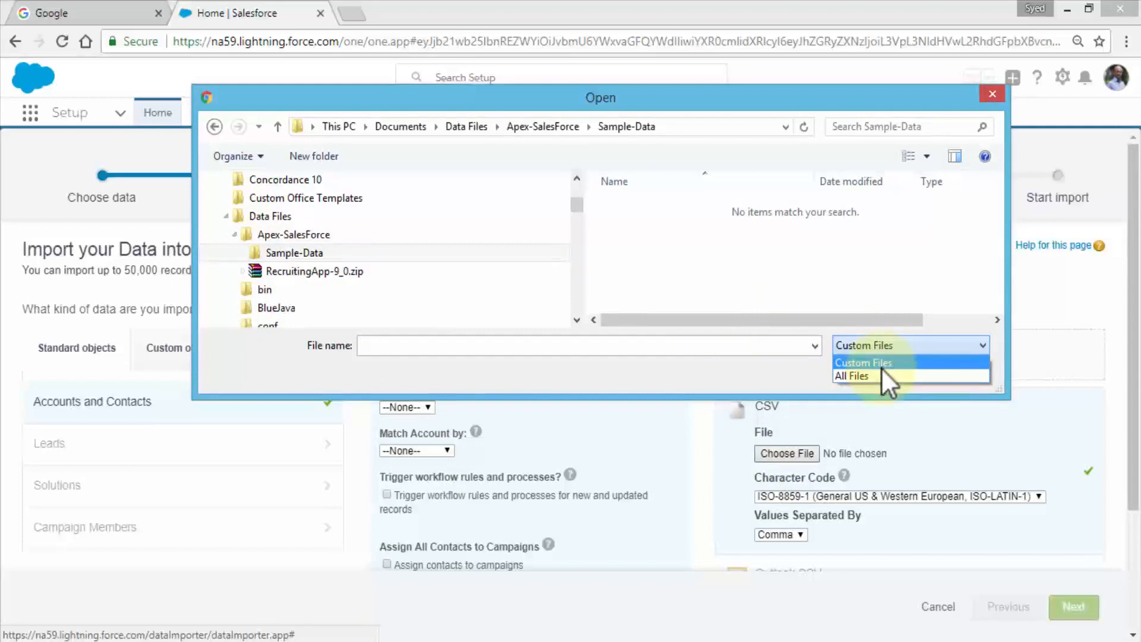
click(851, 376)
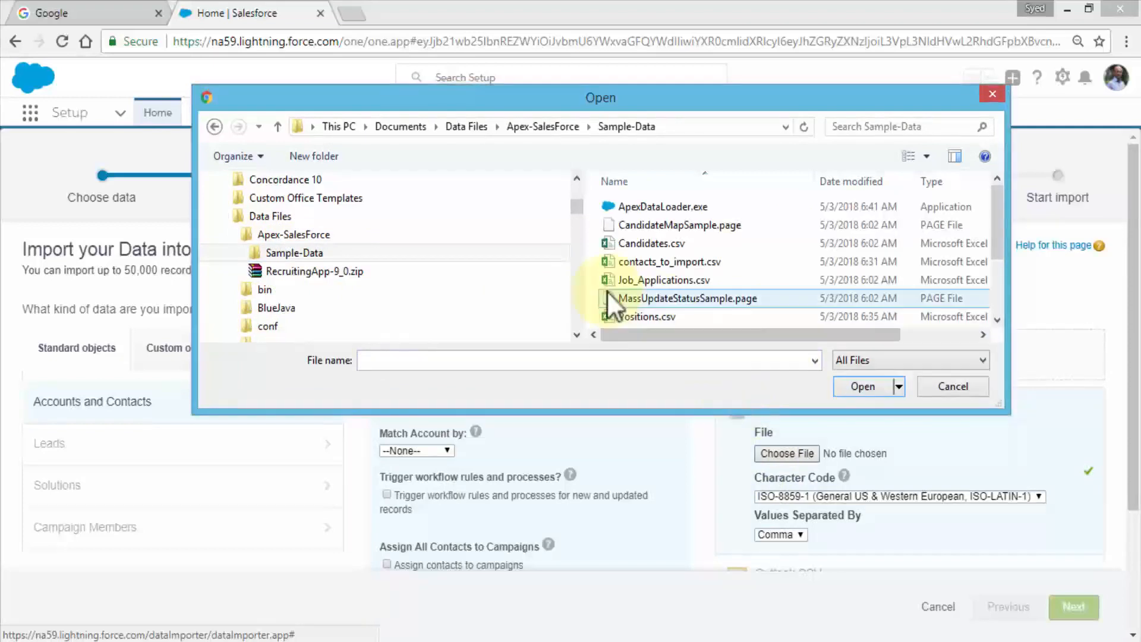
click(668, 261)
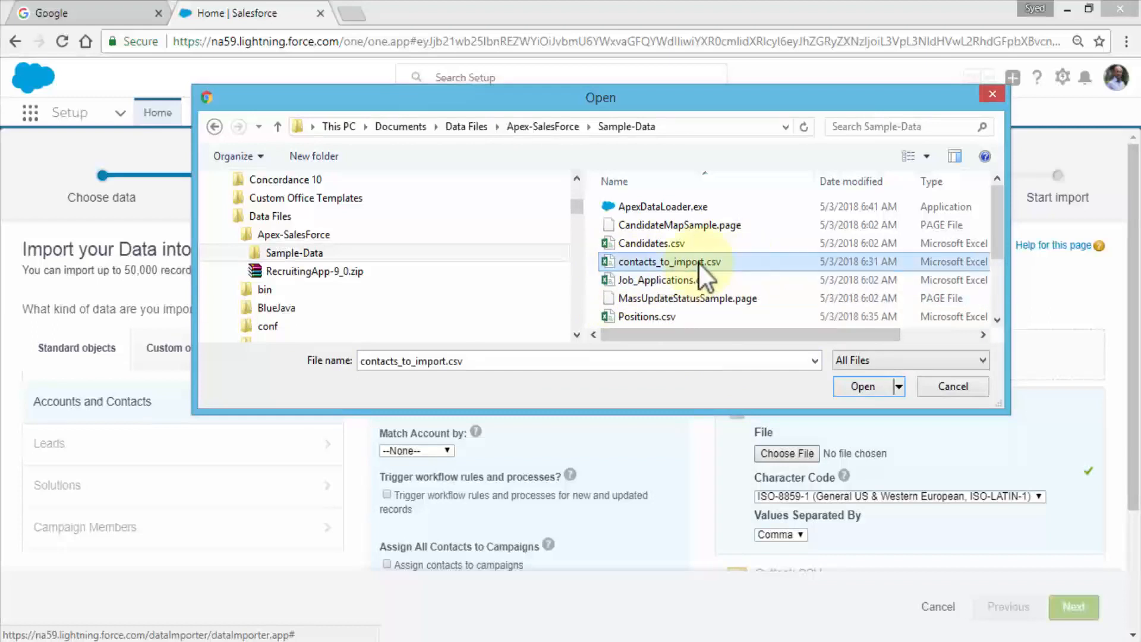
mouse_move(662, 262)
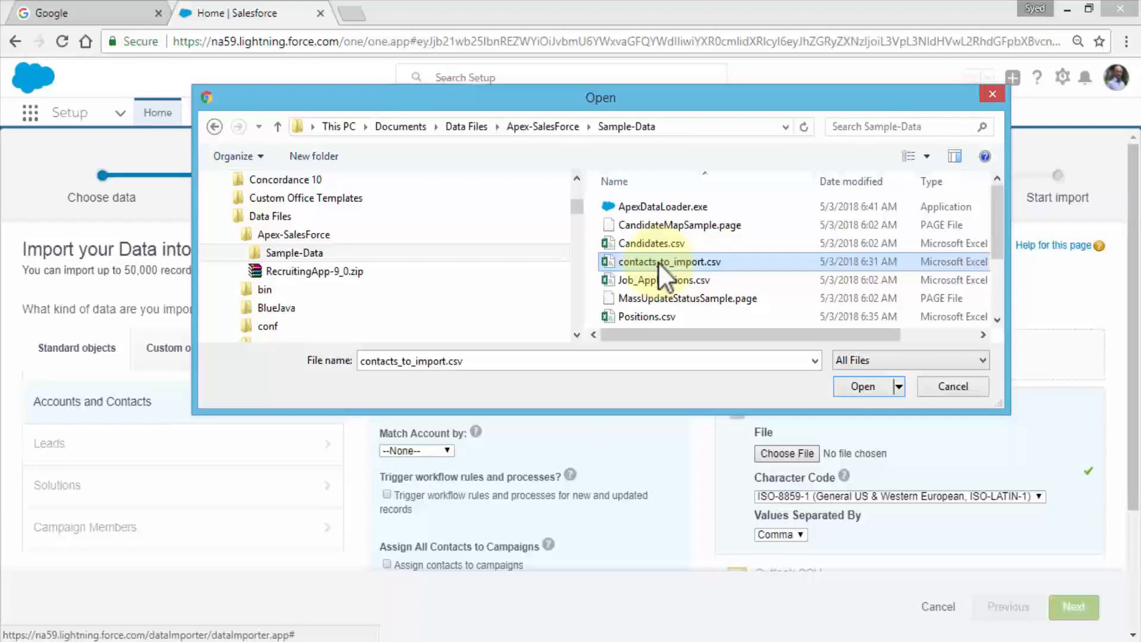
click(668, 262)
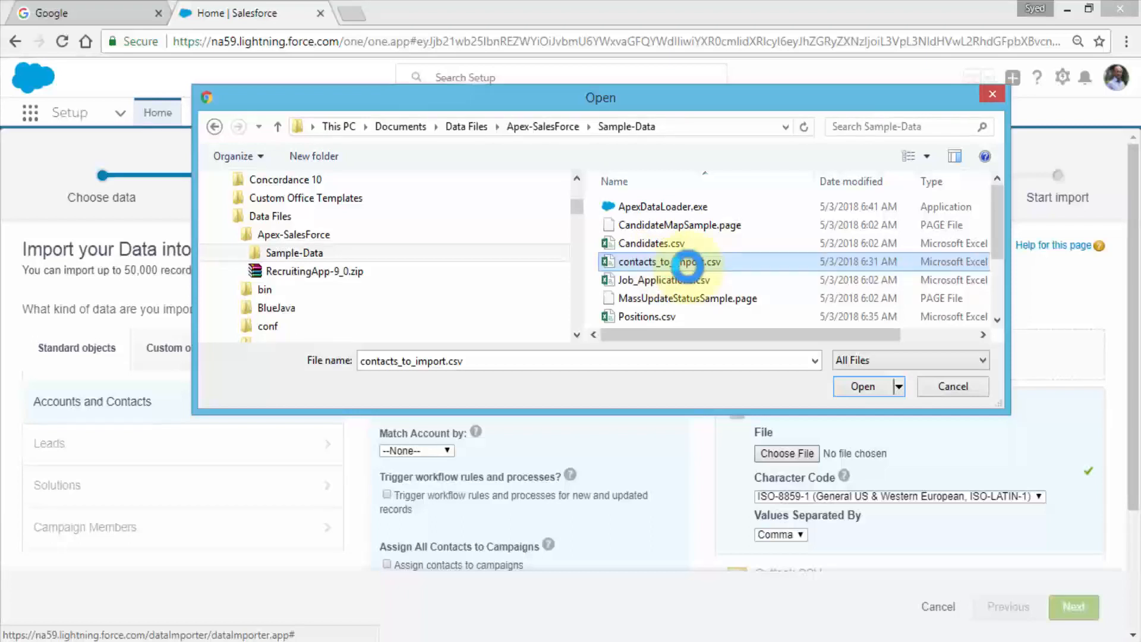
right_click(662, 261)
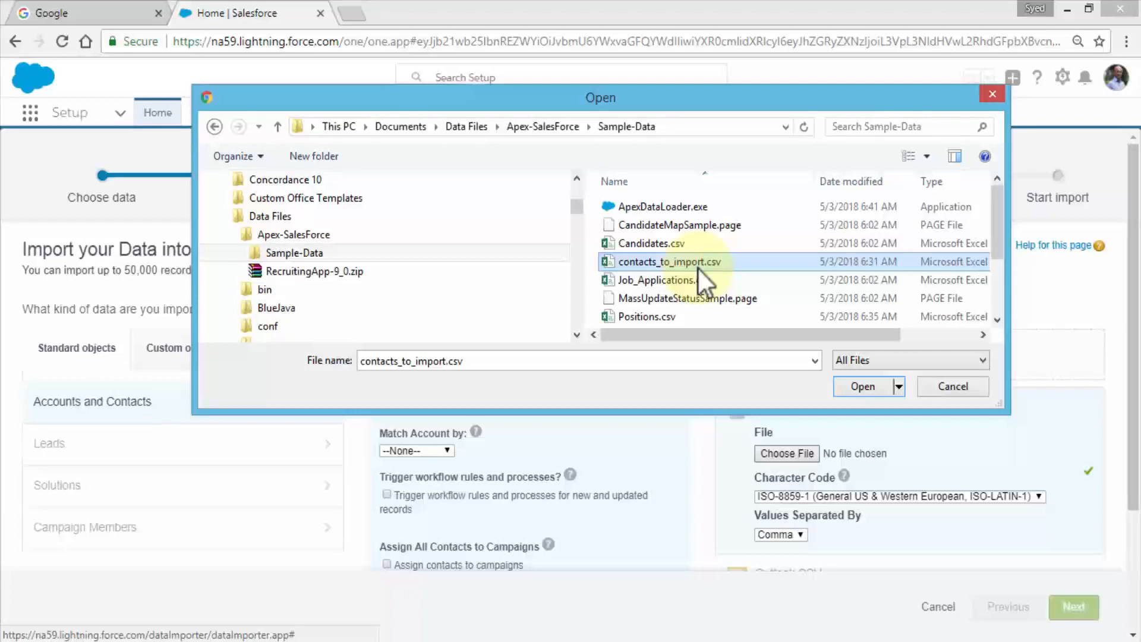
View contacts_to_import.csv in Excel with columns autofit, checking the FNAME through TITLE headers
double_click(668, 262)
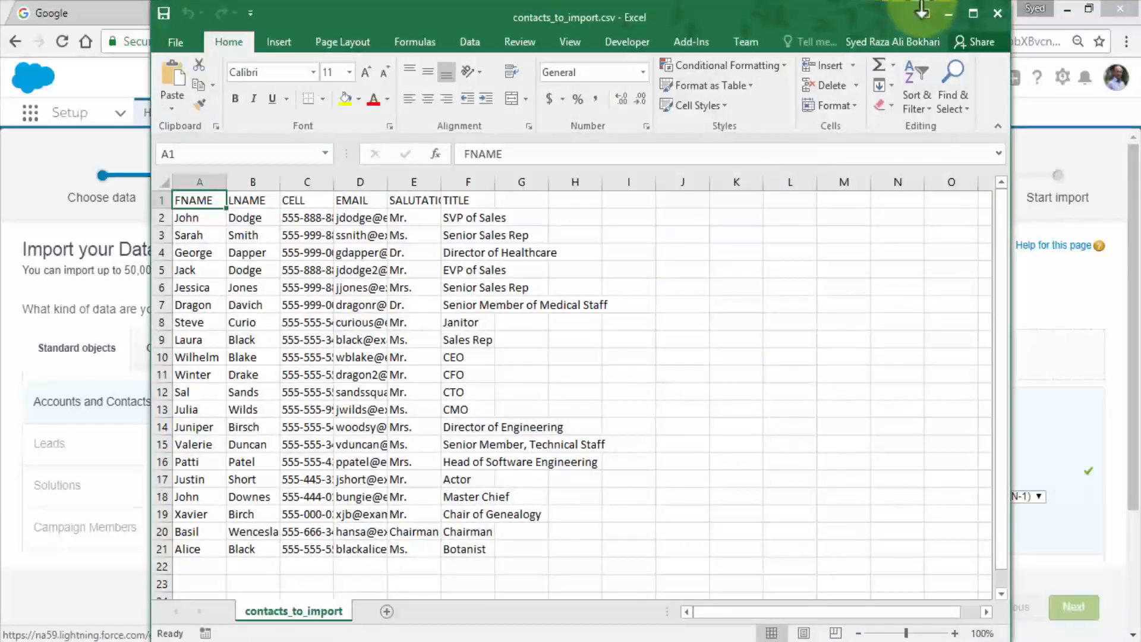
click(972, 13)
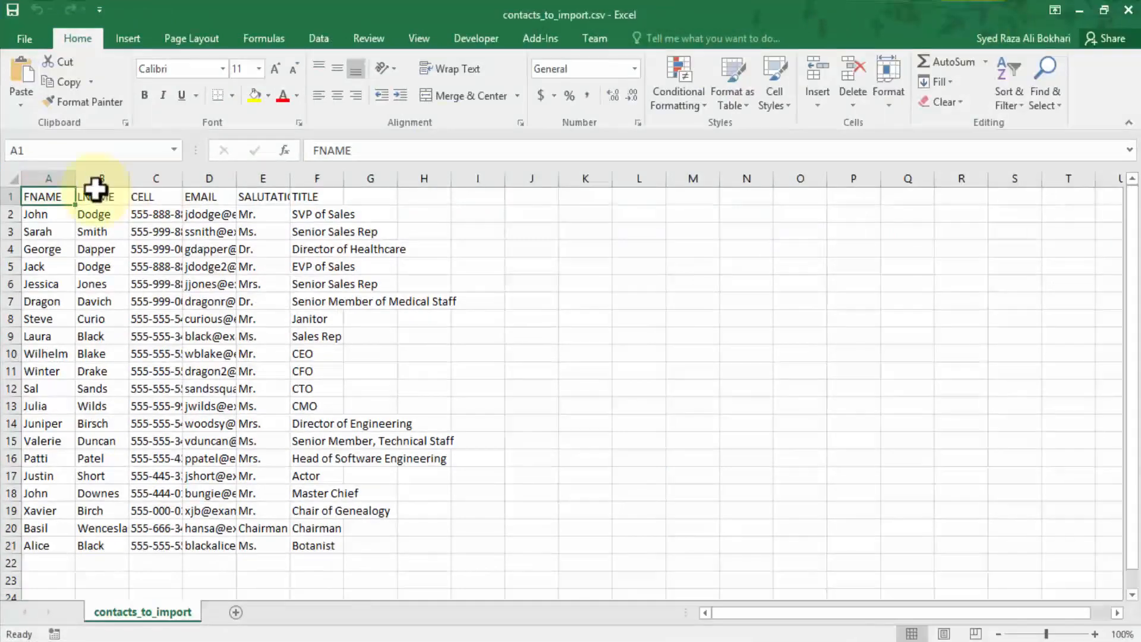
click(11, 178)
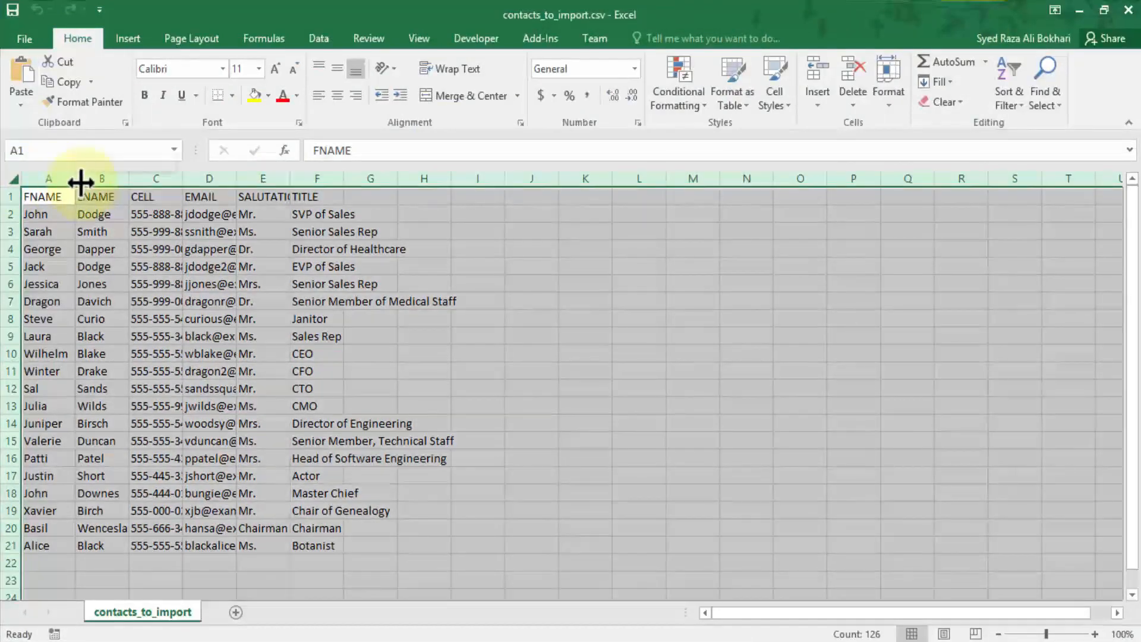
double_click(79, 178)
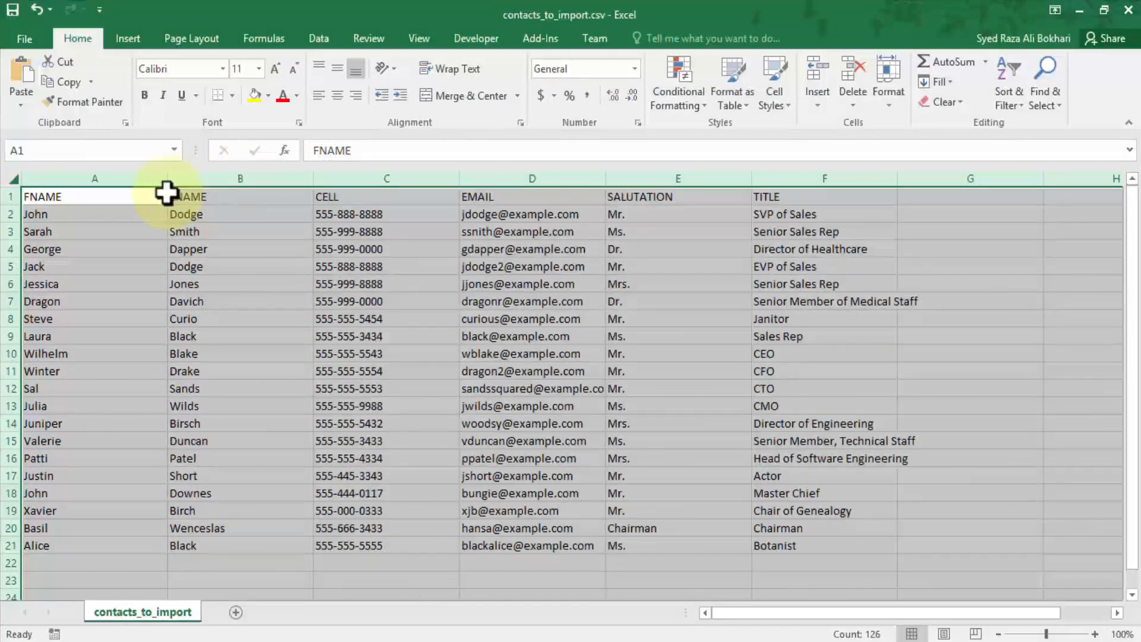
click(240, 265)
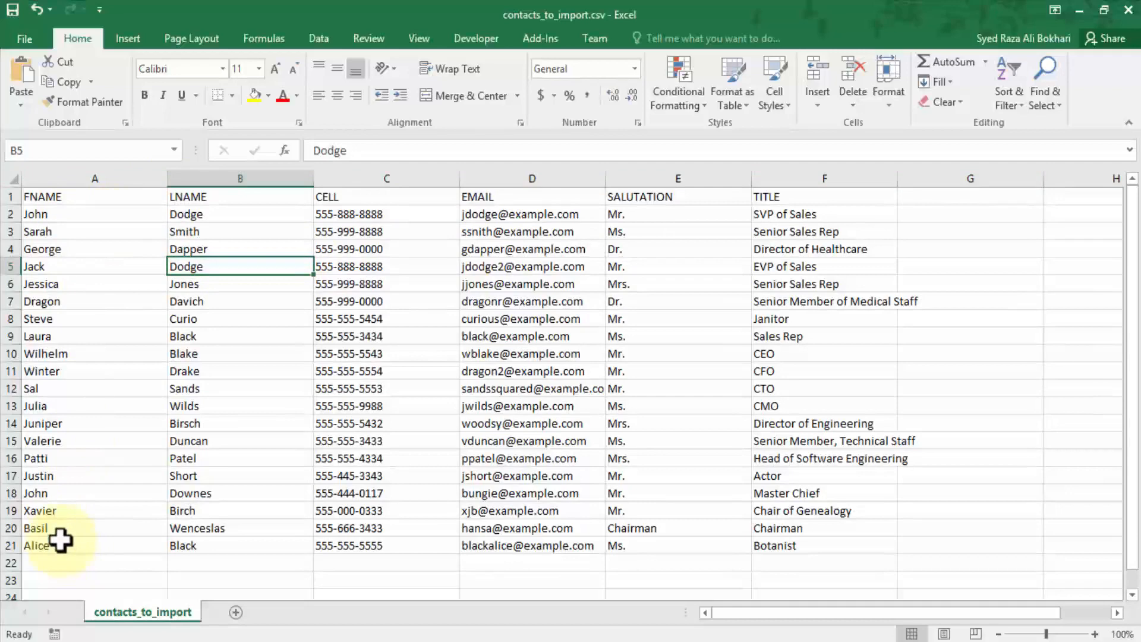
mouse_move(33, 197)
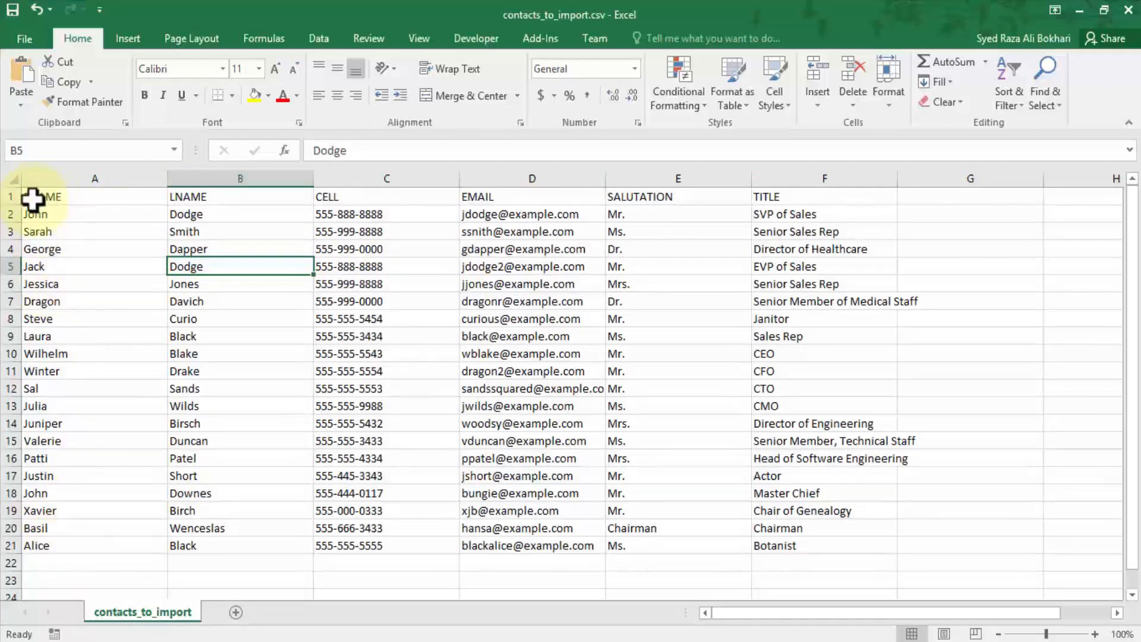
click(11, 196)
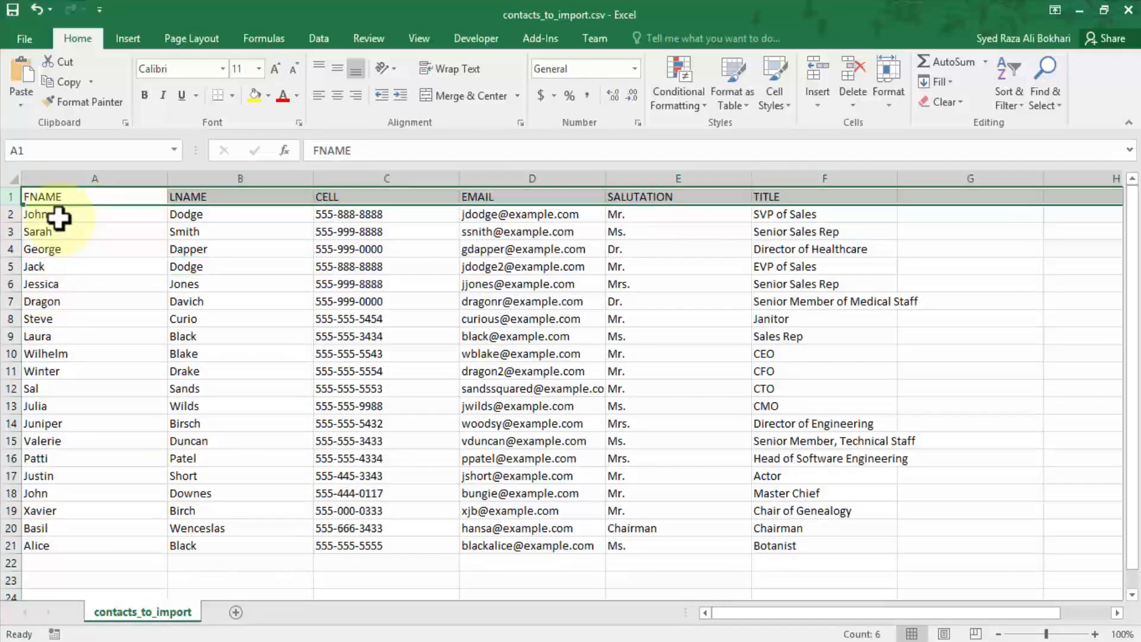
click(95, 545)
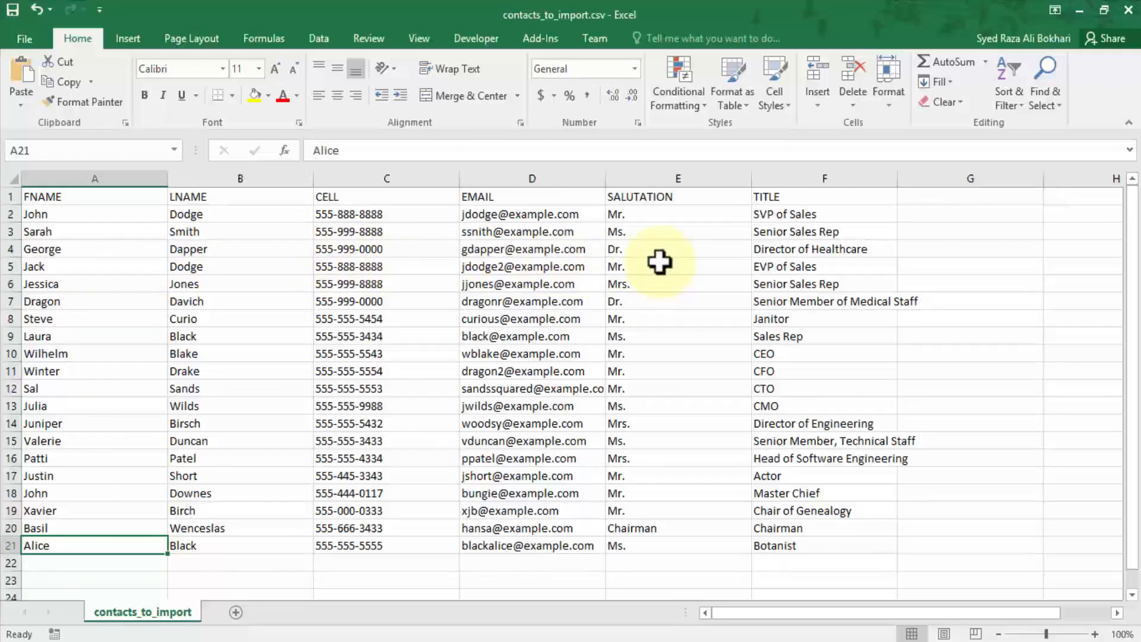
mouse_move(805, 264)
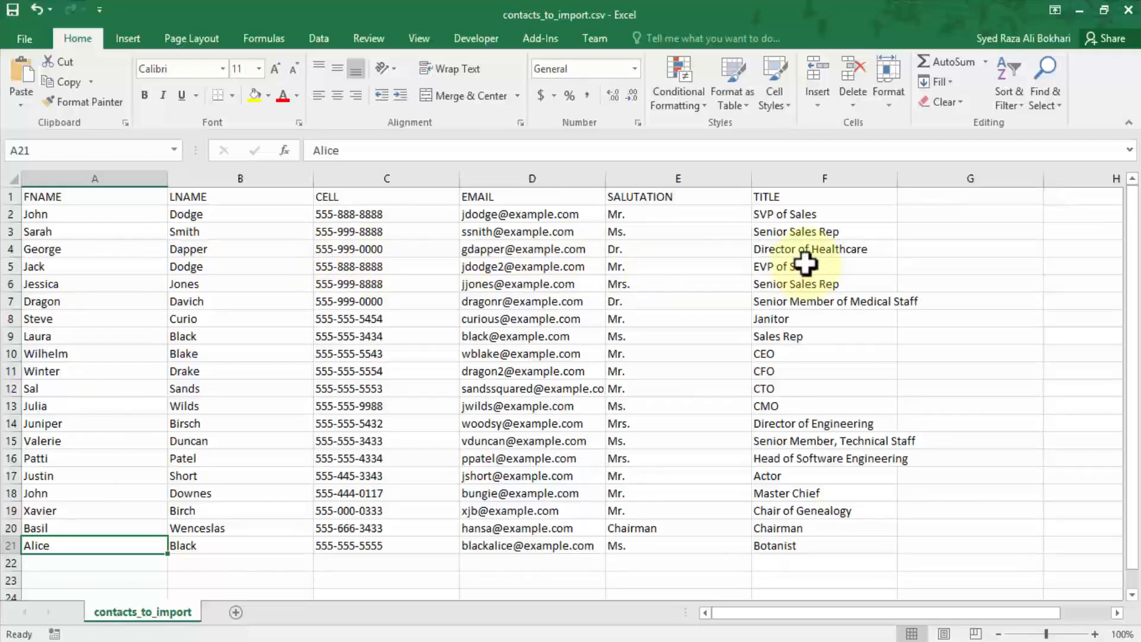
mouse_move(560, 412)
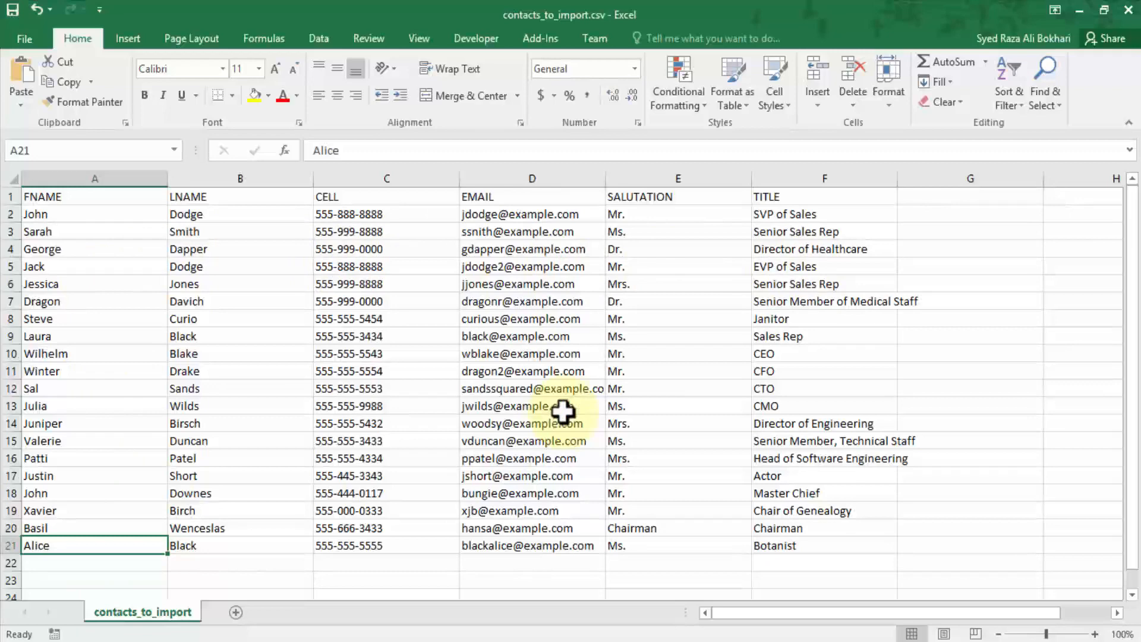
mouse_move(568, 412)
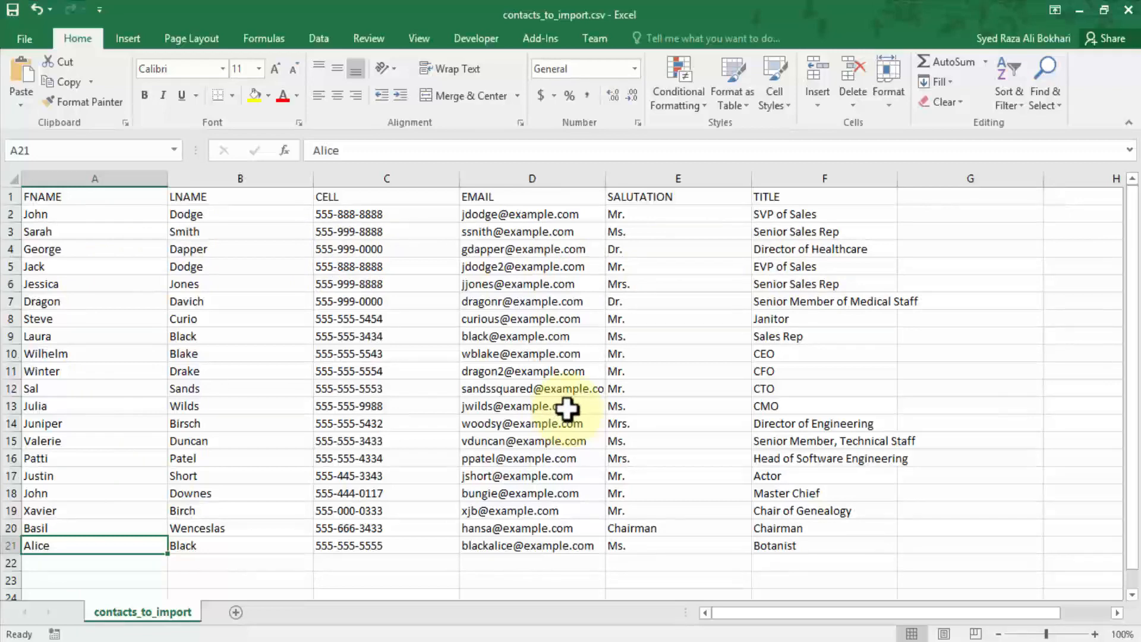
mouse_move(211, 264)
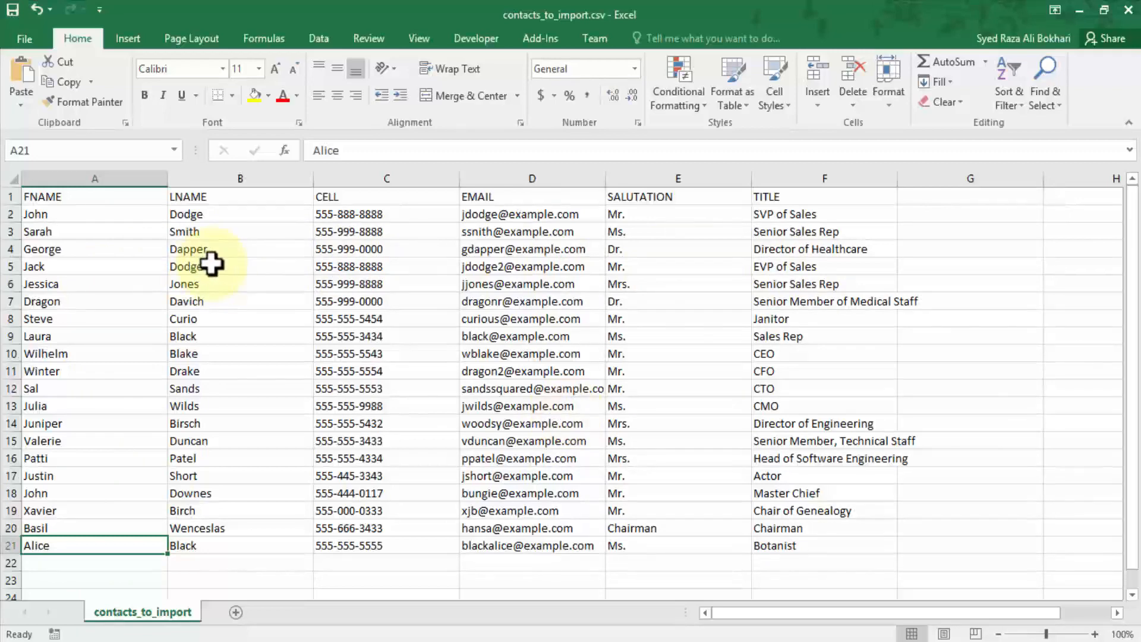
mouse_move(117, 213)
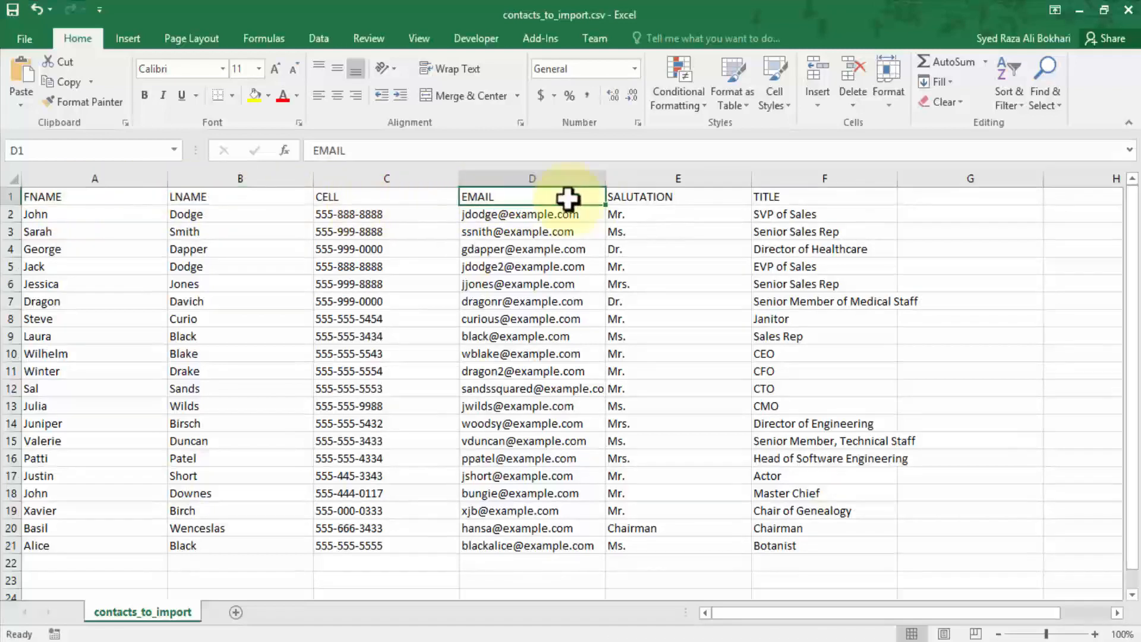
click(822, 196)
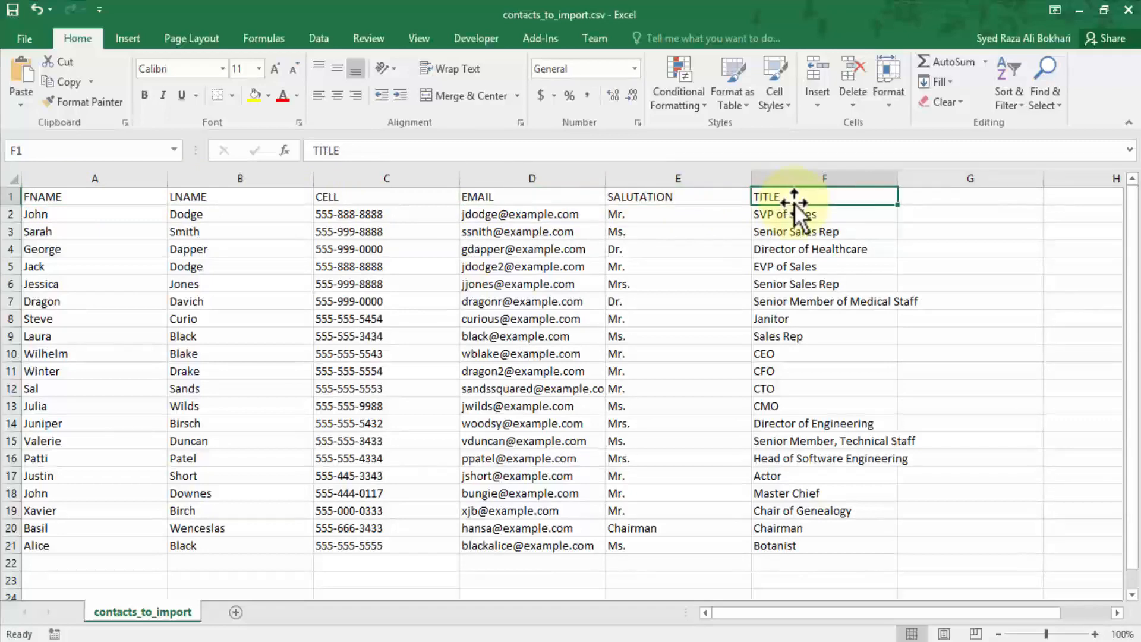
mouse_move(754, 241)
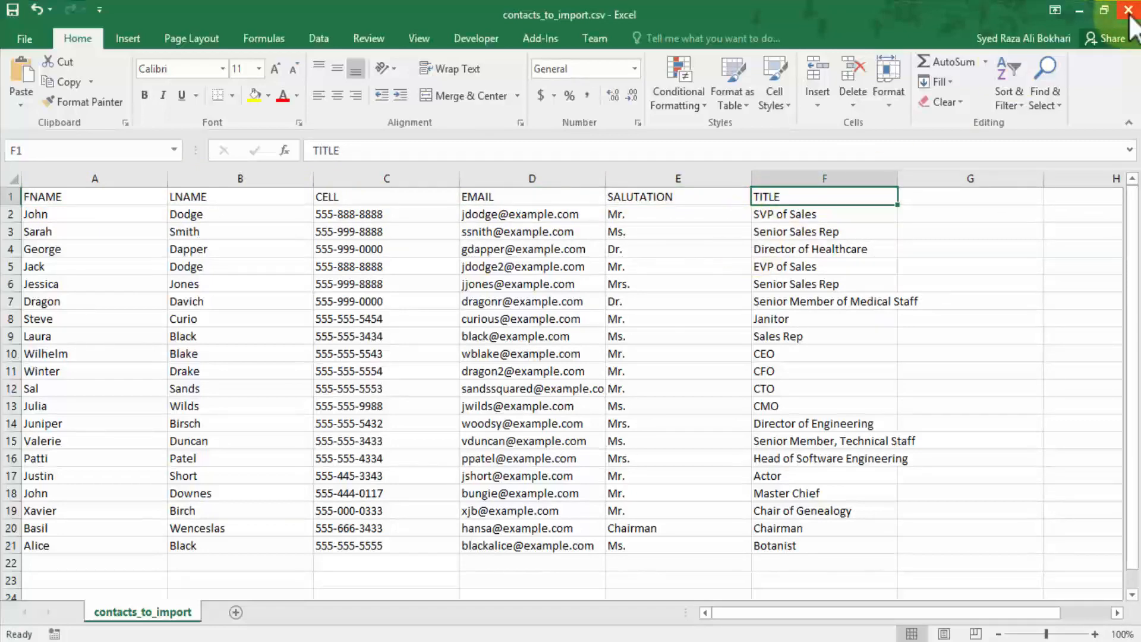
Close Excel without saving changes to contacts_to_import.csv
click(1130, 11)
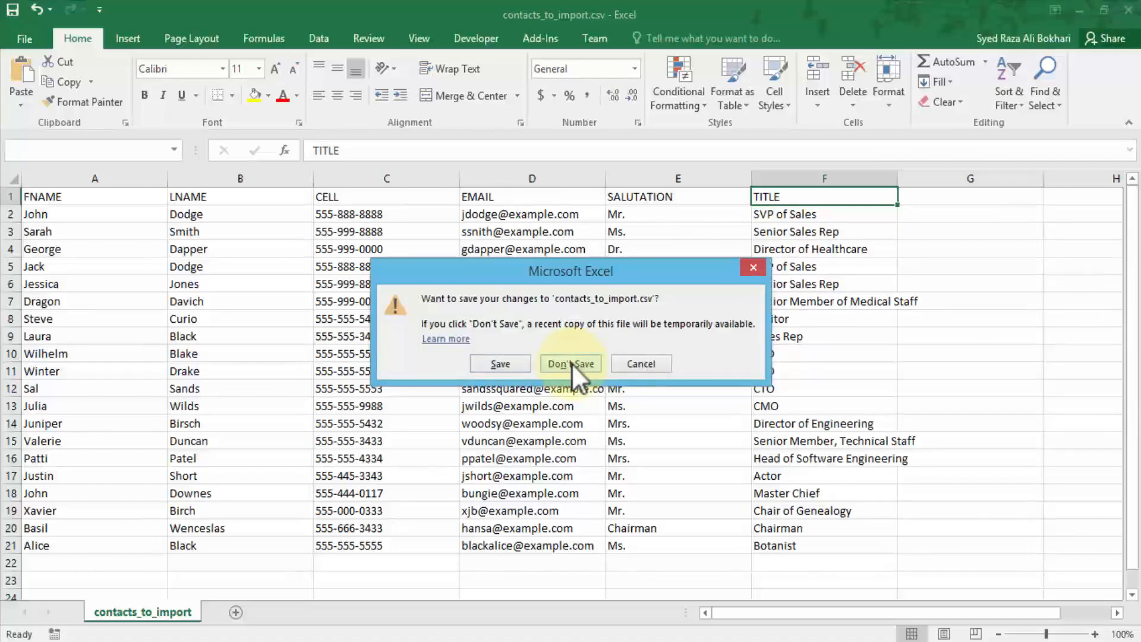
click(570, 364)
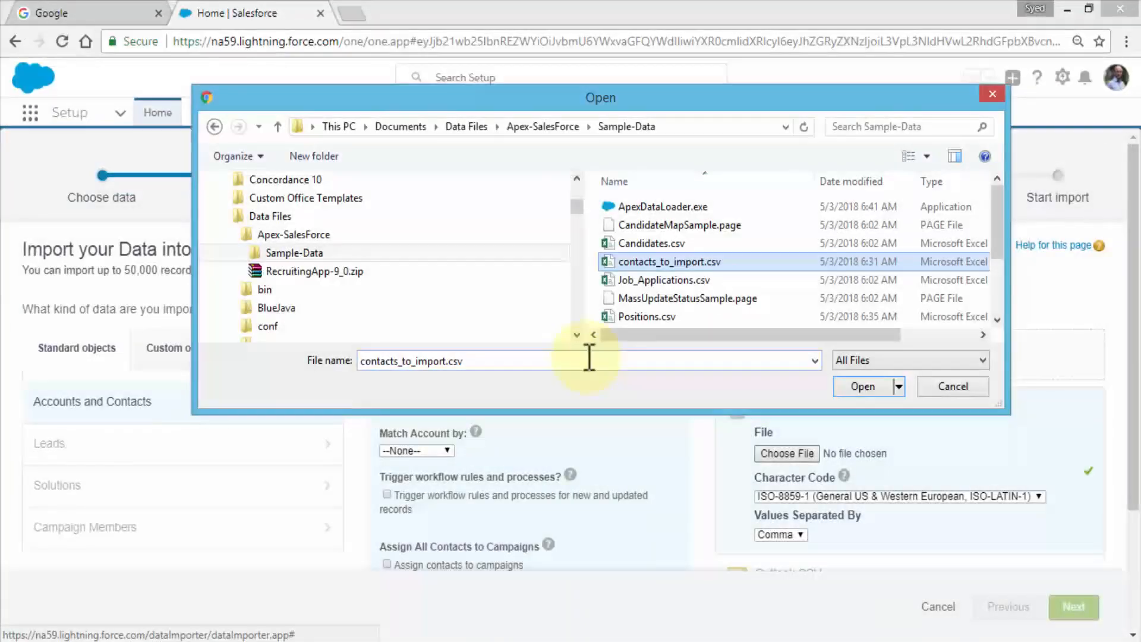
mouse_move(665, 261)
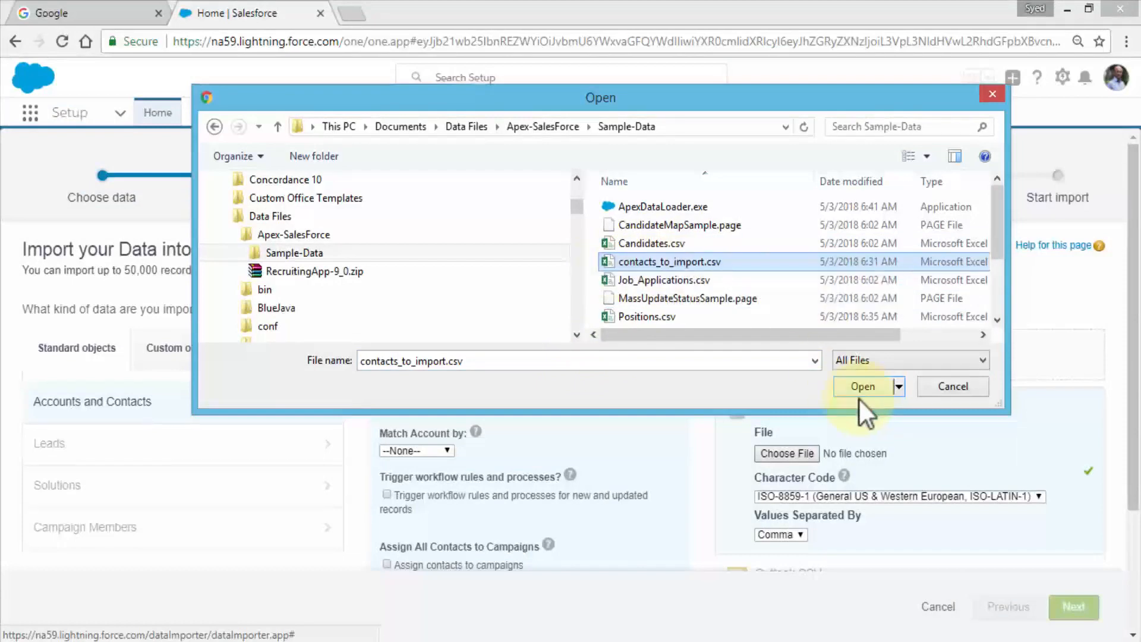
Attach contacts_to_import.csv as the CSV source and proceed with Next
click(863, 386)
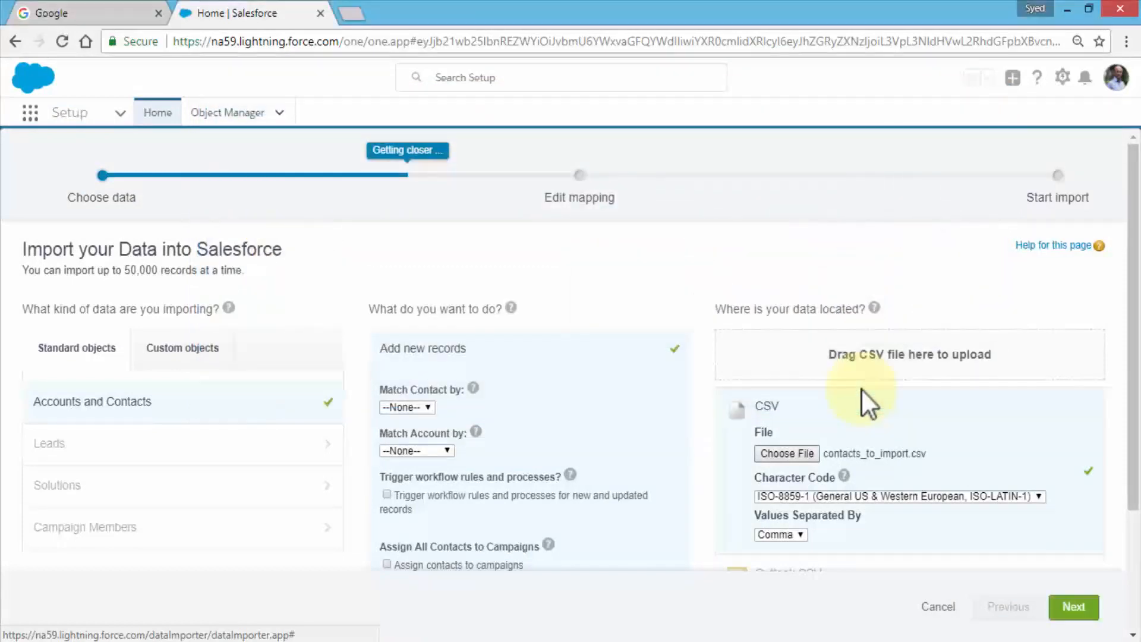
mouse_move(880, 473)
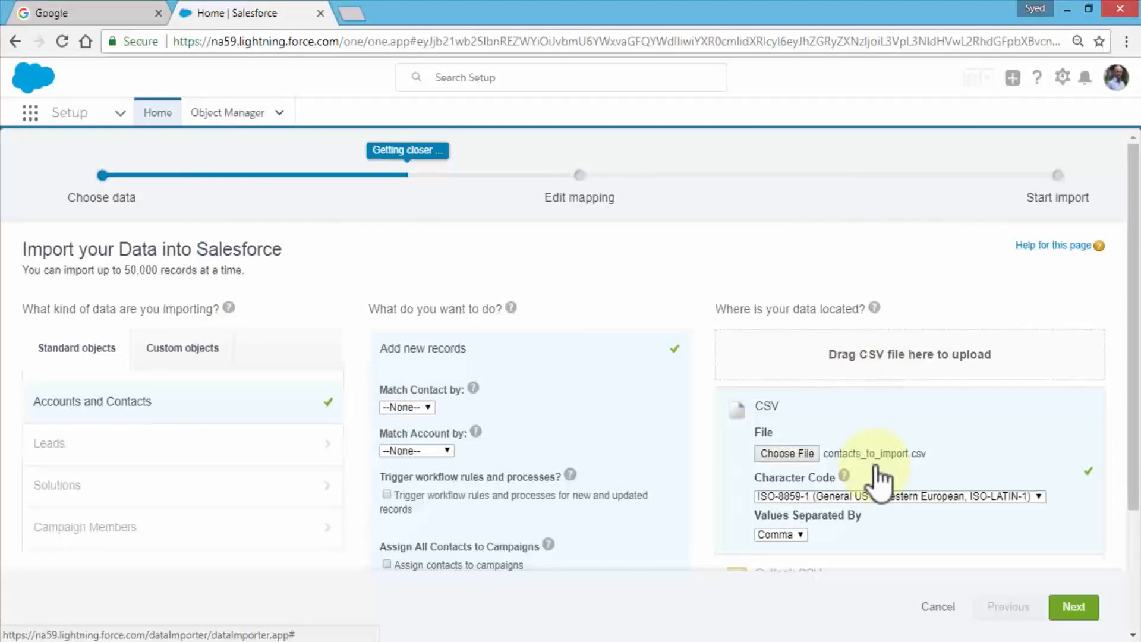
mouse_move(902, 458)
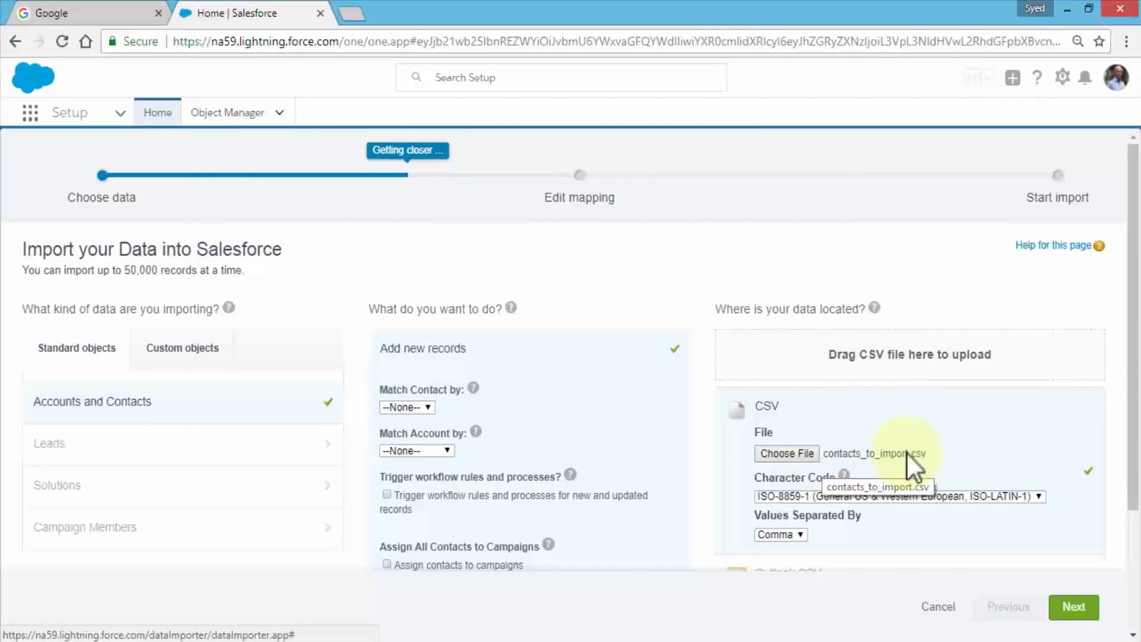
mouse_move(1084, 484)
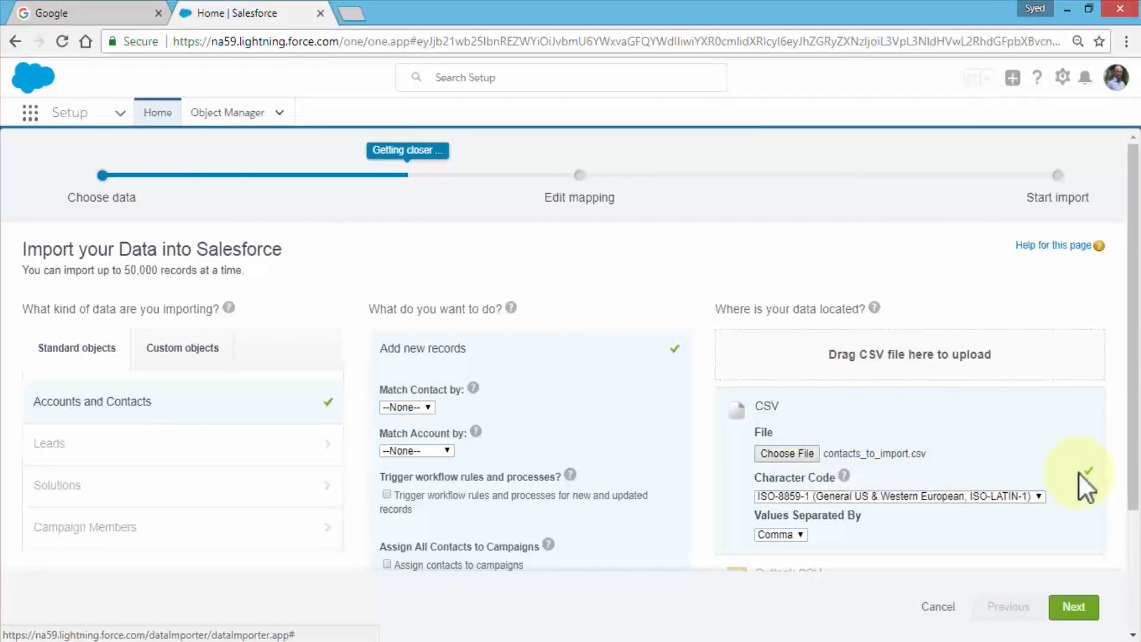
mouse_move(1107, 484)
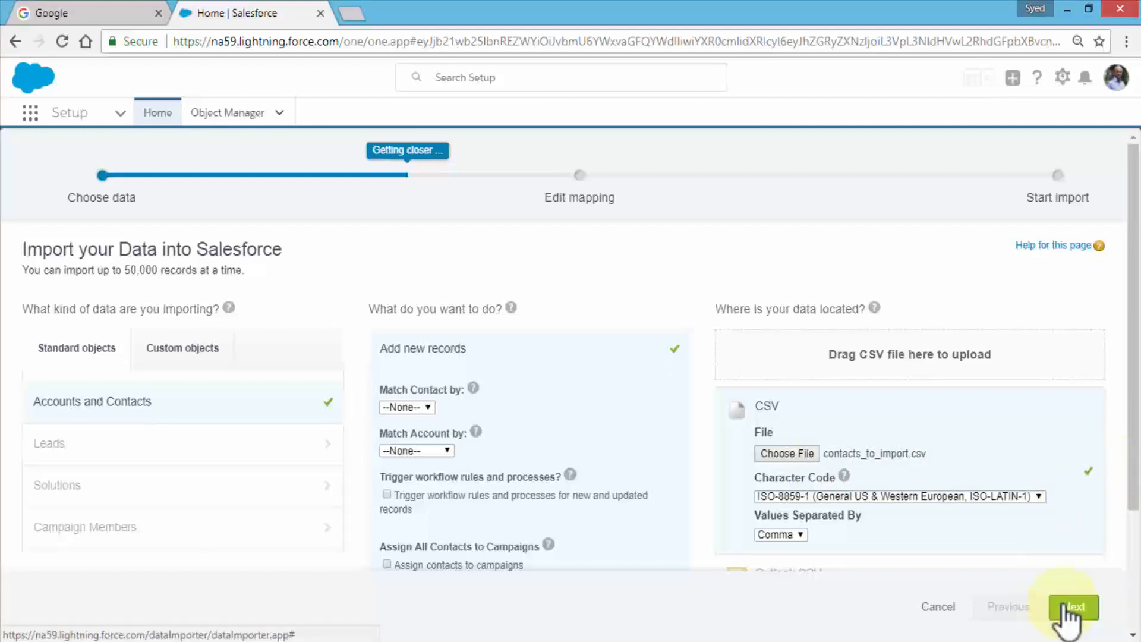
click(1073, 606)
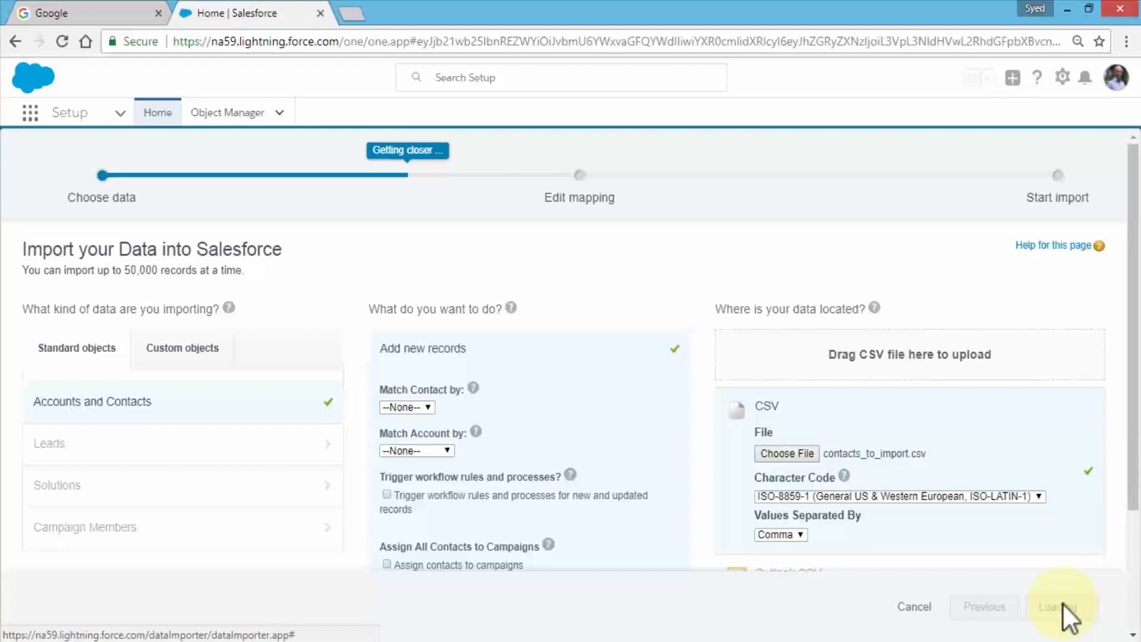
Map the CELL column to Contact: Mobile on the Edit mapping step
click(1062, 606)
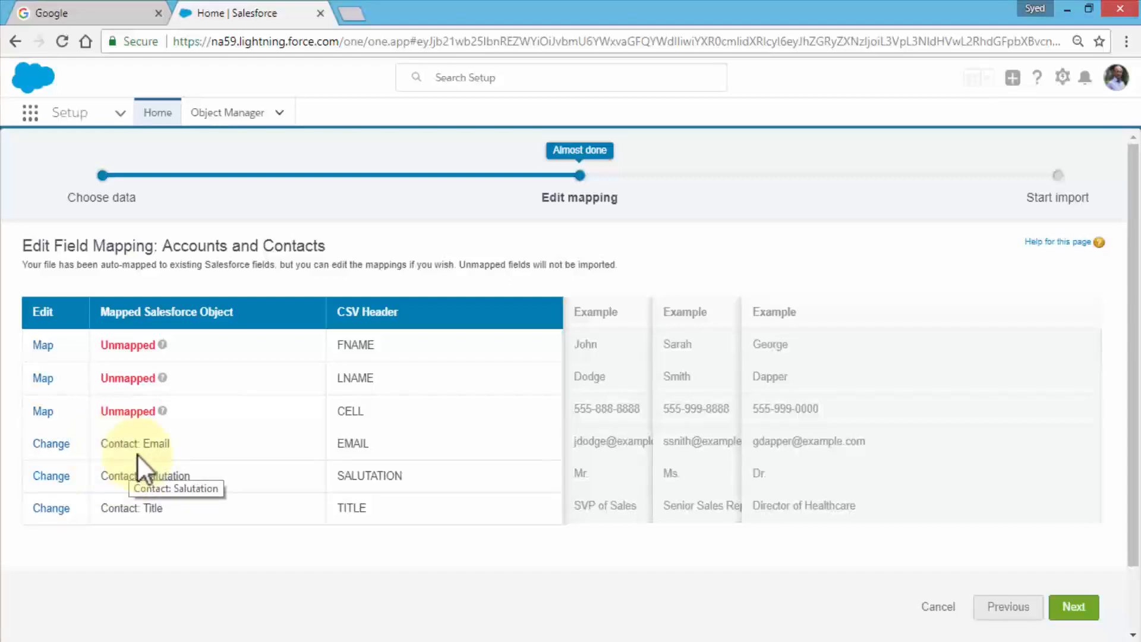
mouse_move(258, 463)
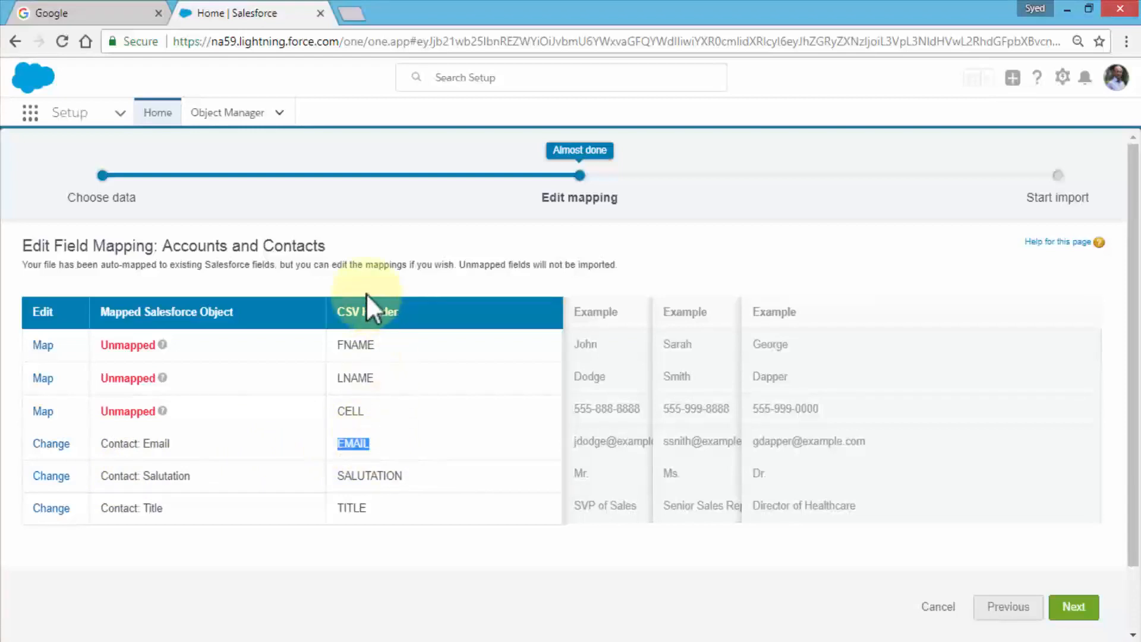
mouse_move(153, 316)
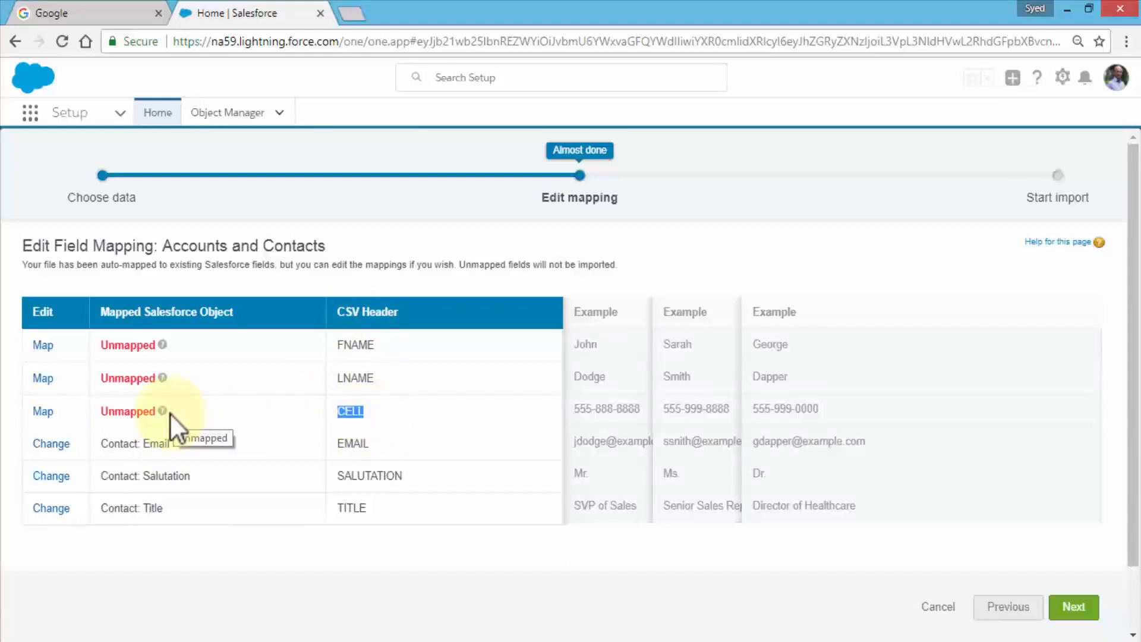
mouse_move(175, 356)
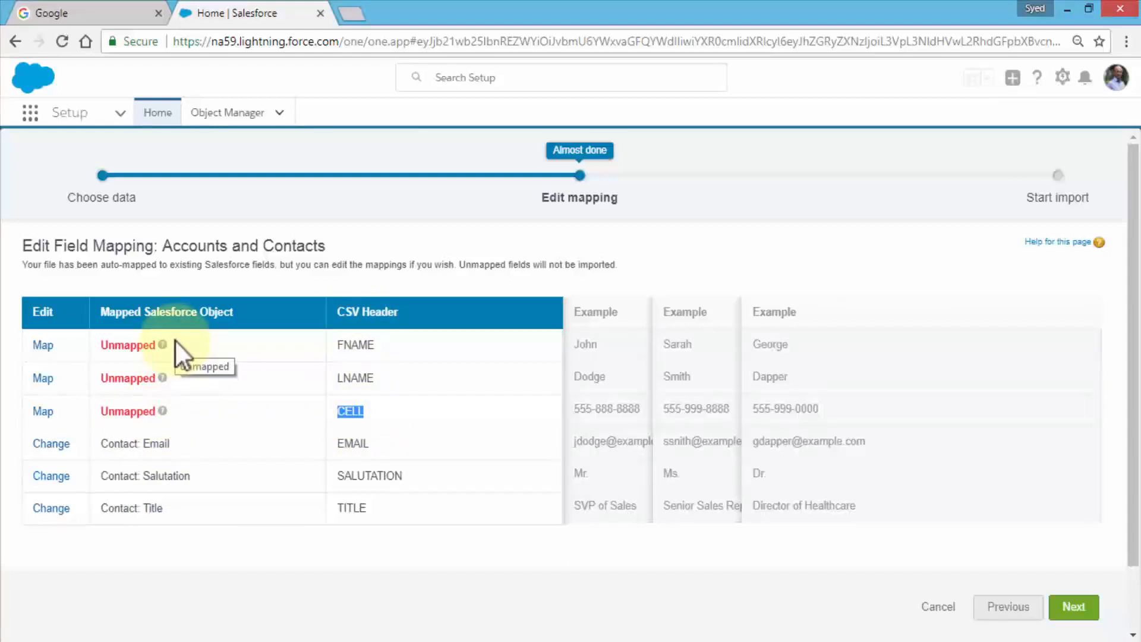
mouse_move(189, 422)
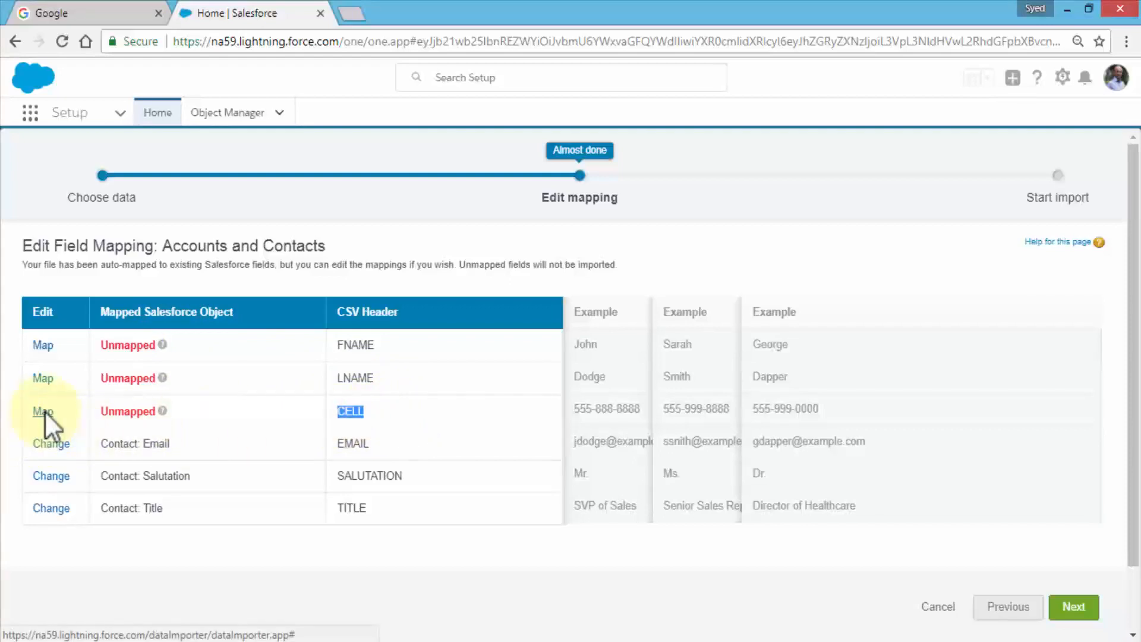
click(43, 410)
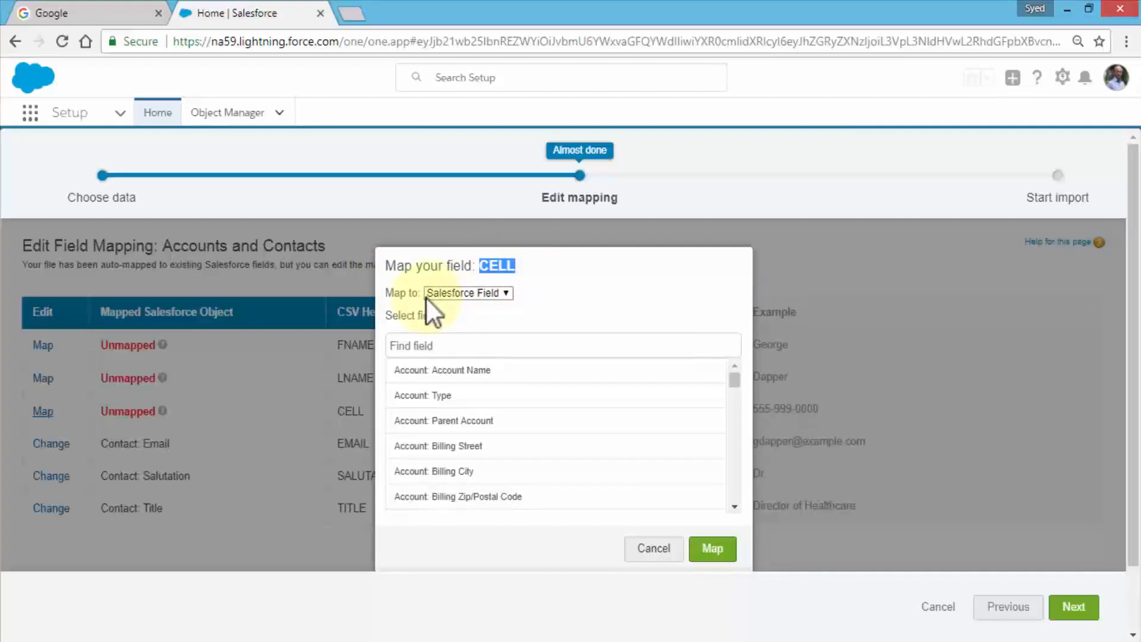
mouse_move(494, 312)
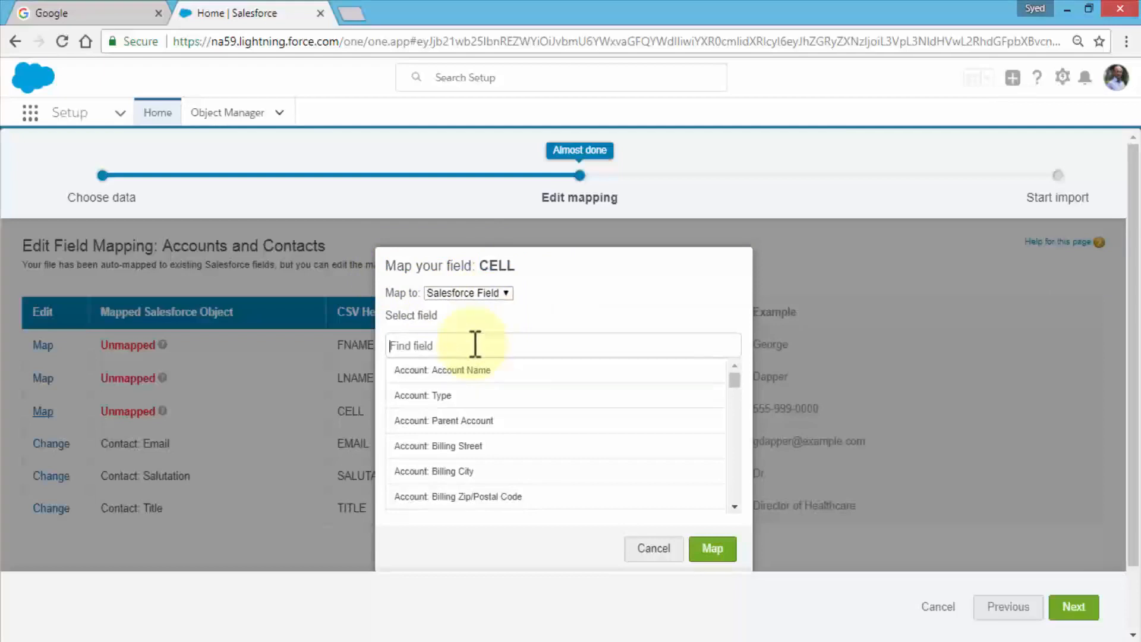
text(mobi)
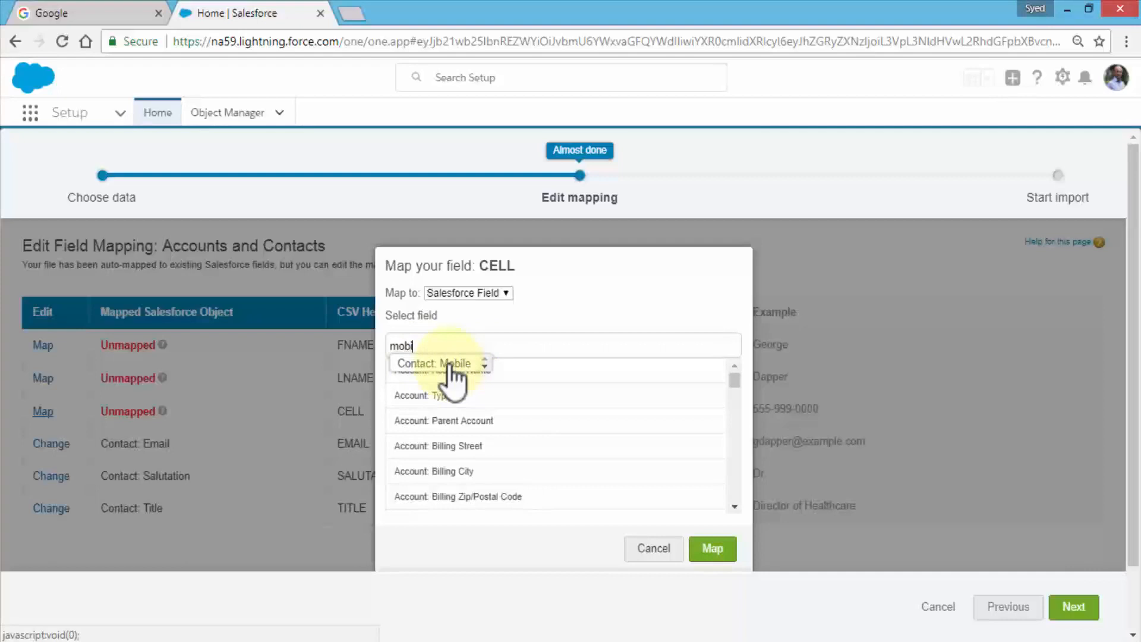
click(438, 363)
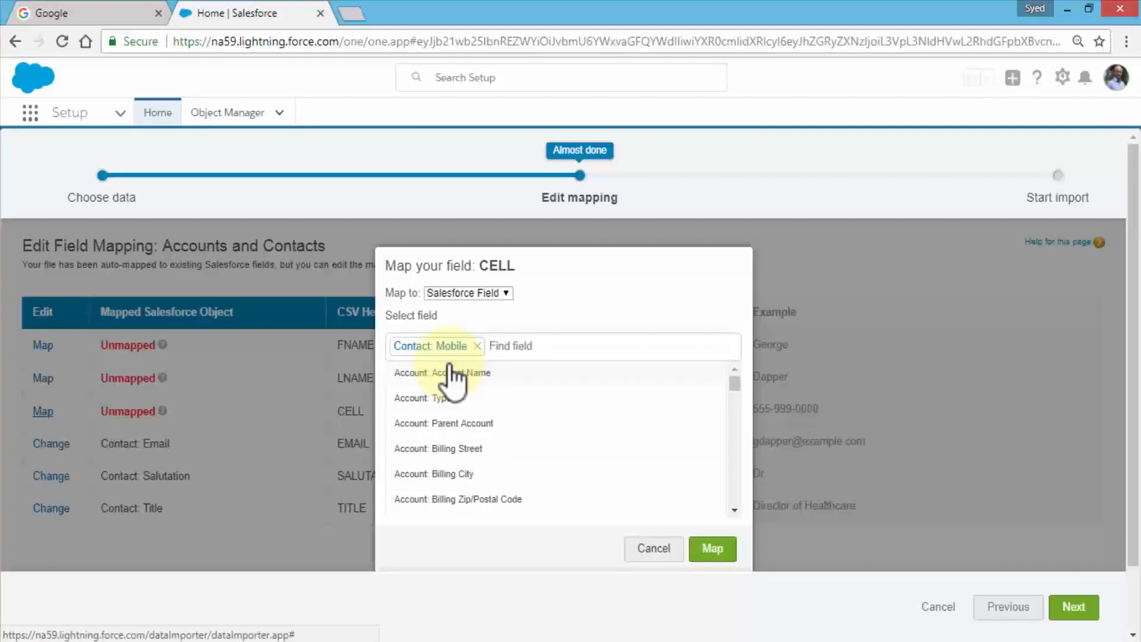
click(711, 548)
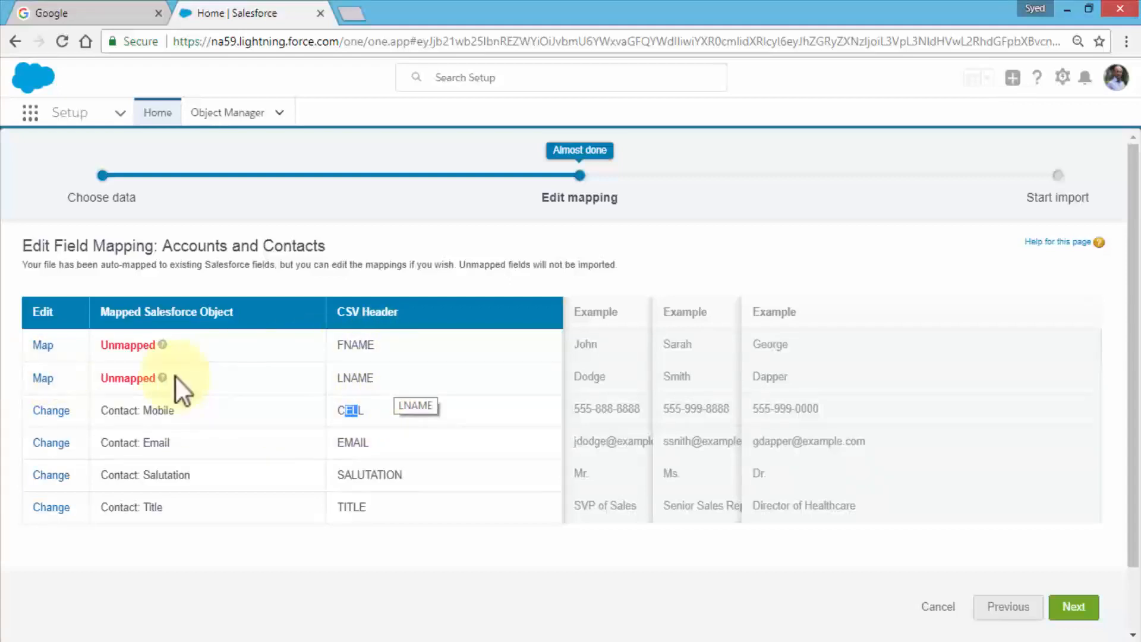
Map LNAME to Contact: Last Name and begin mapping FNAME by searching 'fir'
click(42, 378)
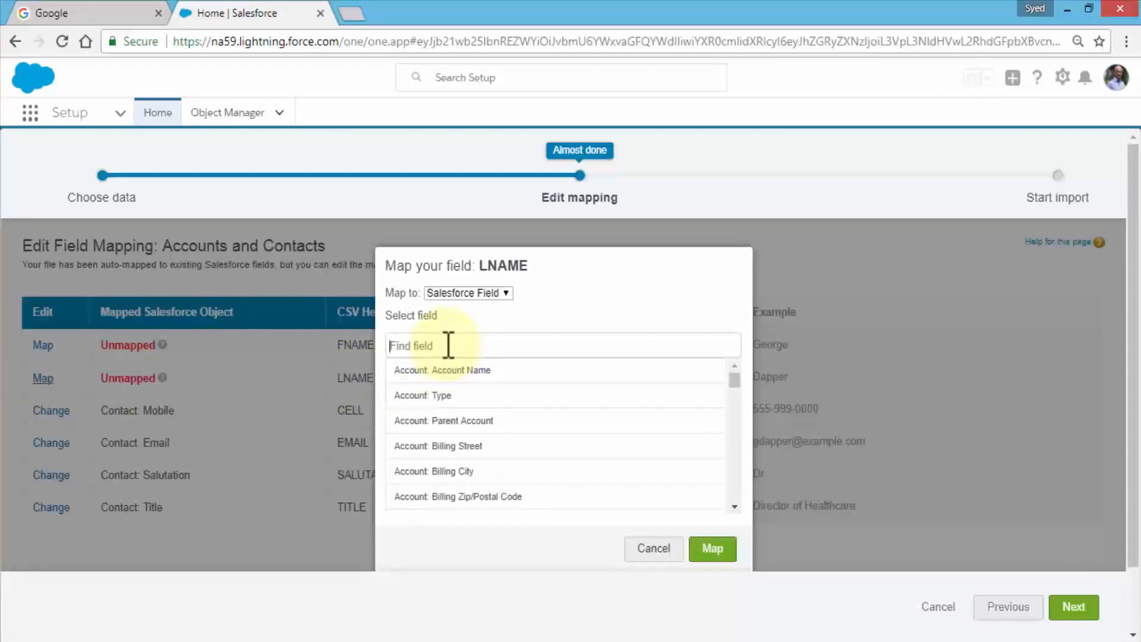
text(last)
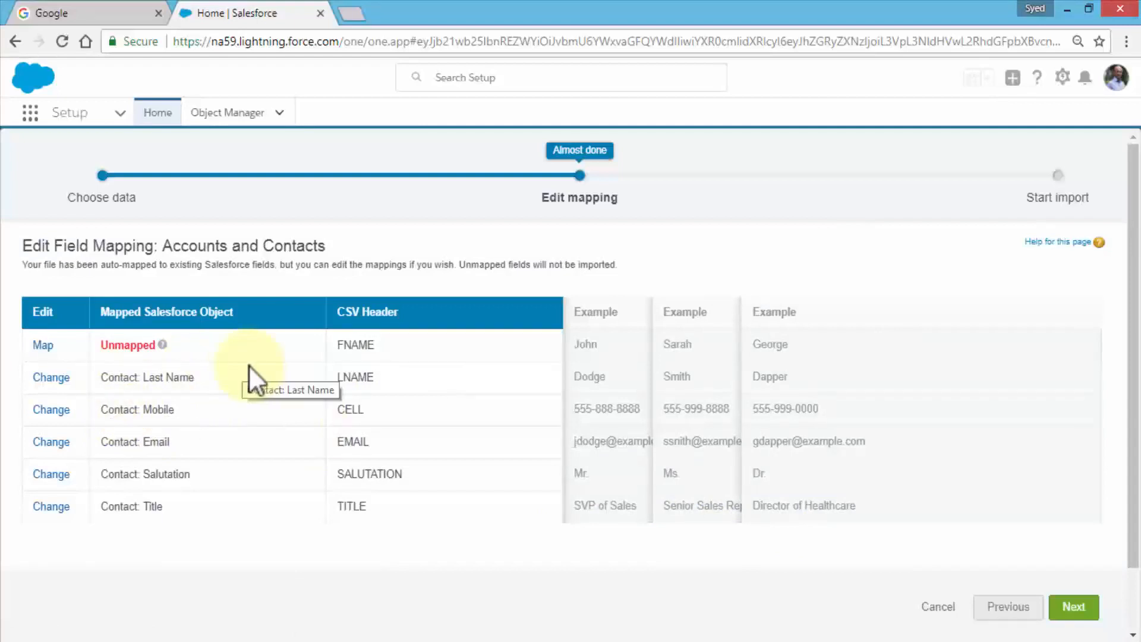
click(43, 345)
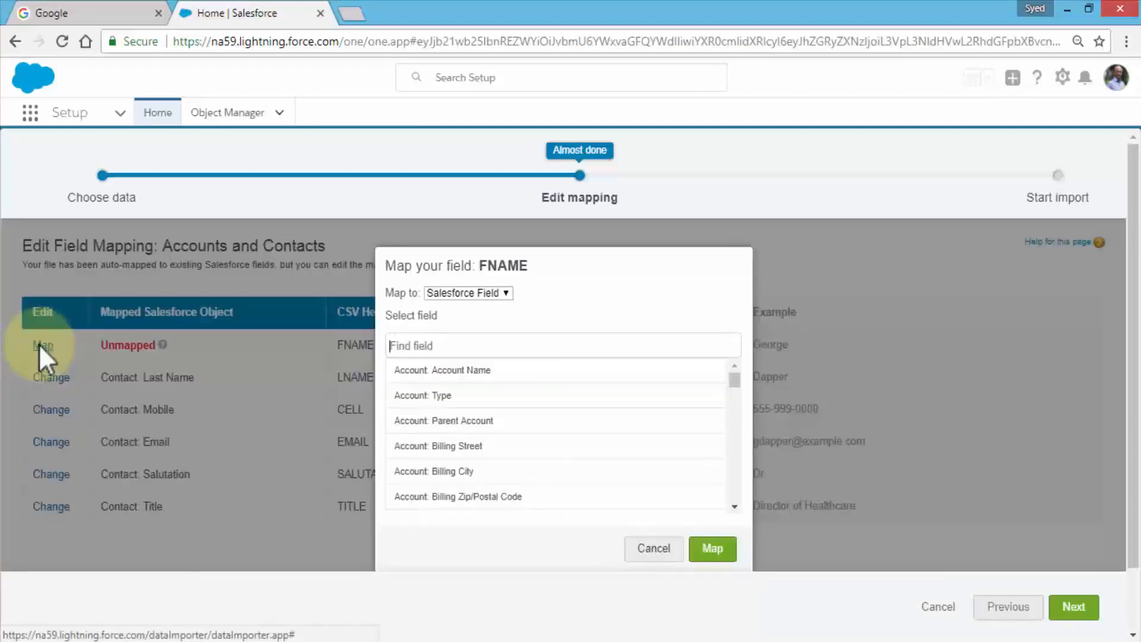
text(fir)
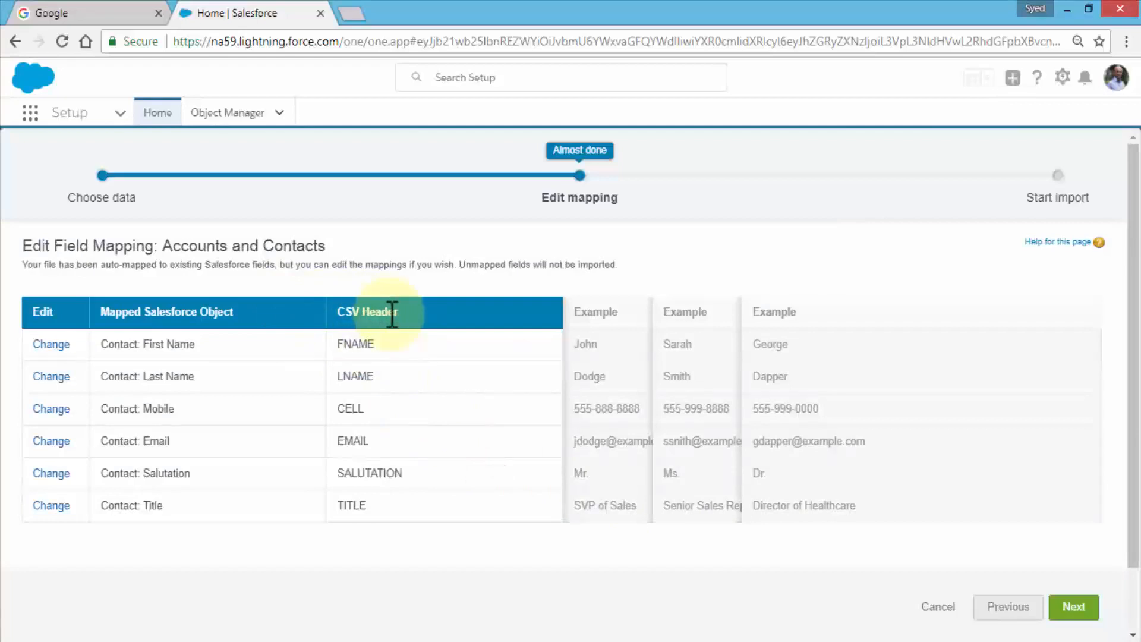
mouse_move(196, 302)
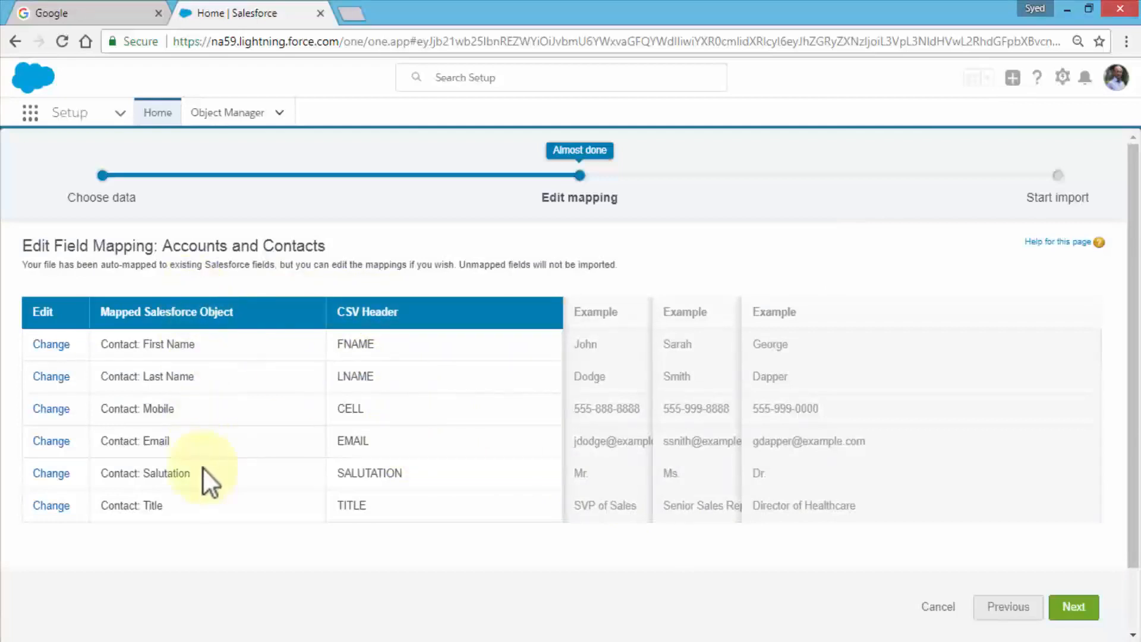
mouse_move(211, 481)
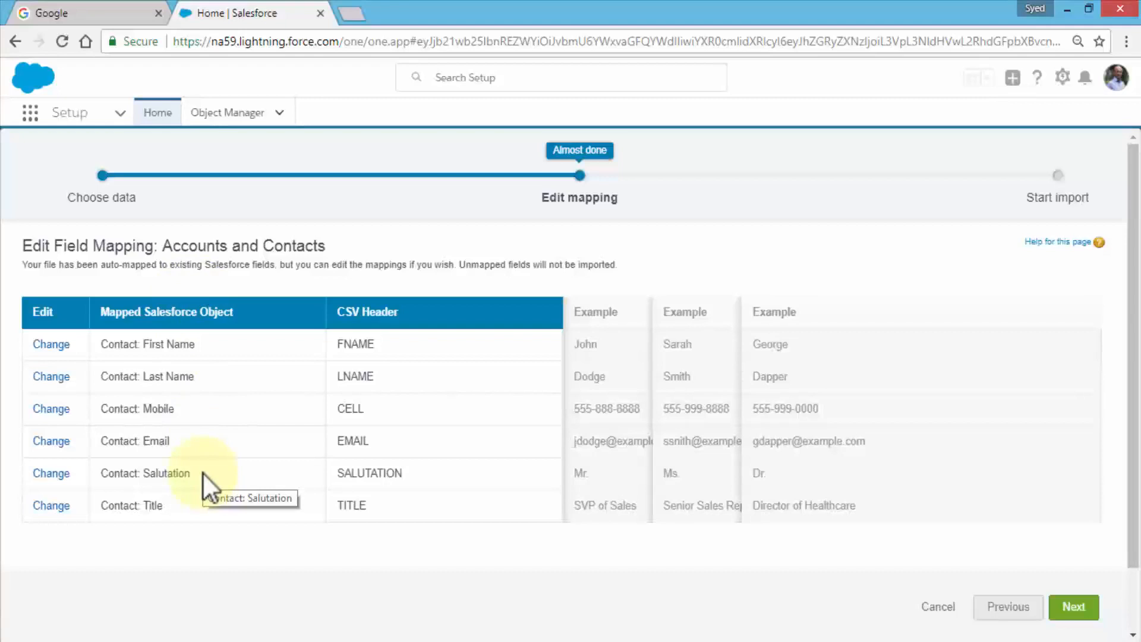
mouse_move(204, 476)
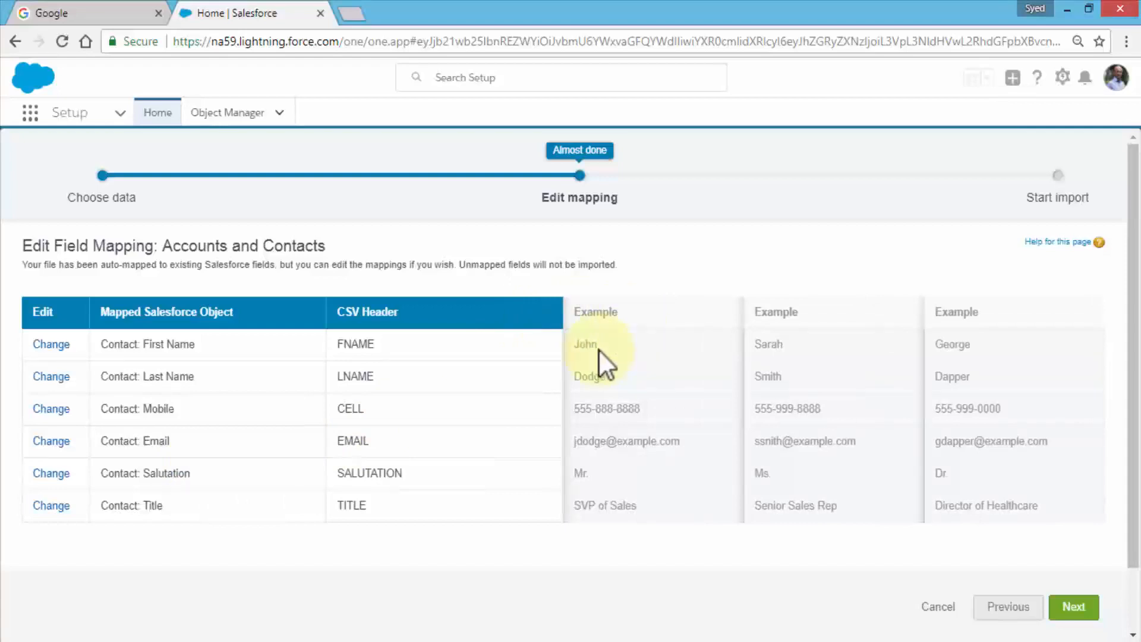
mouse_move(648, 397)
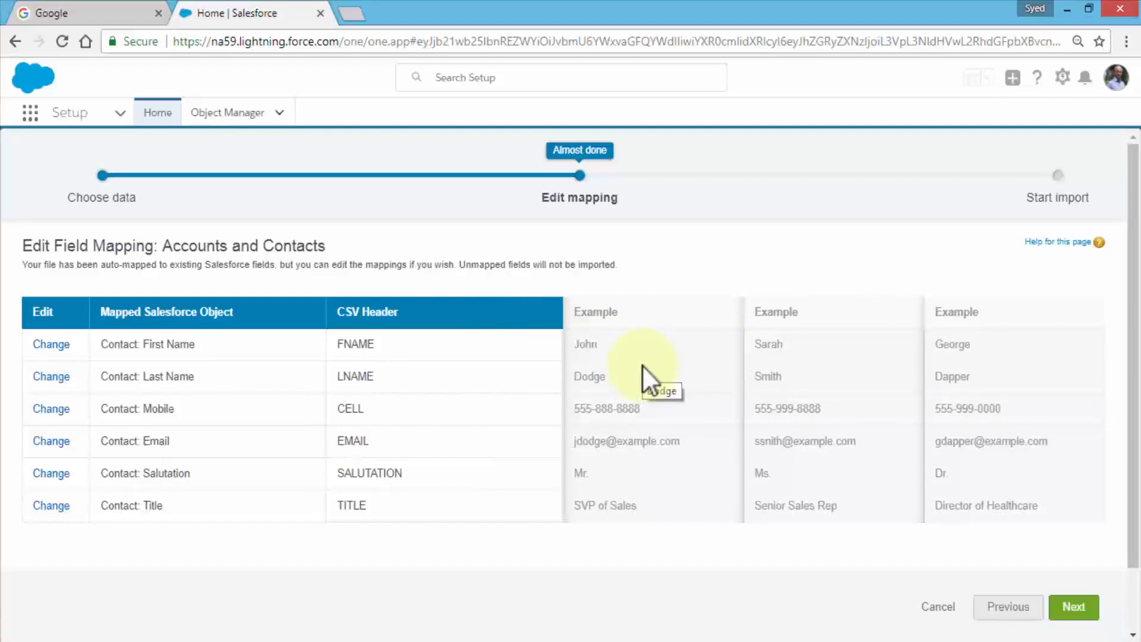
mouse_move(618, 364)
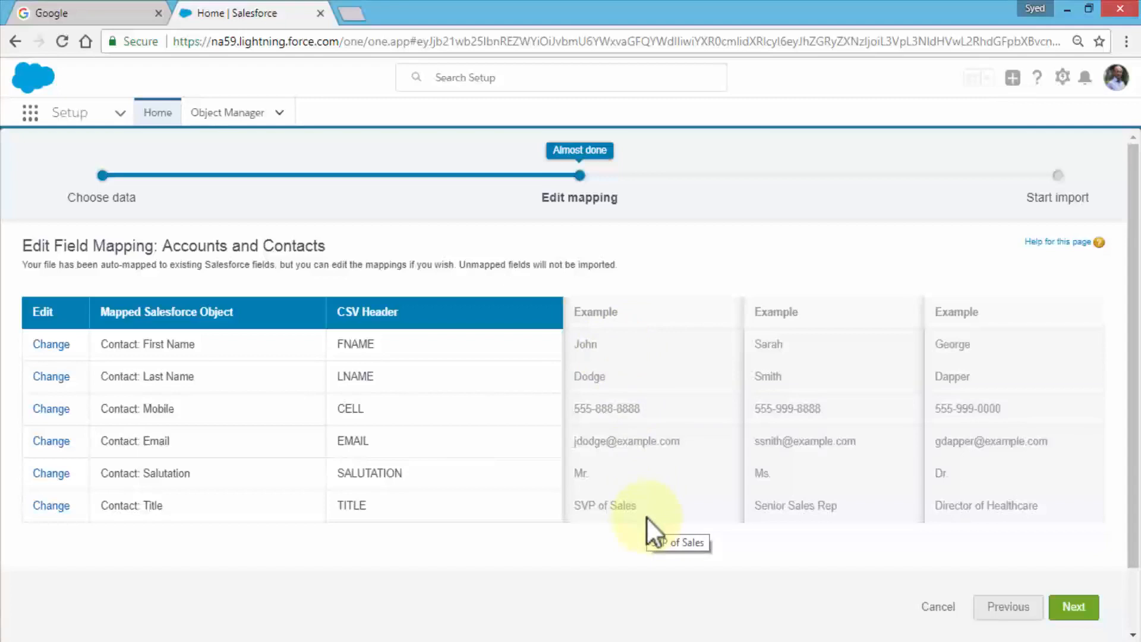
mouse_move(597, 510)
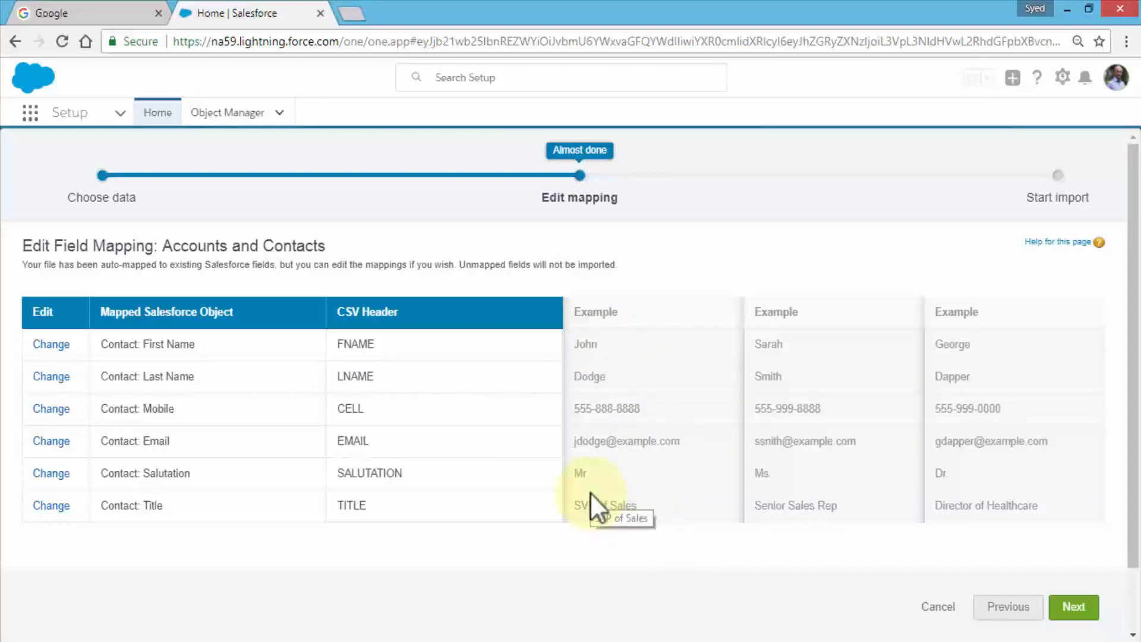
Accept the six auto-mapped Contact fields (FNAME, LNAME, CELL, EMAIL, SALUTATION, TITLE) and continue
click(1073, 606)
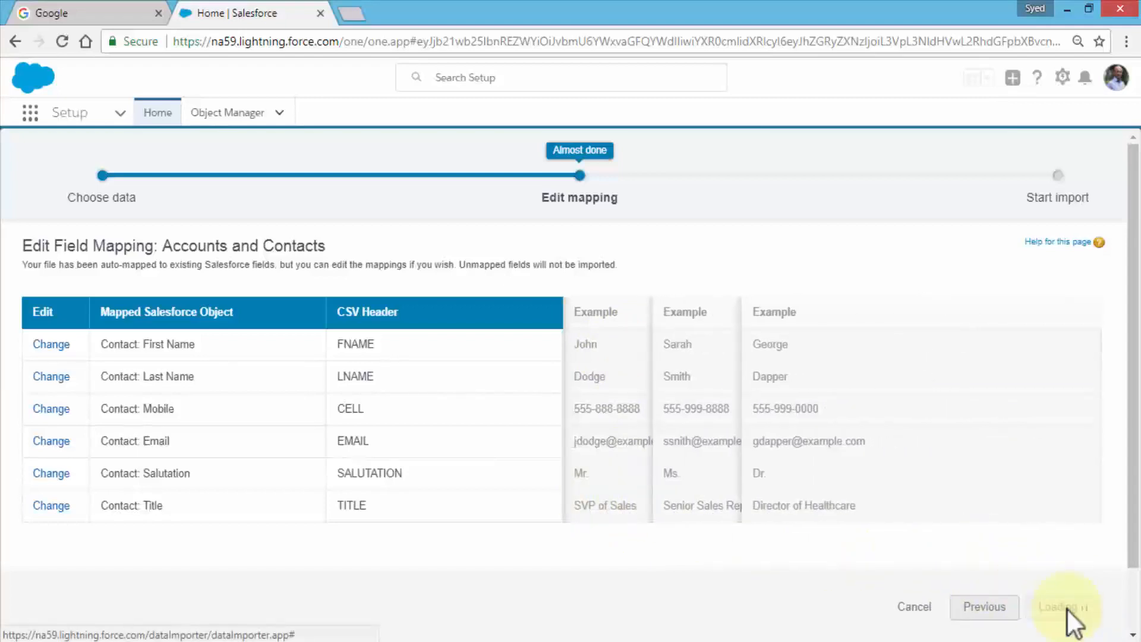
Advance to Review & Start Import showing contacts_to_import.csv with 6 mapped and 0 unmapped fields
click(1063, 606)
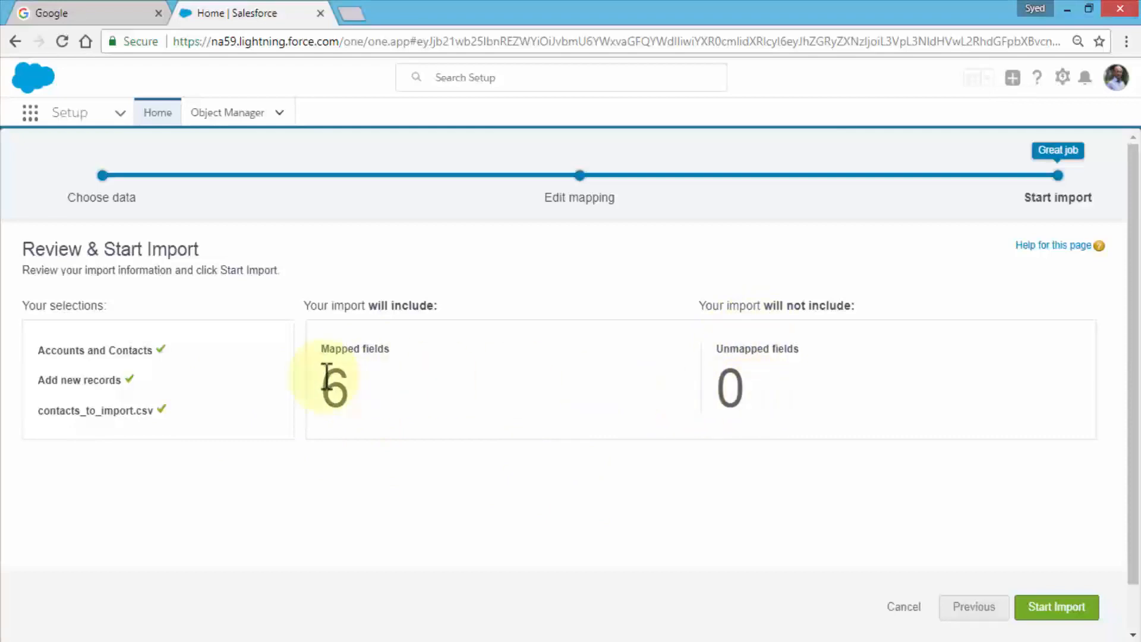
mouse_move(136, 350)
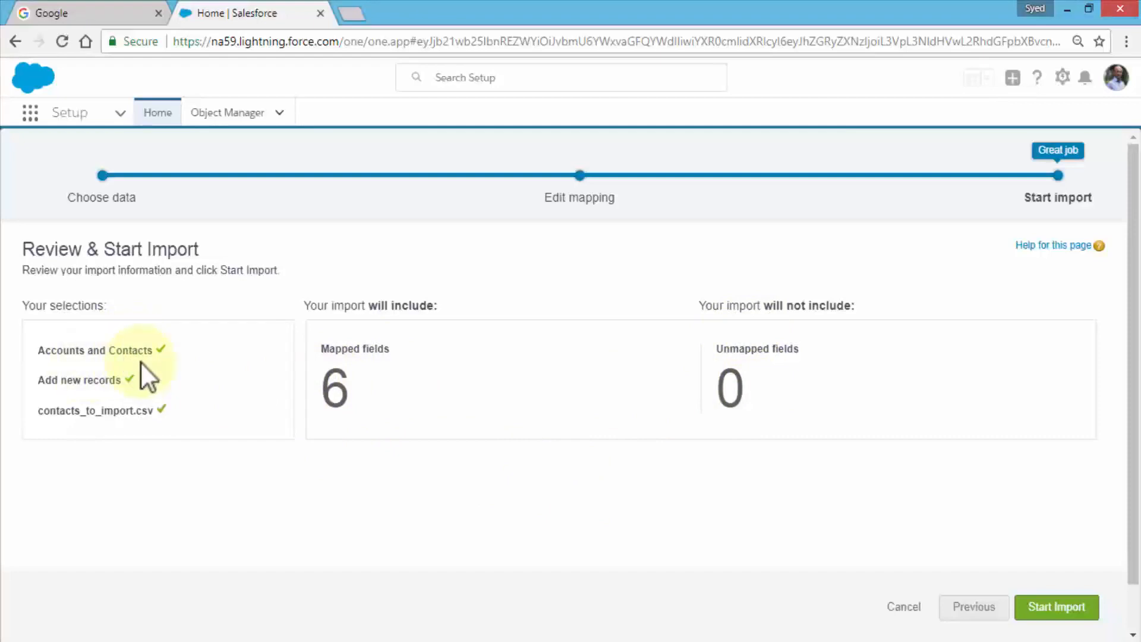
mouse_move(122, 440)
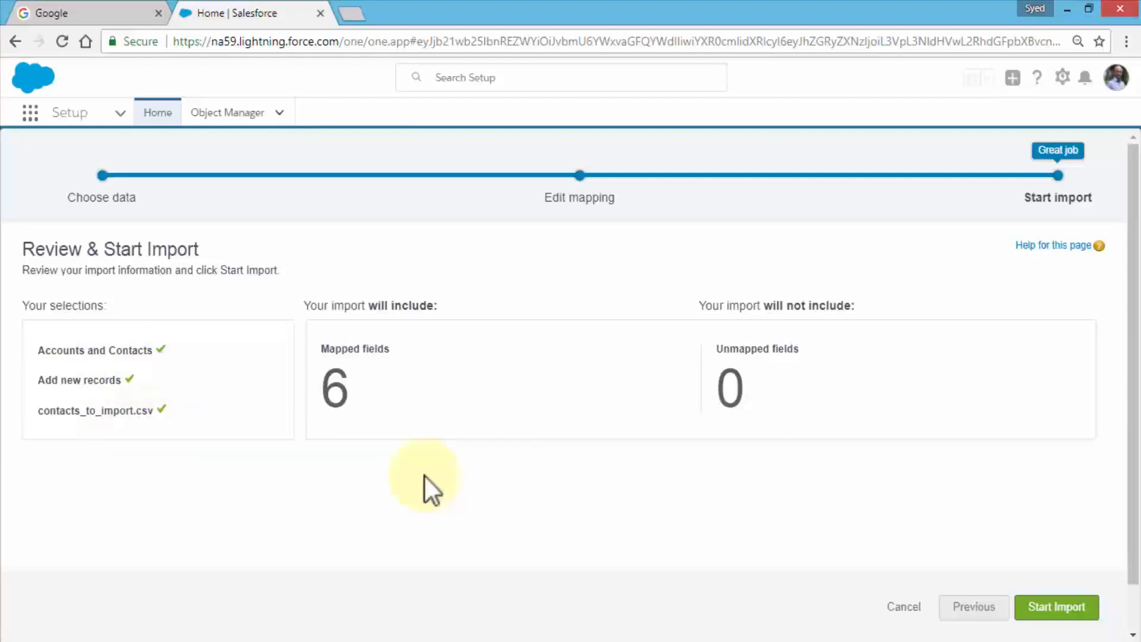
mouse_move(1055, 606)
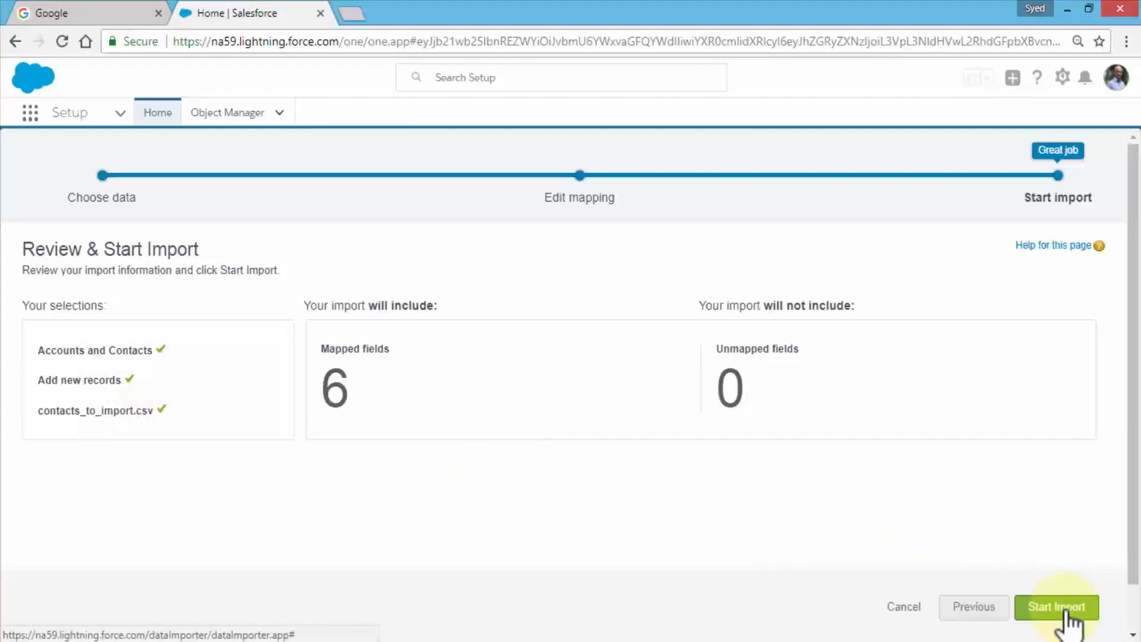
Start the contacts_to_import.csv import and acknowledge the Congratulations dialog to reach the job status
click(1056, 606)
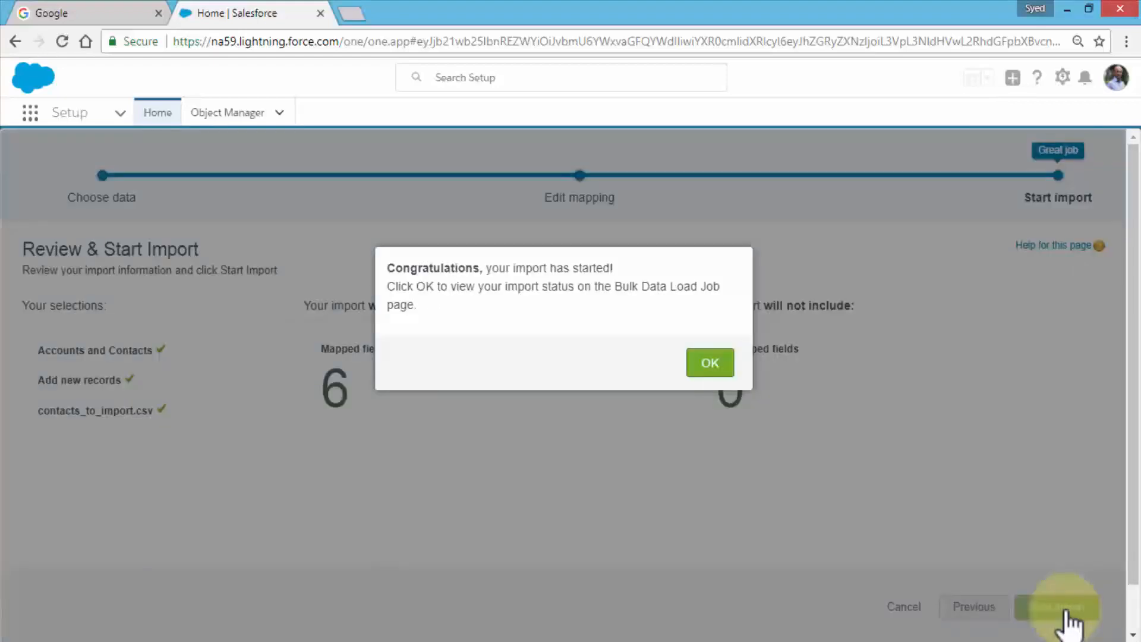
mouse_move(618, 364)
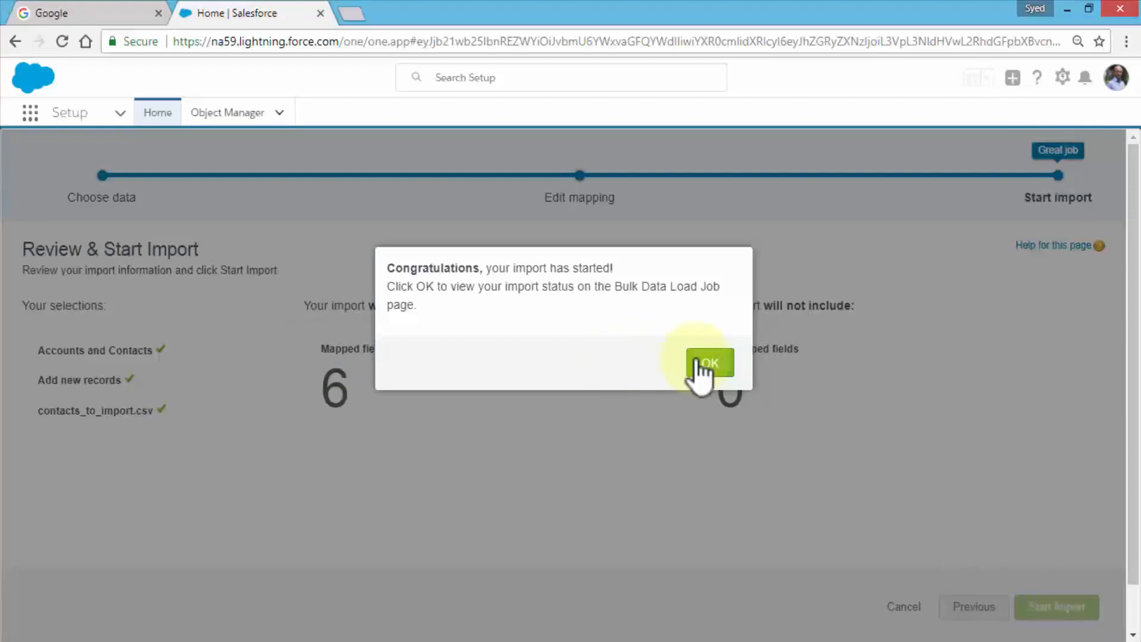
click(709, 364)
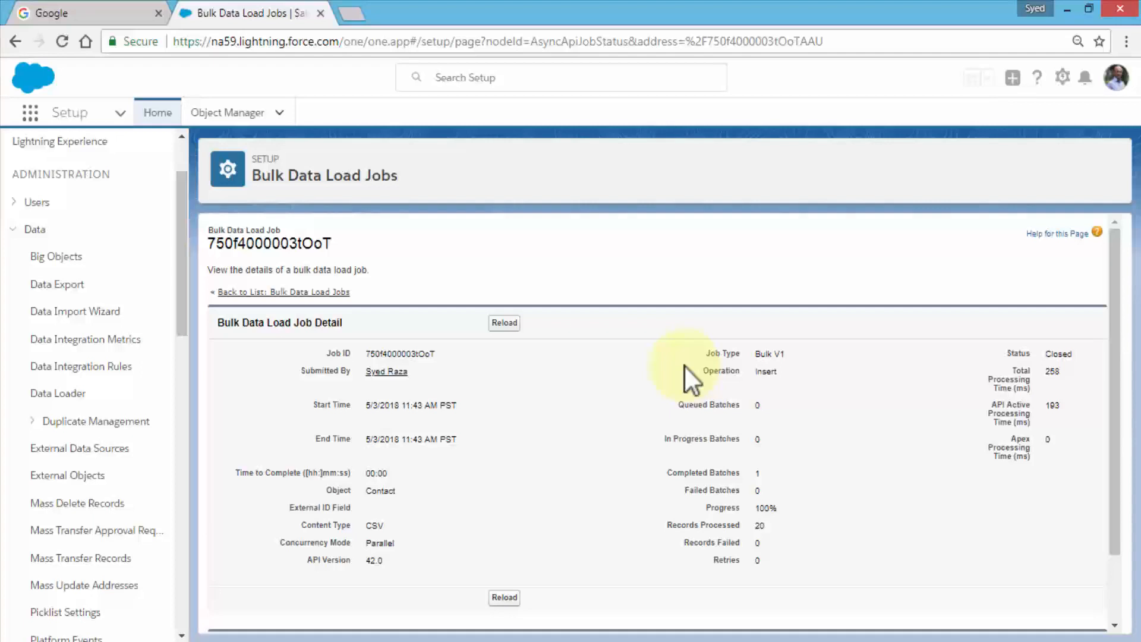
mouse_move(473, 385)
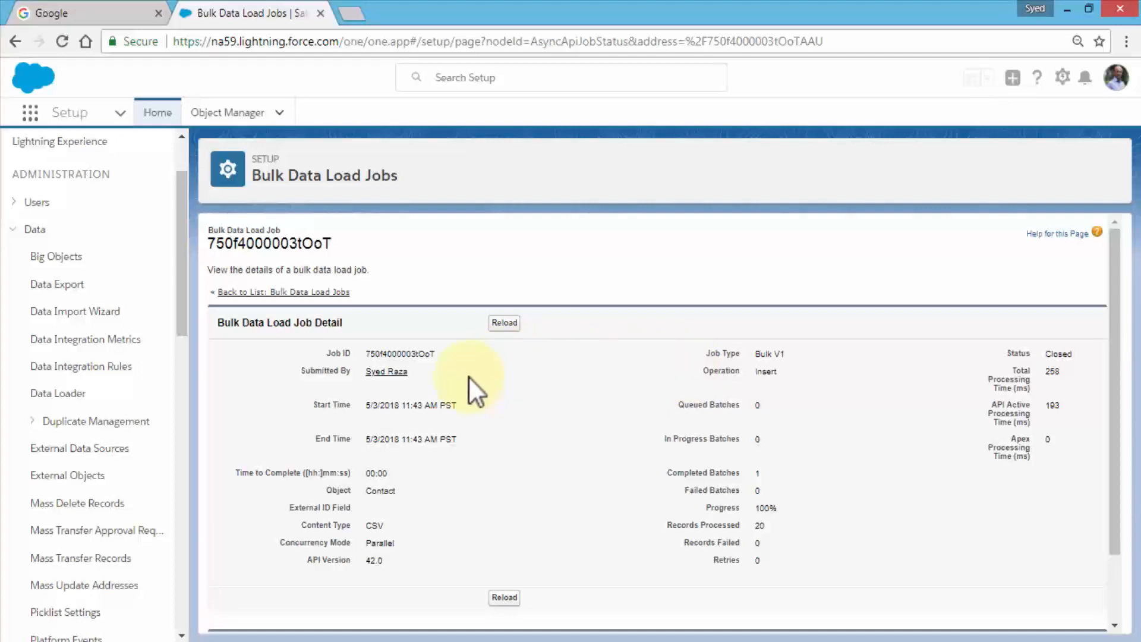
mouse_move(484, 448)
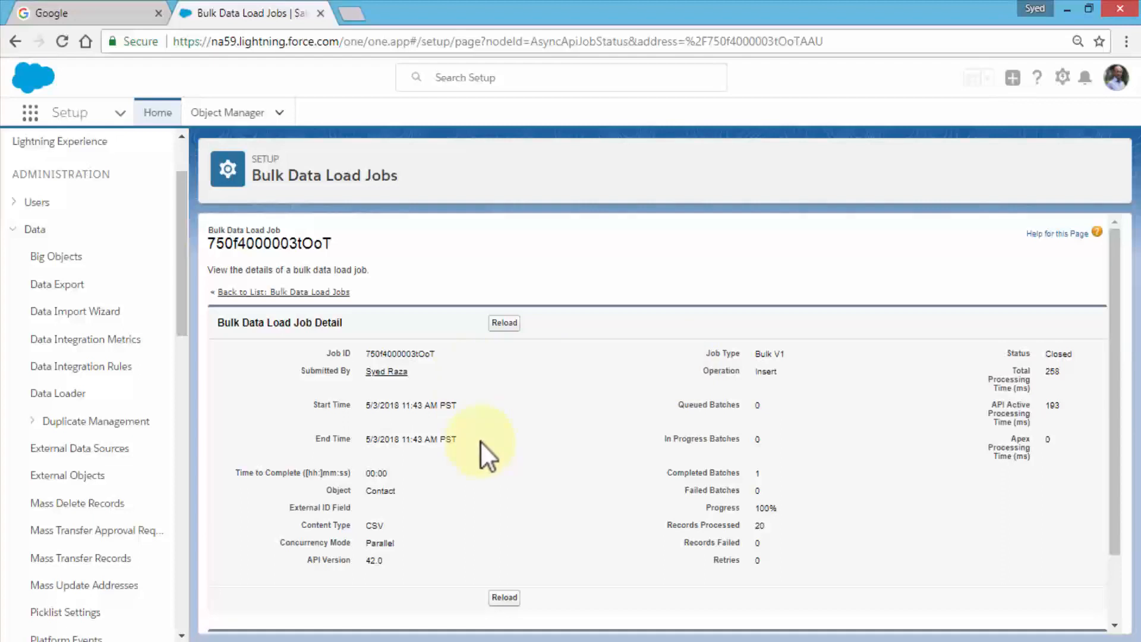
mouse_move(542, 502)
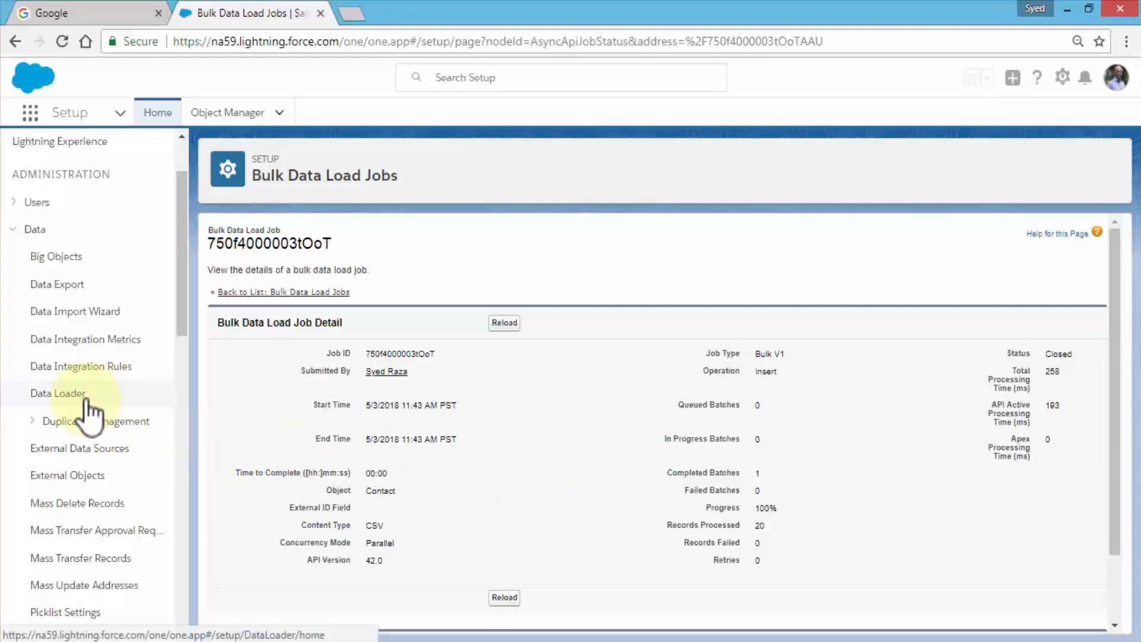
Show the Data Loader setup page with Windows and Mac download links
click(57, 393)
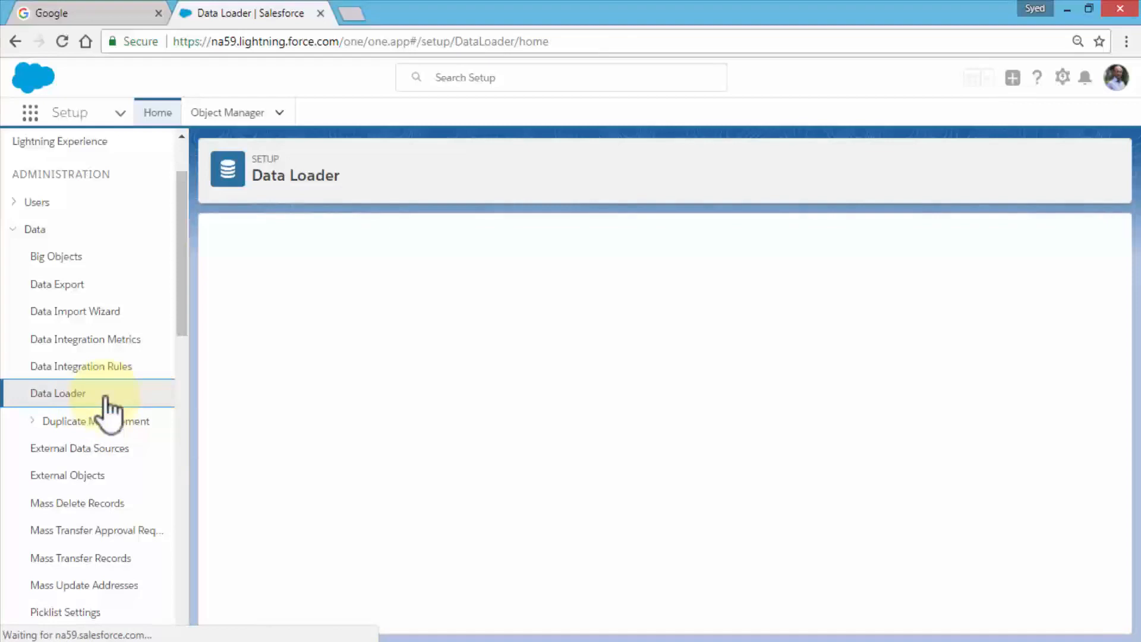
click(57, 394)
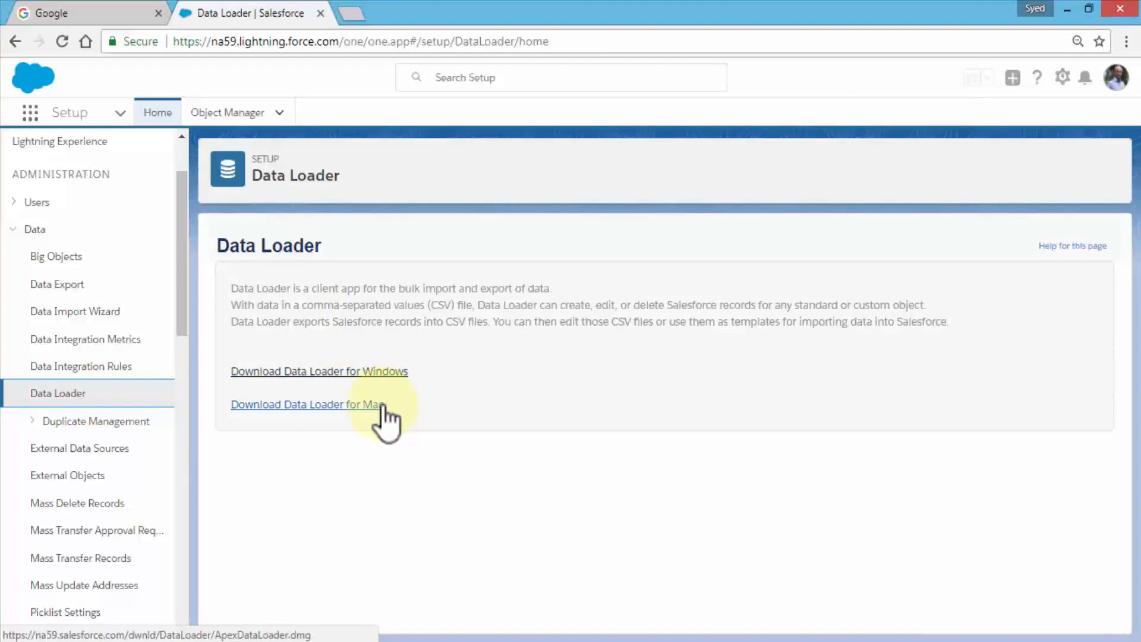
mouse_move(411, 385)
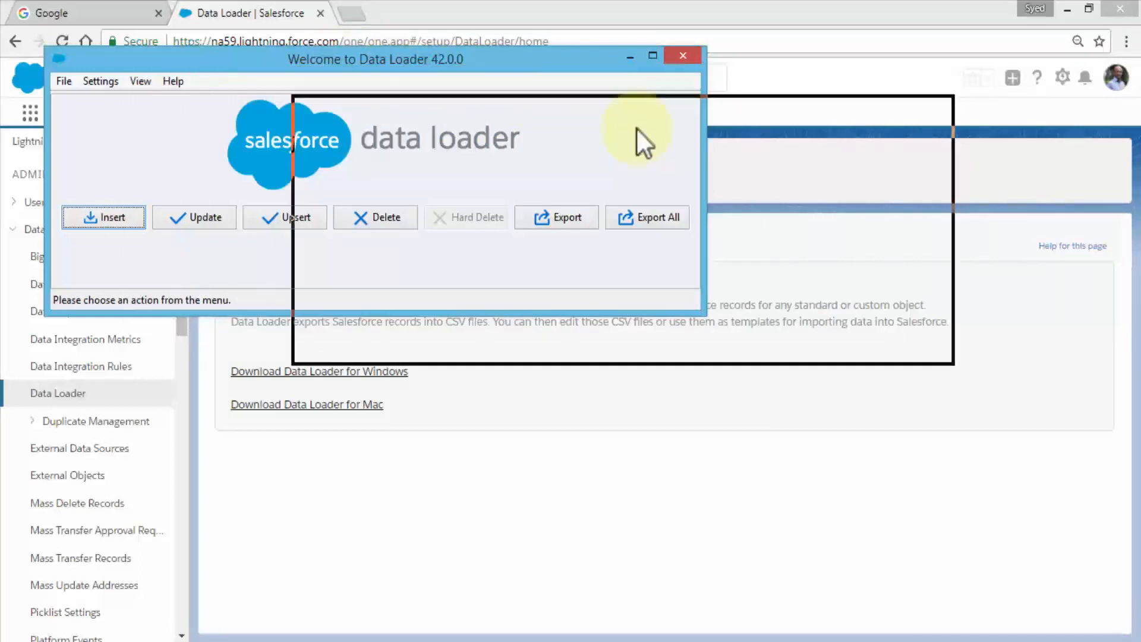
Move the Data Loader 42.0.0 welcome window to the centre of the screen
drag(374, 60, 750, 167)
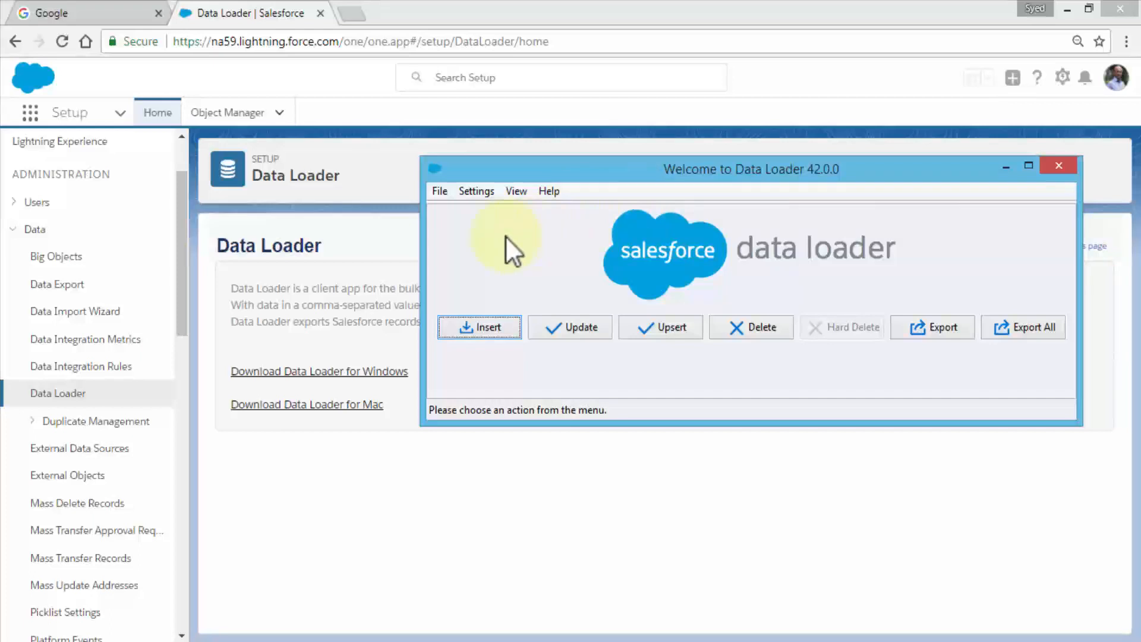
mouse_move(498, 255)
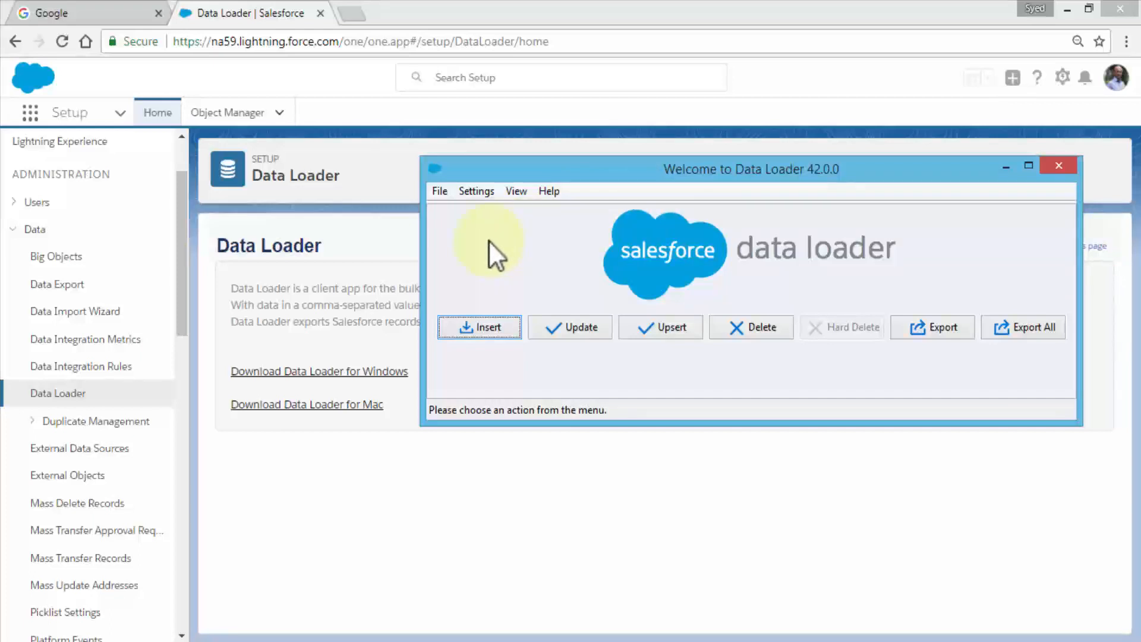
mouse_move(490, 258)
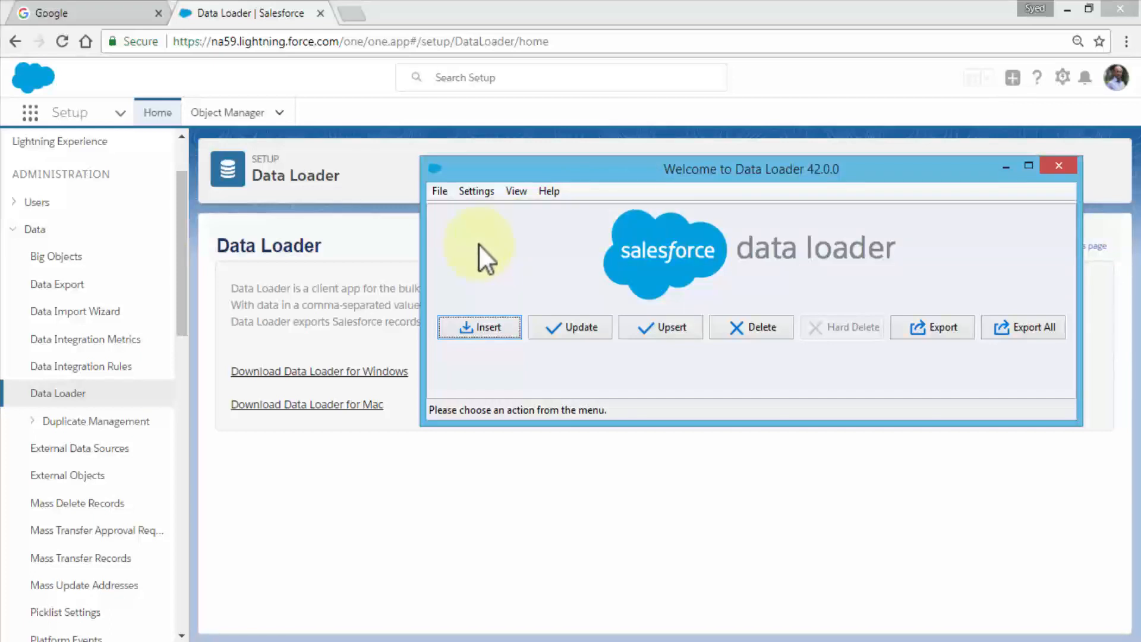